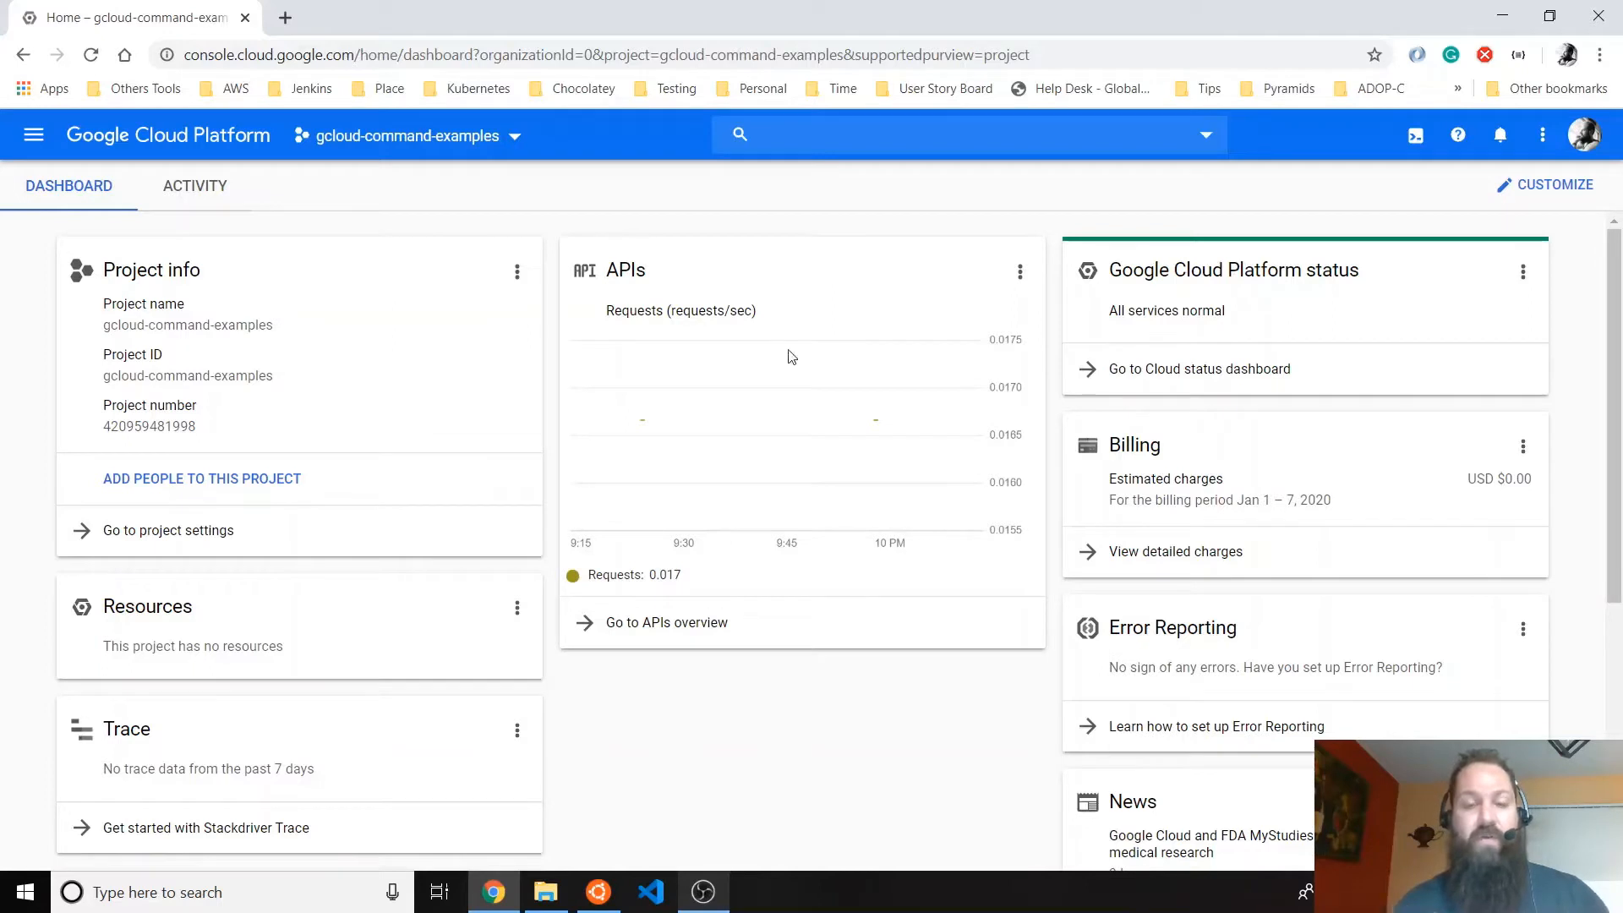
# - Check the gcloud version and start gcloud auth login with --no-launch-browser
pyautogui.click(598, 893)
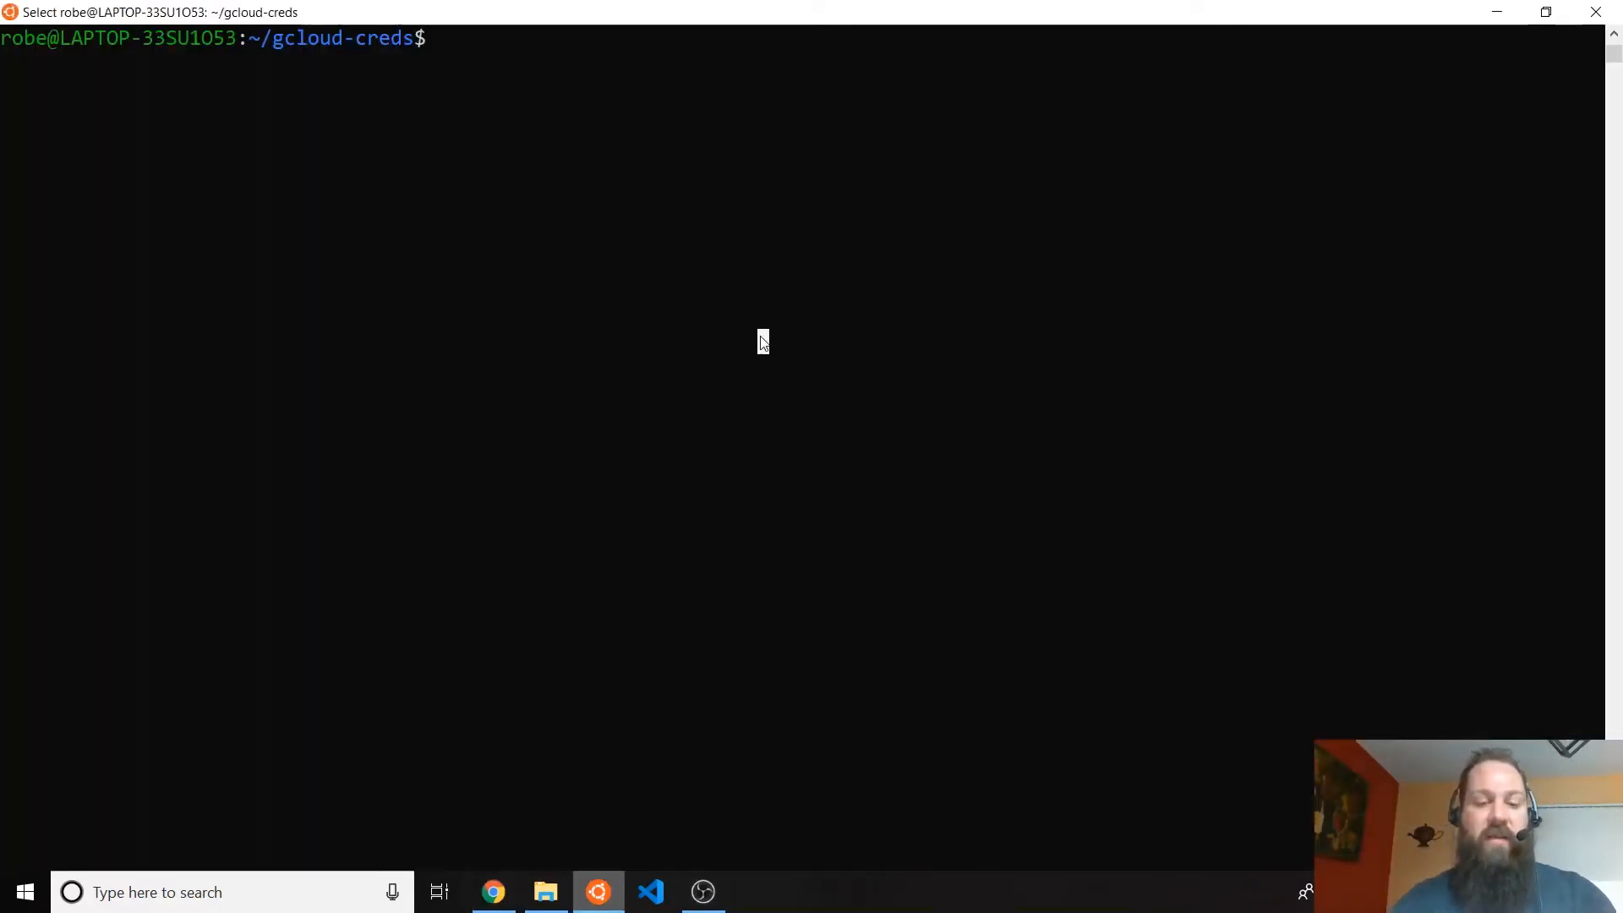
pyautogui.write('glcou')
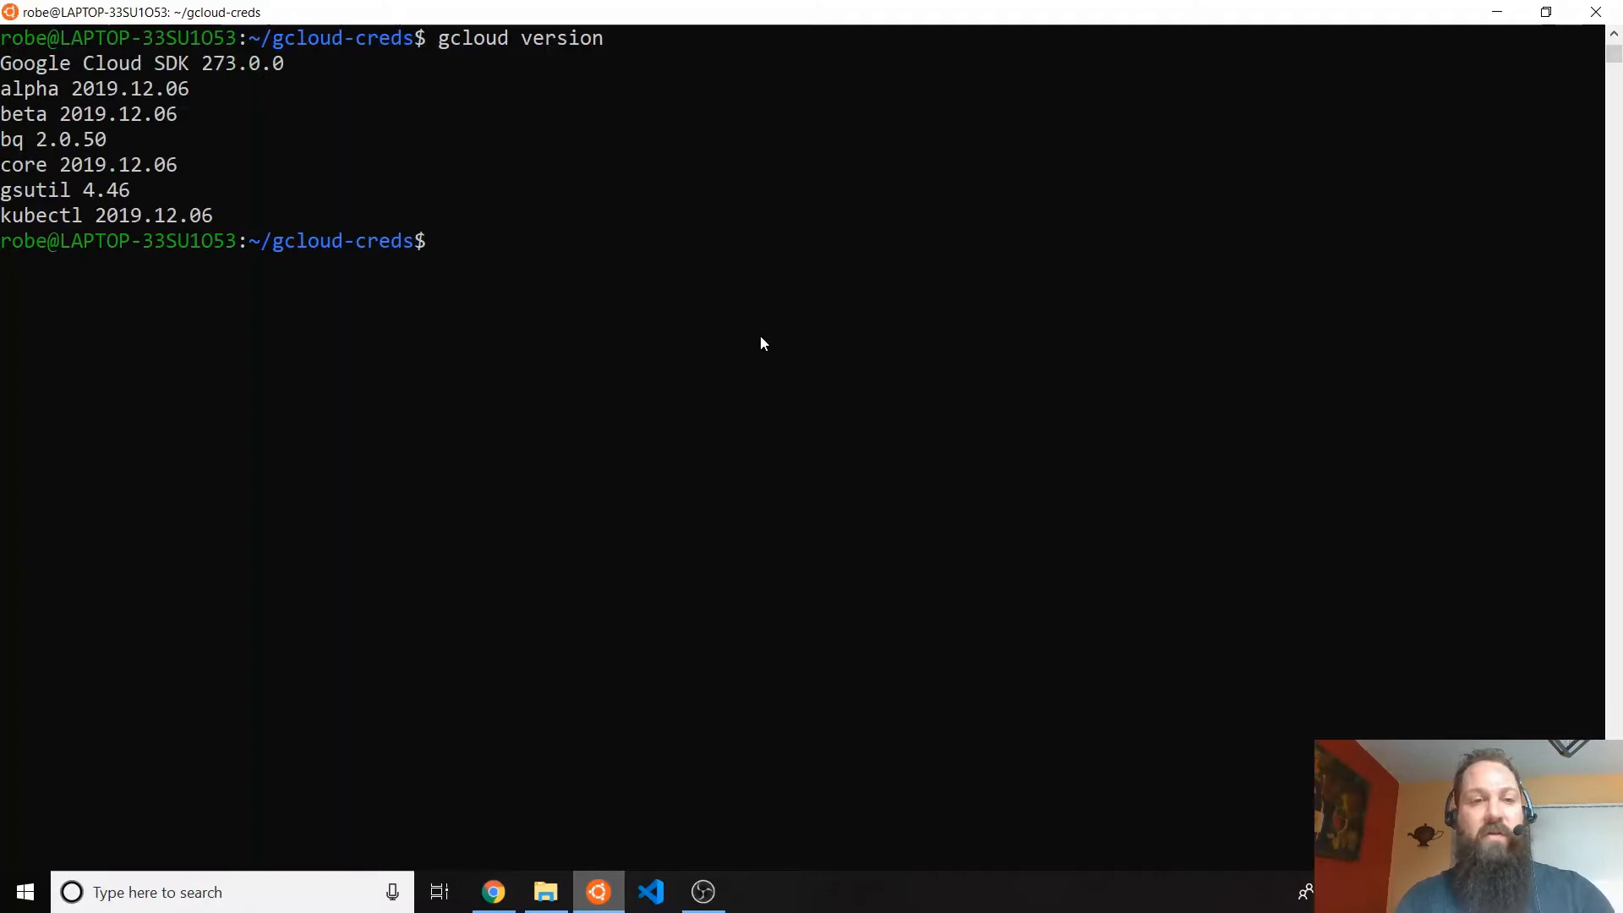
pyautogui.write('rese')
pyautogui.write('gcloud auth login ')
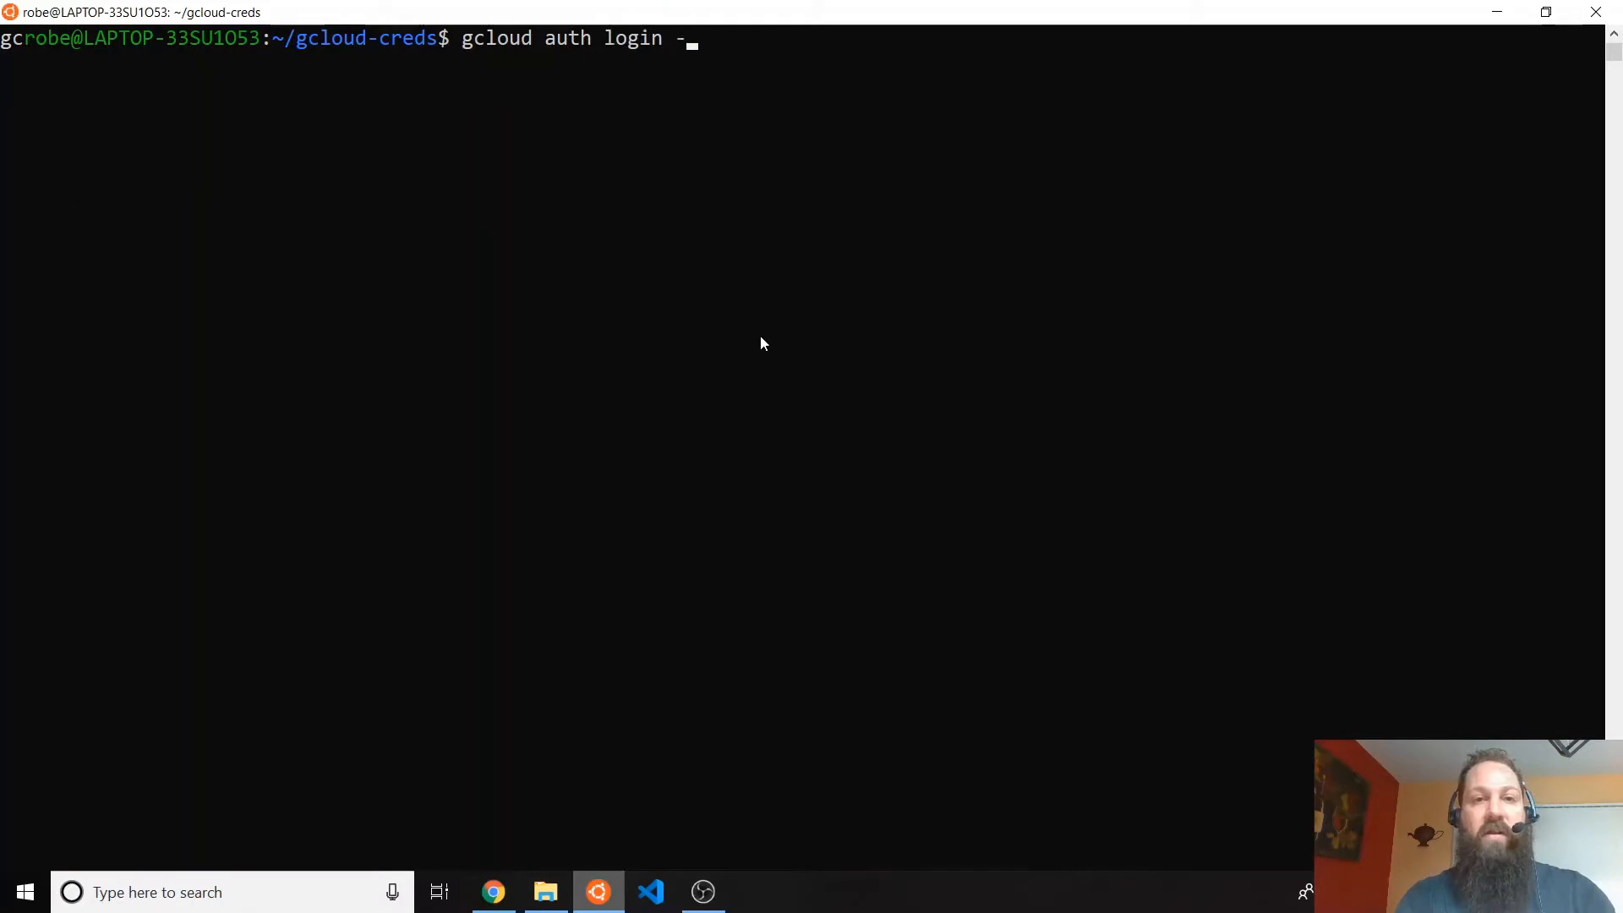
pyautogui.write('-no-lau')
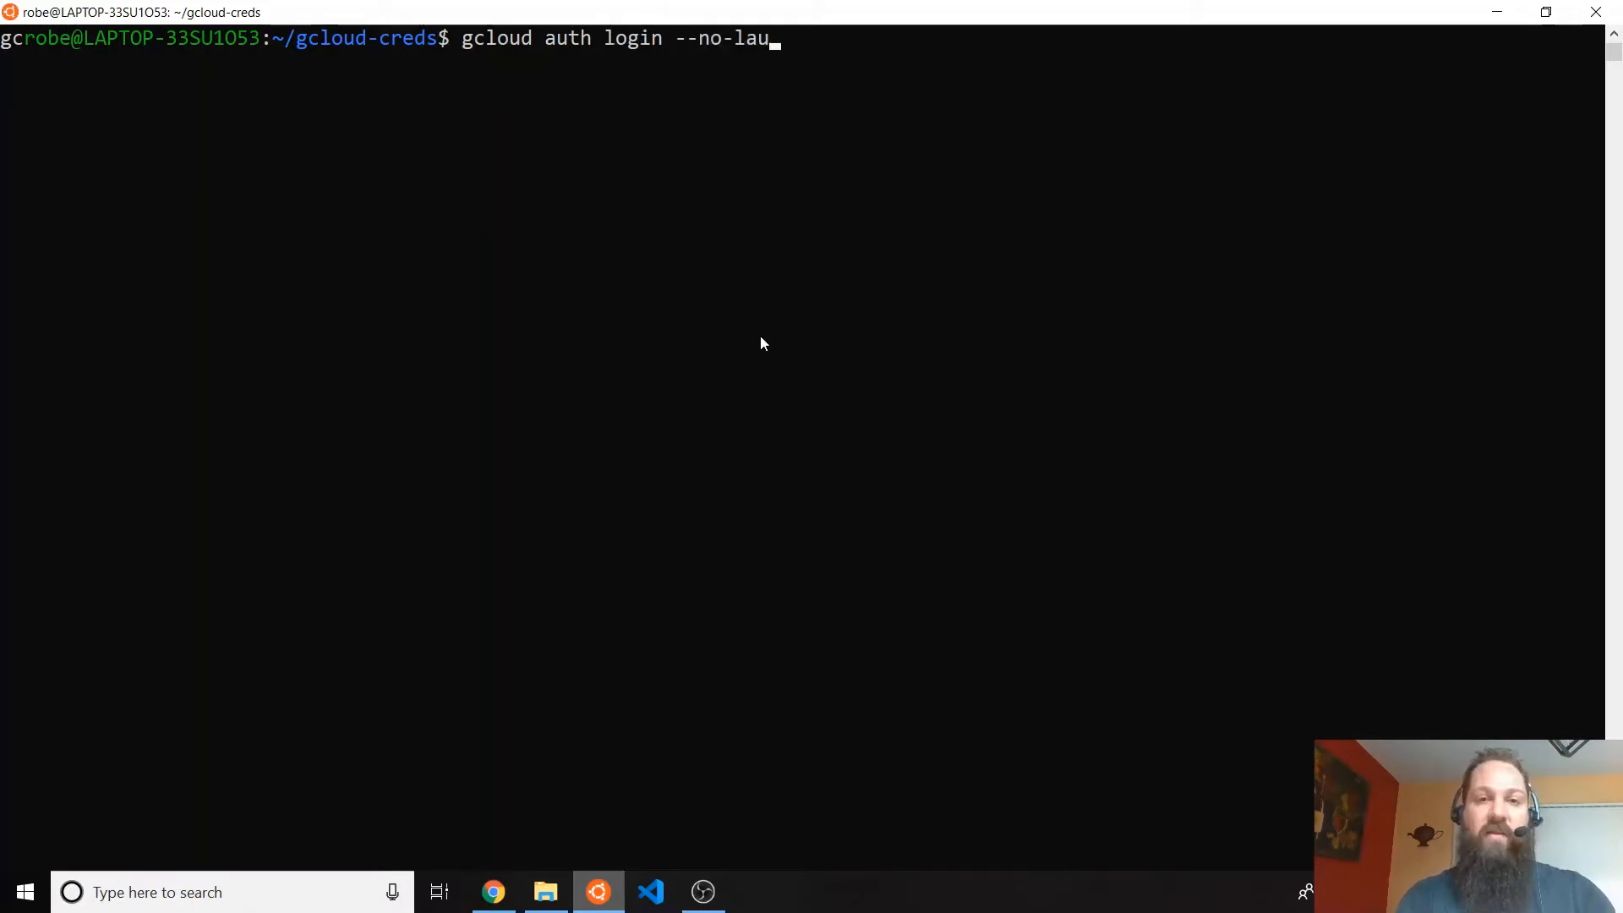
pyautogui.write('nch-browser')
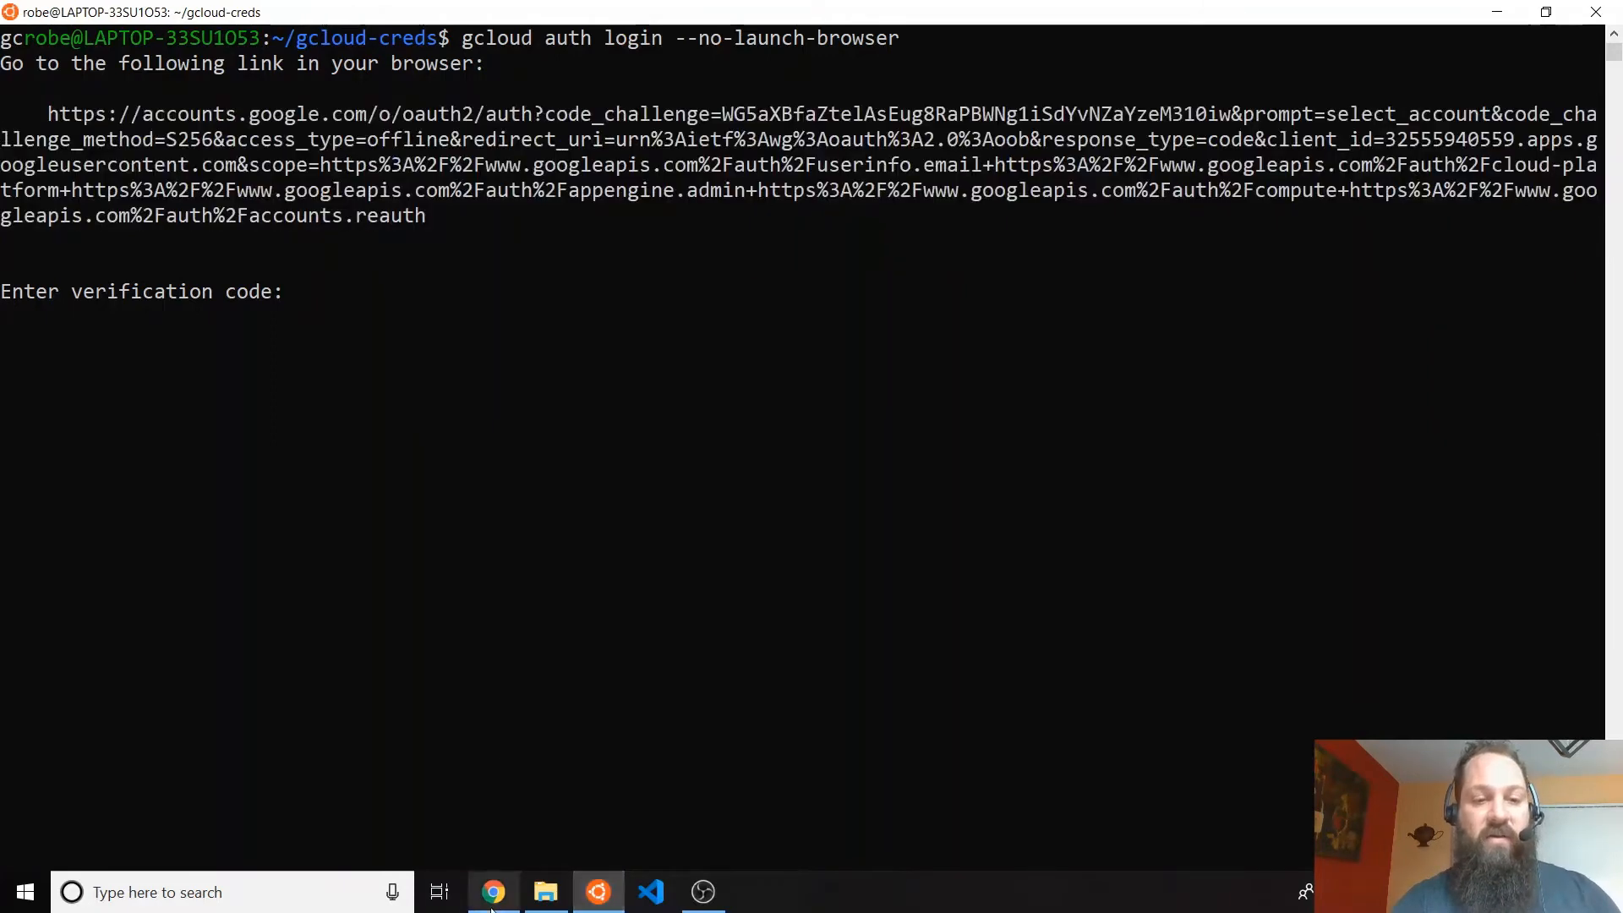
# - Sign in with the Google account, allow Google Cloud SDK access, and copy the verification code
pyautogui.click(493, 891)
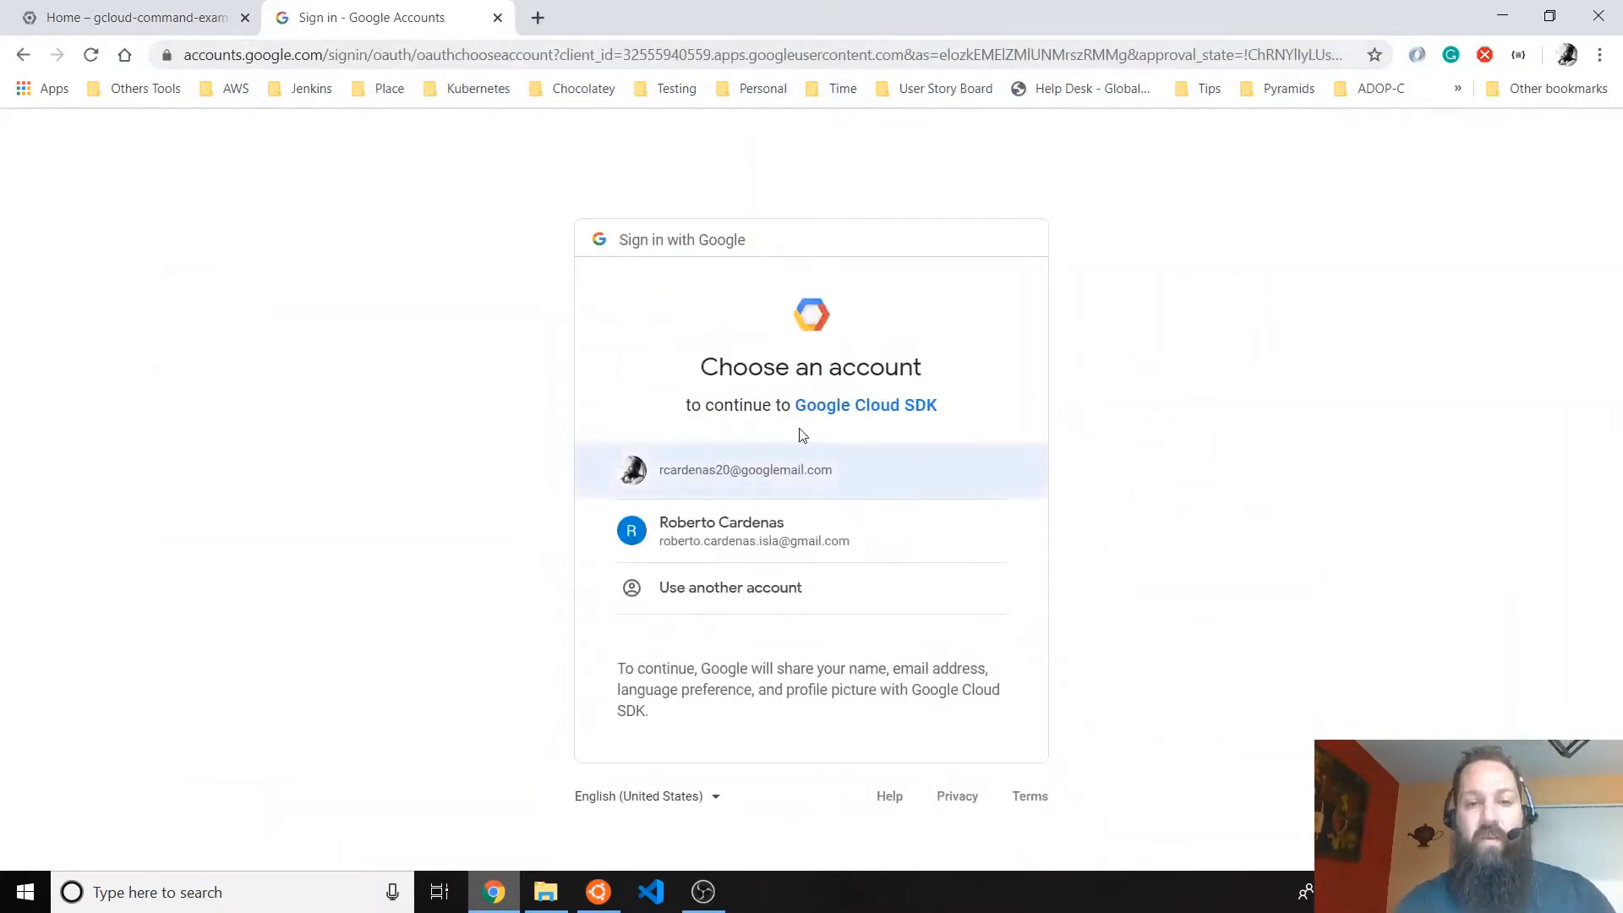
pyautogui.click(744, 470)
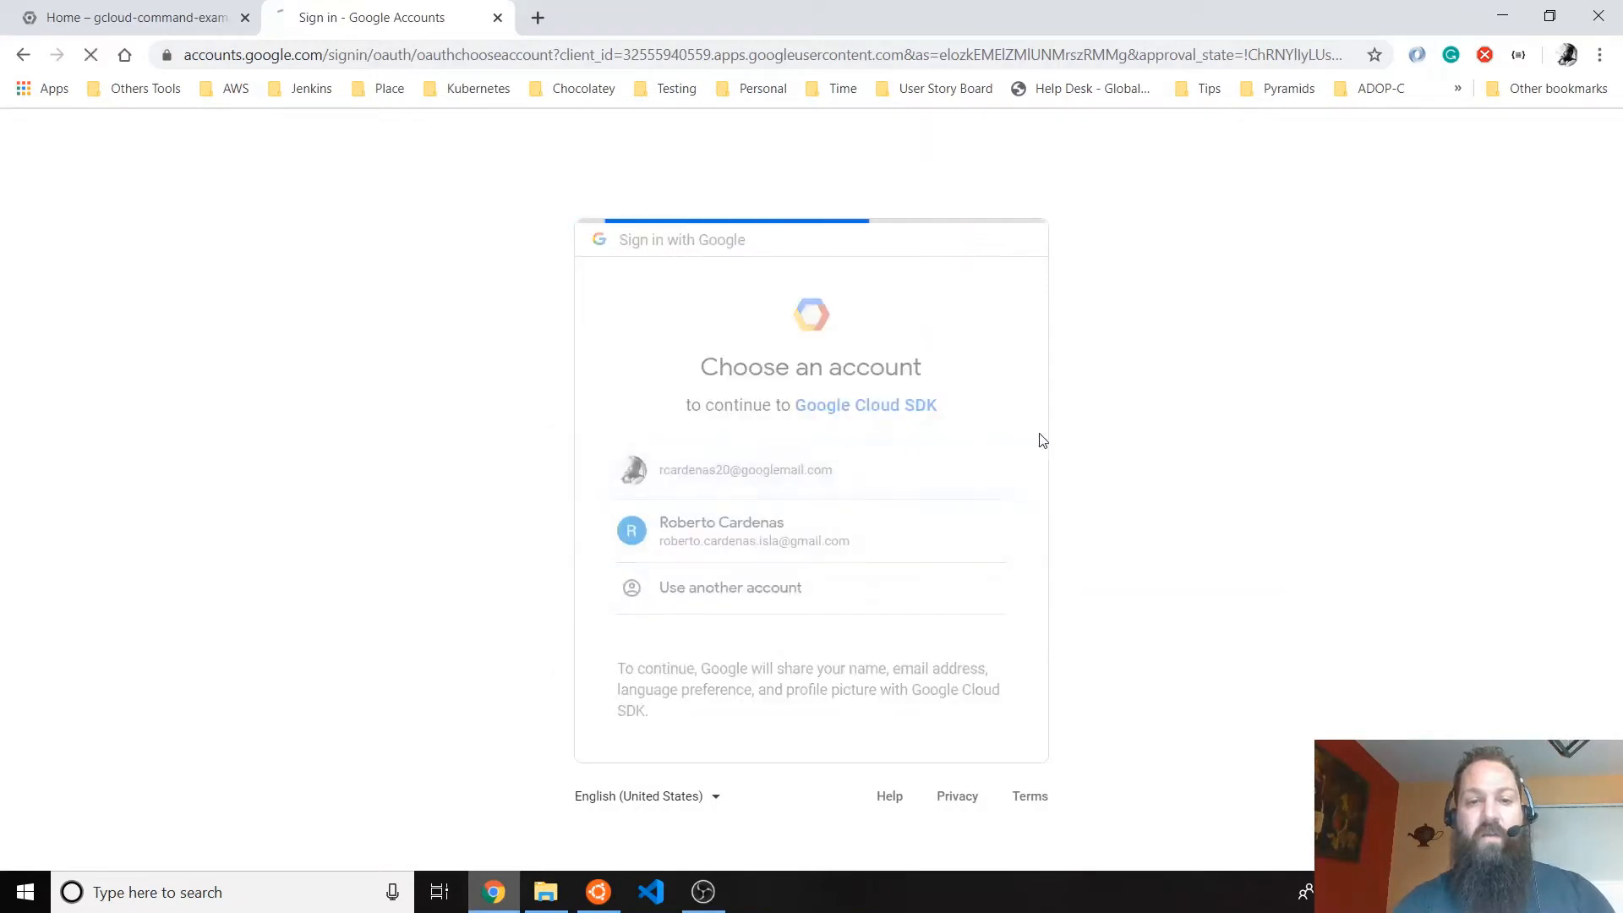
pyautogui.click(744, 469)
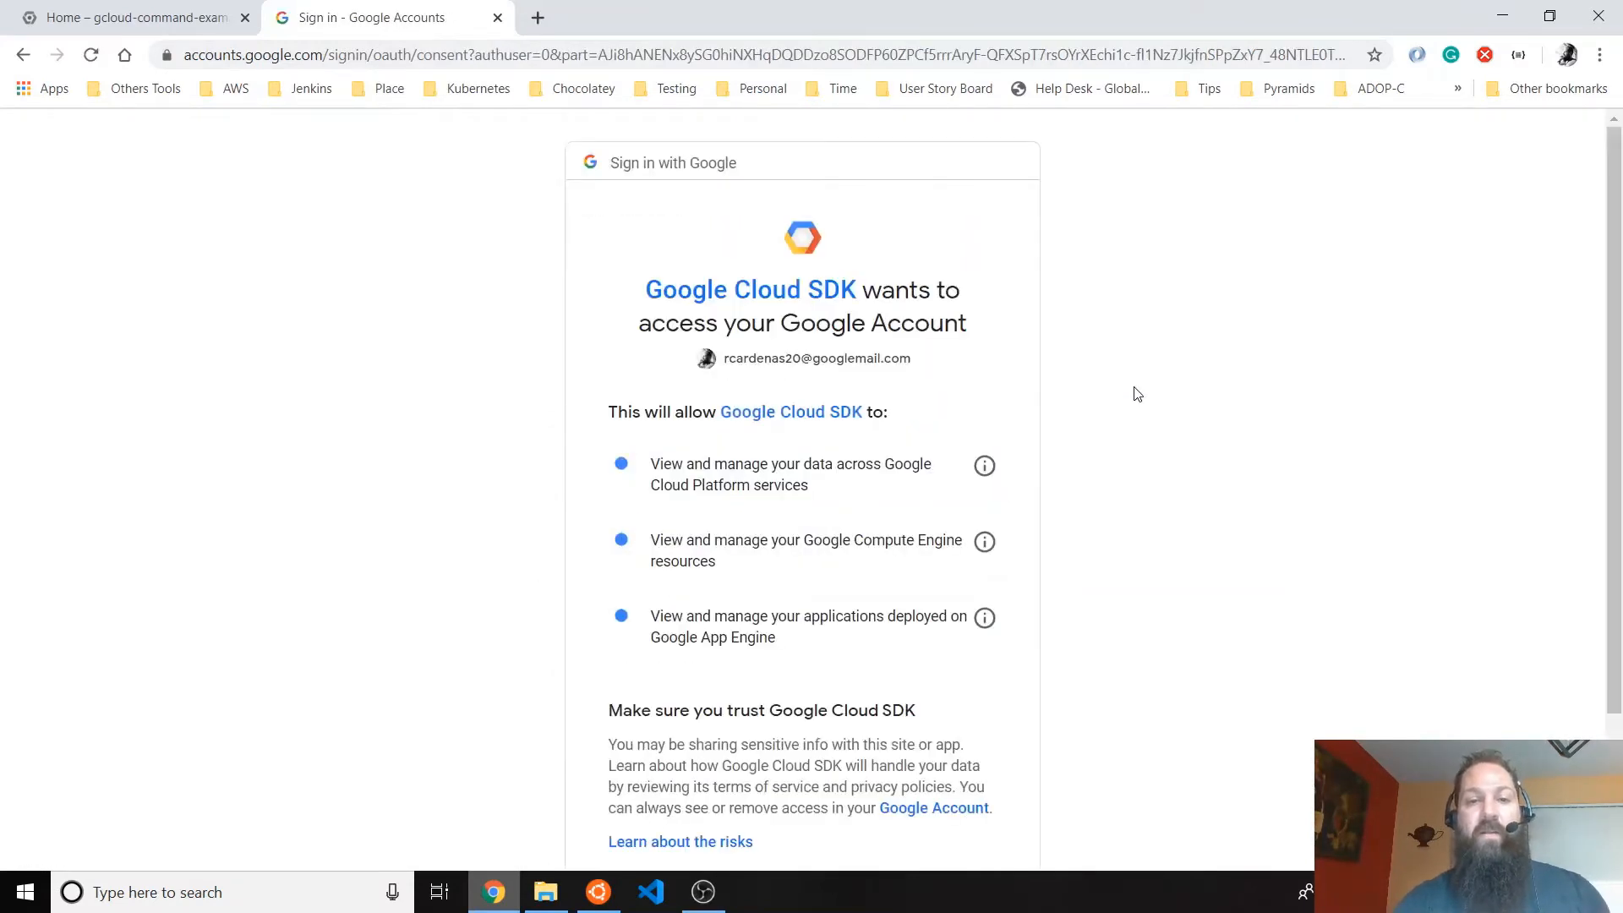
pyautogui.scroll(-3)
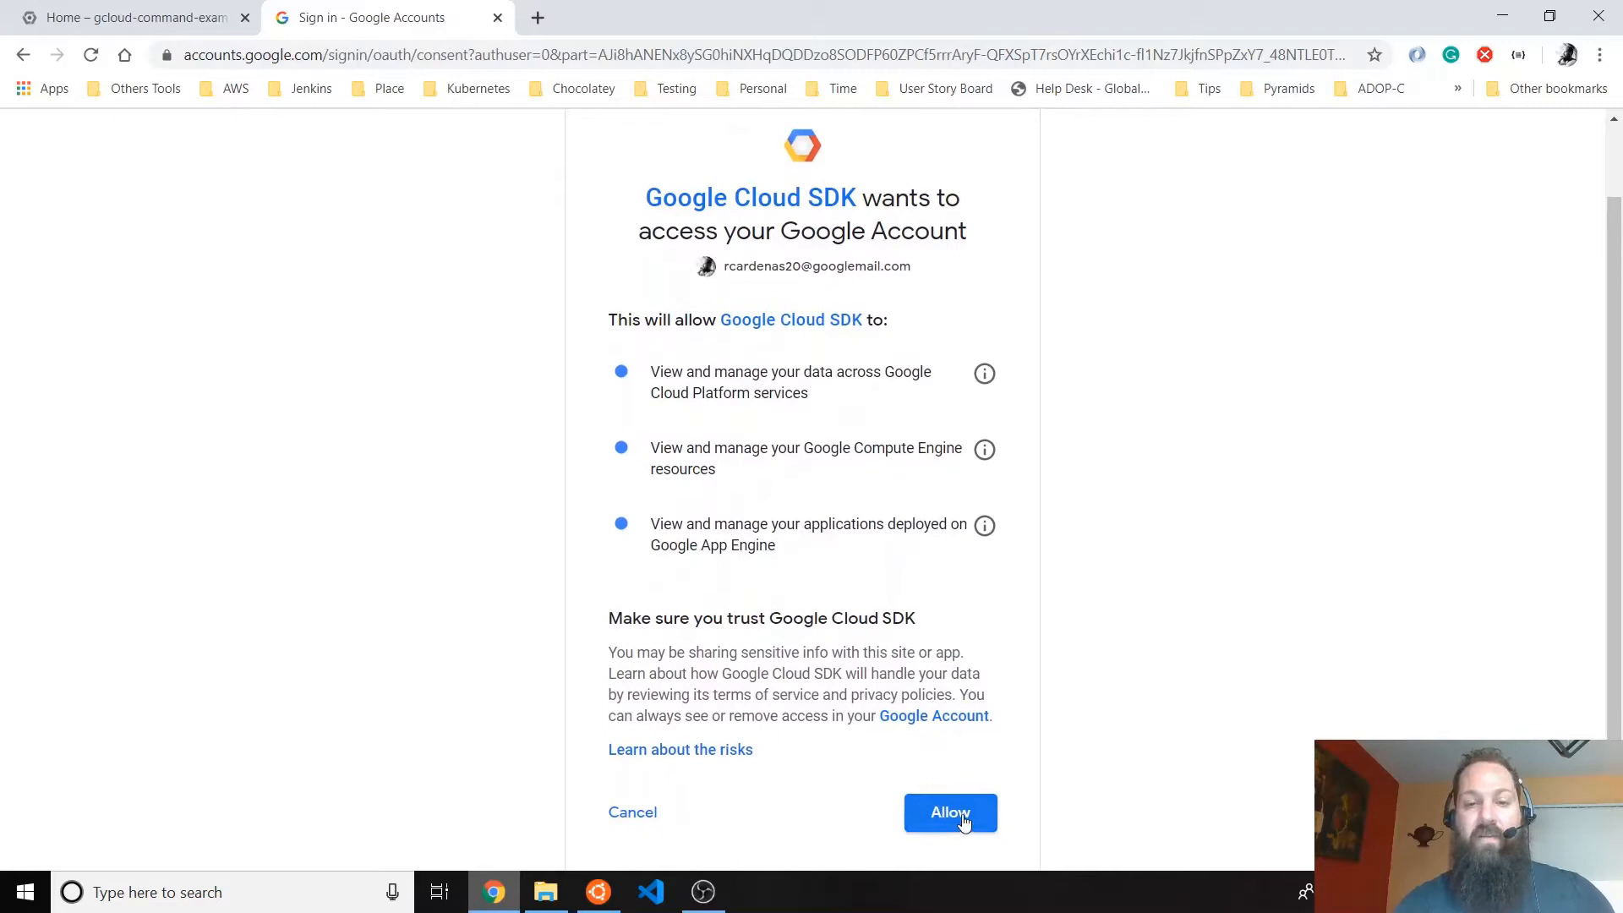
pyautogui.click(949, 813)
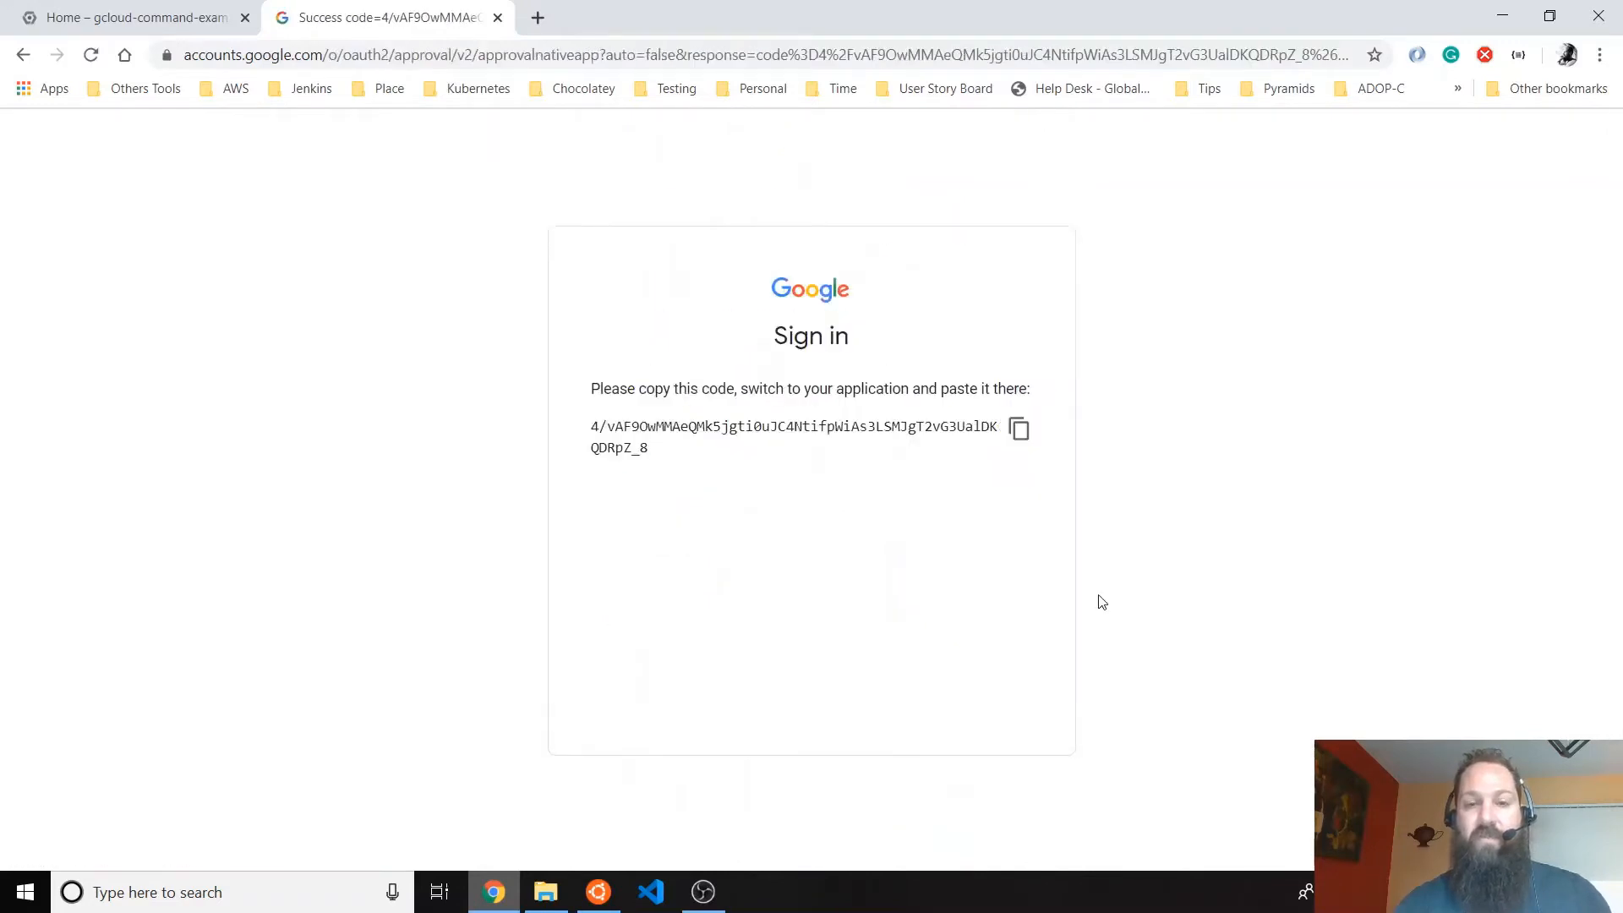
pyautogui.click(1019, 426)
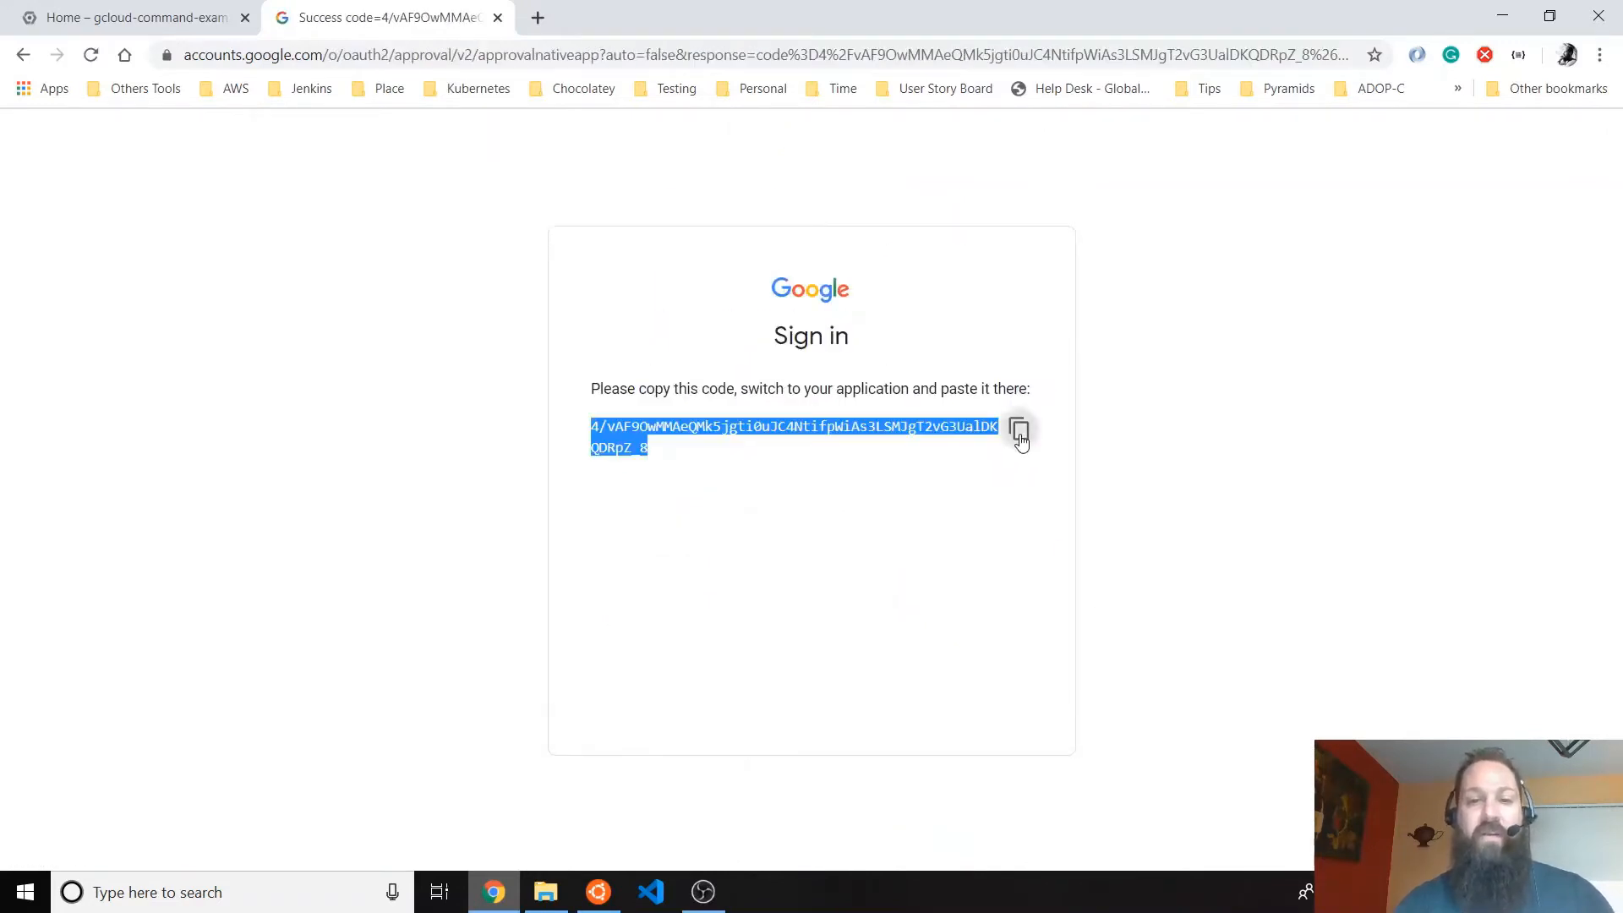
pyautogui.click(130, 18)
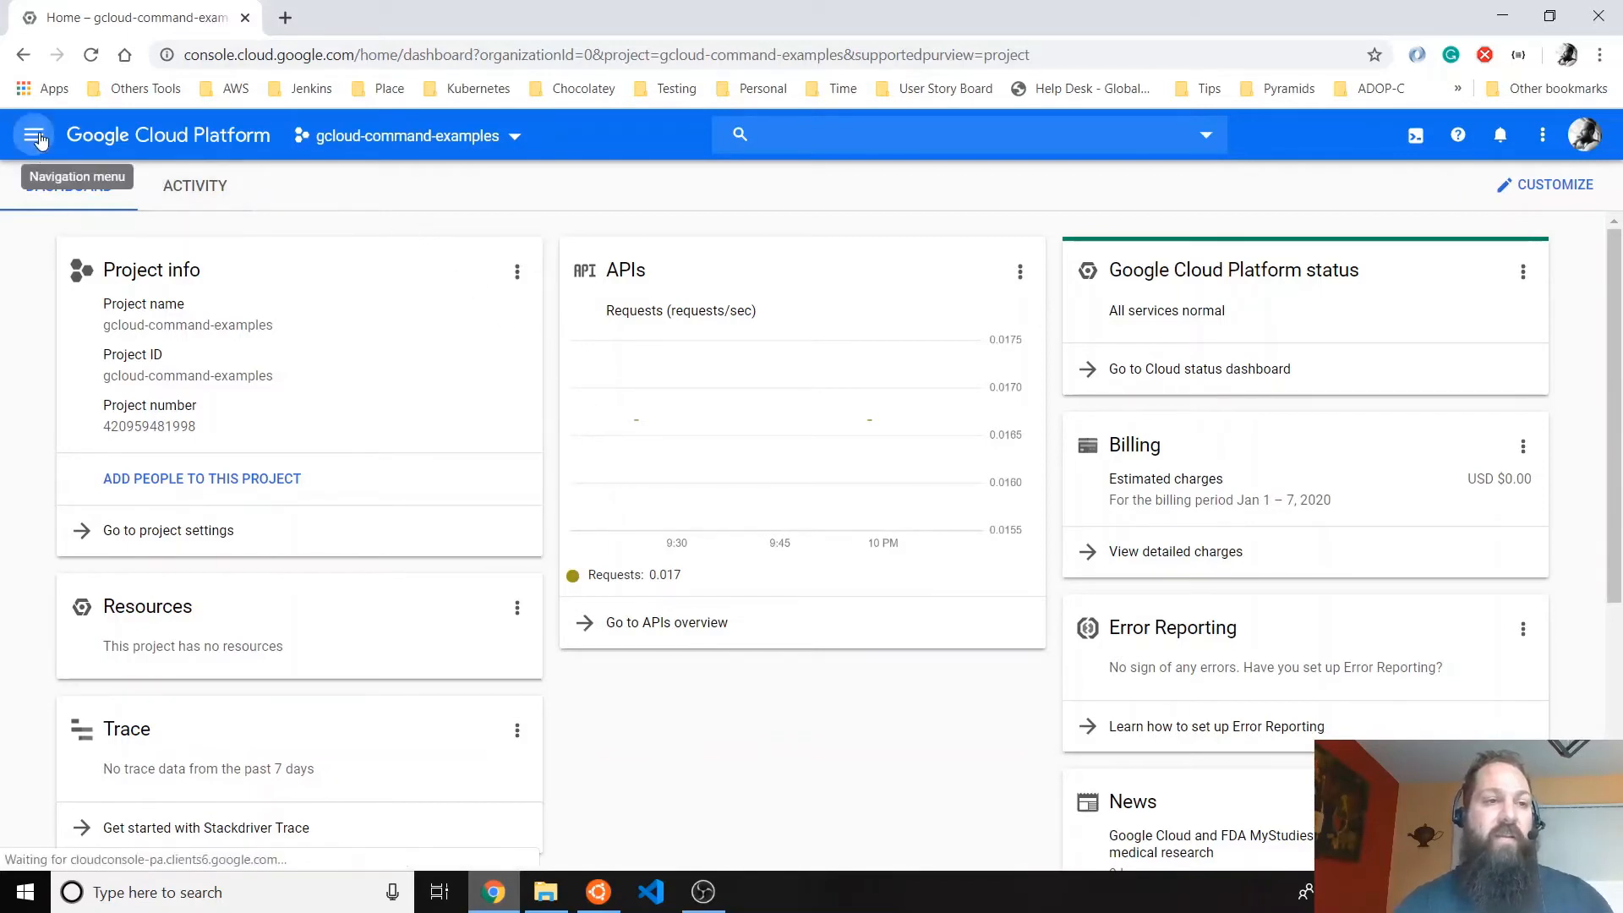
# - Go to IAM & admin > Service accounts and start a new service account
pyautogui.click(36, 135)
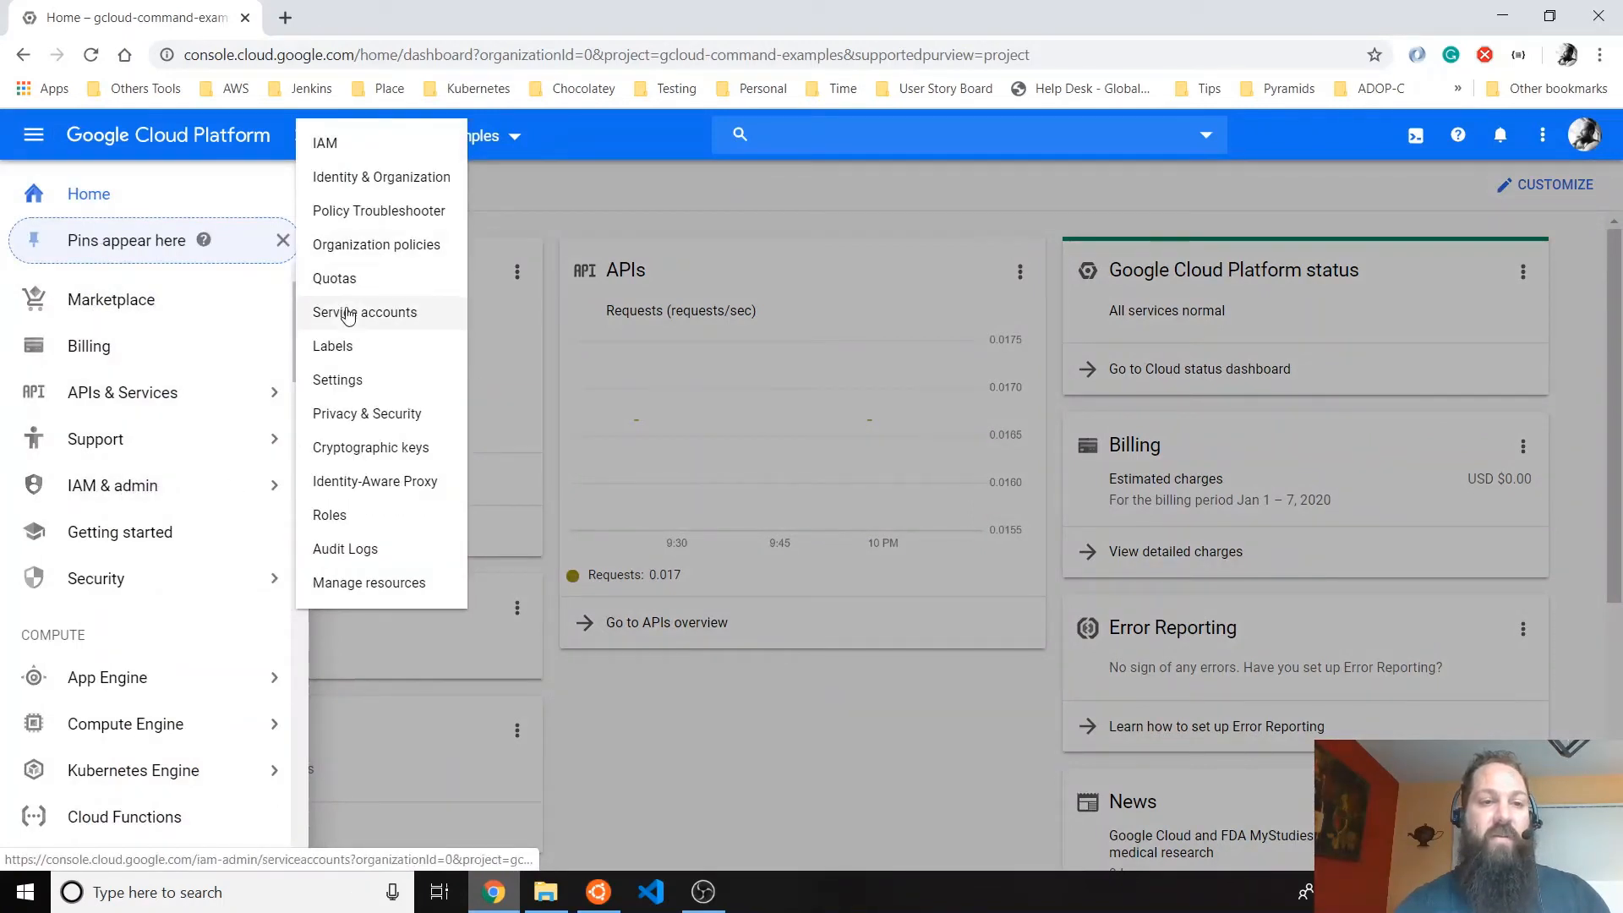
pyautogui.click(365, 312)
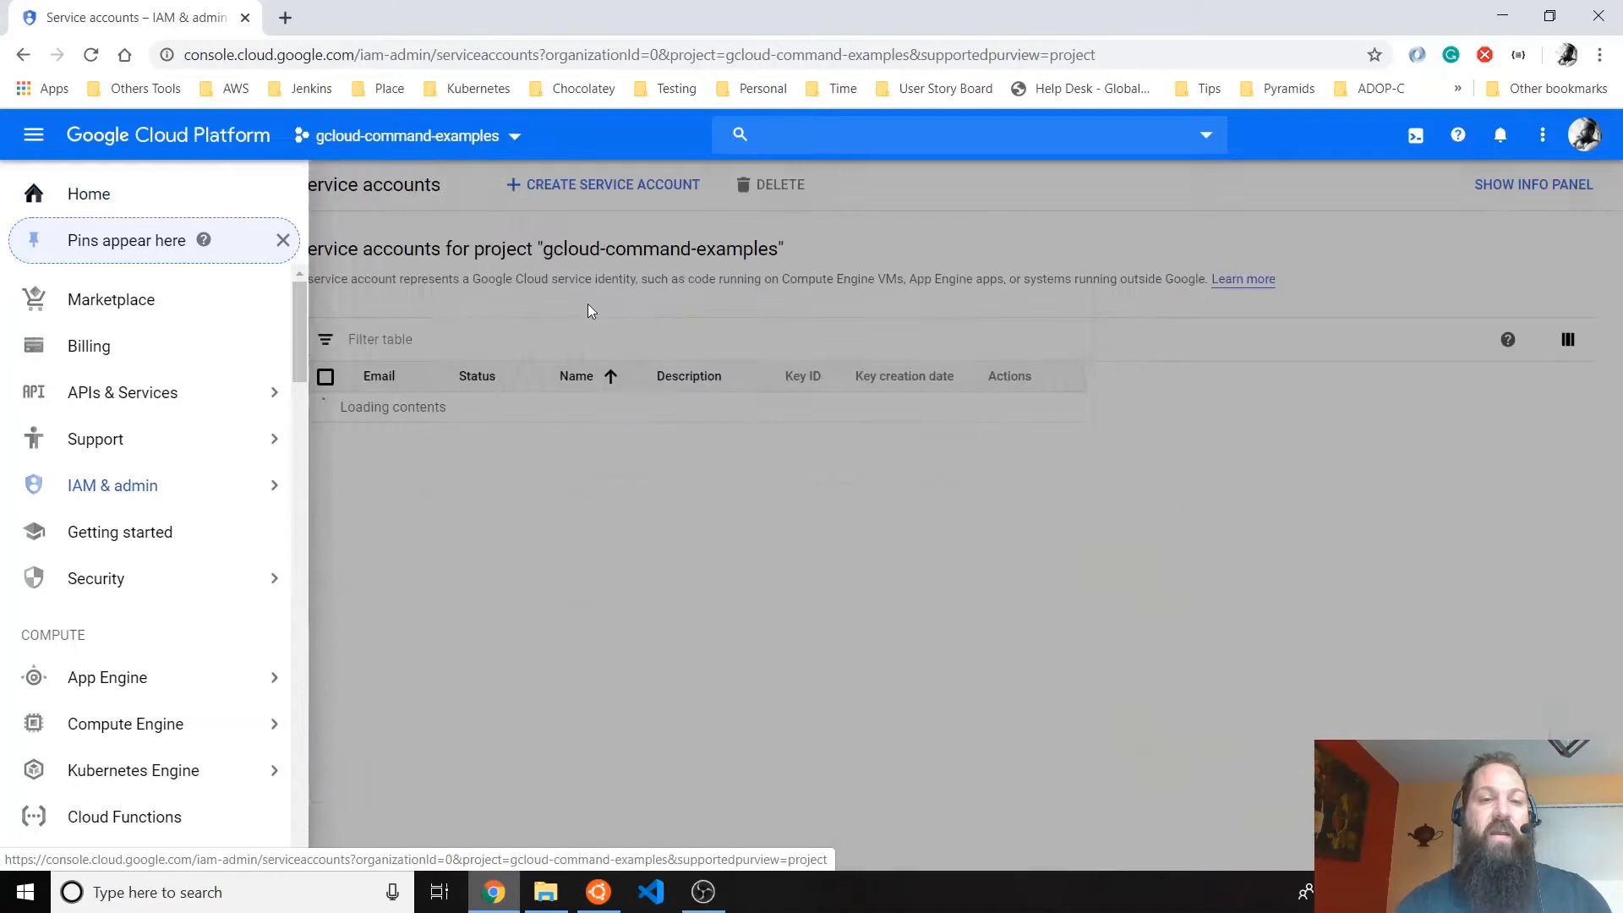
pyautogui.click(604, 185)
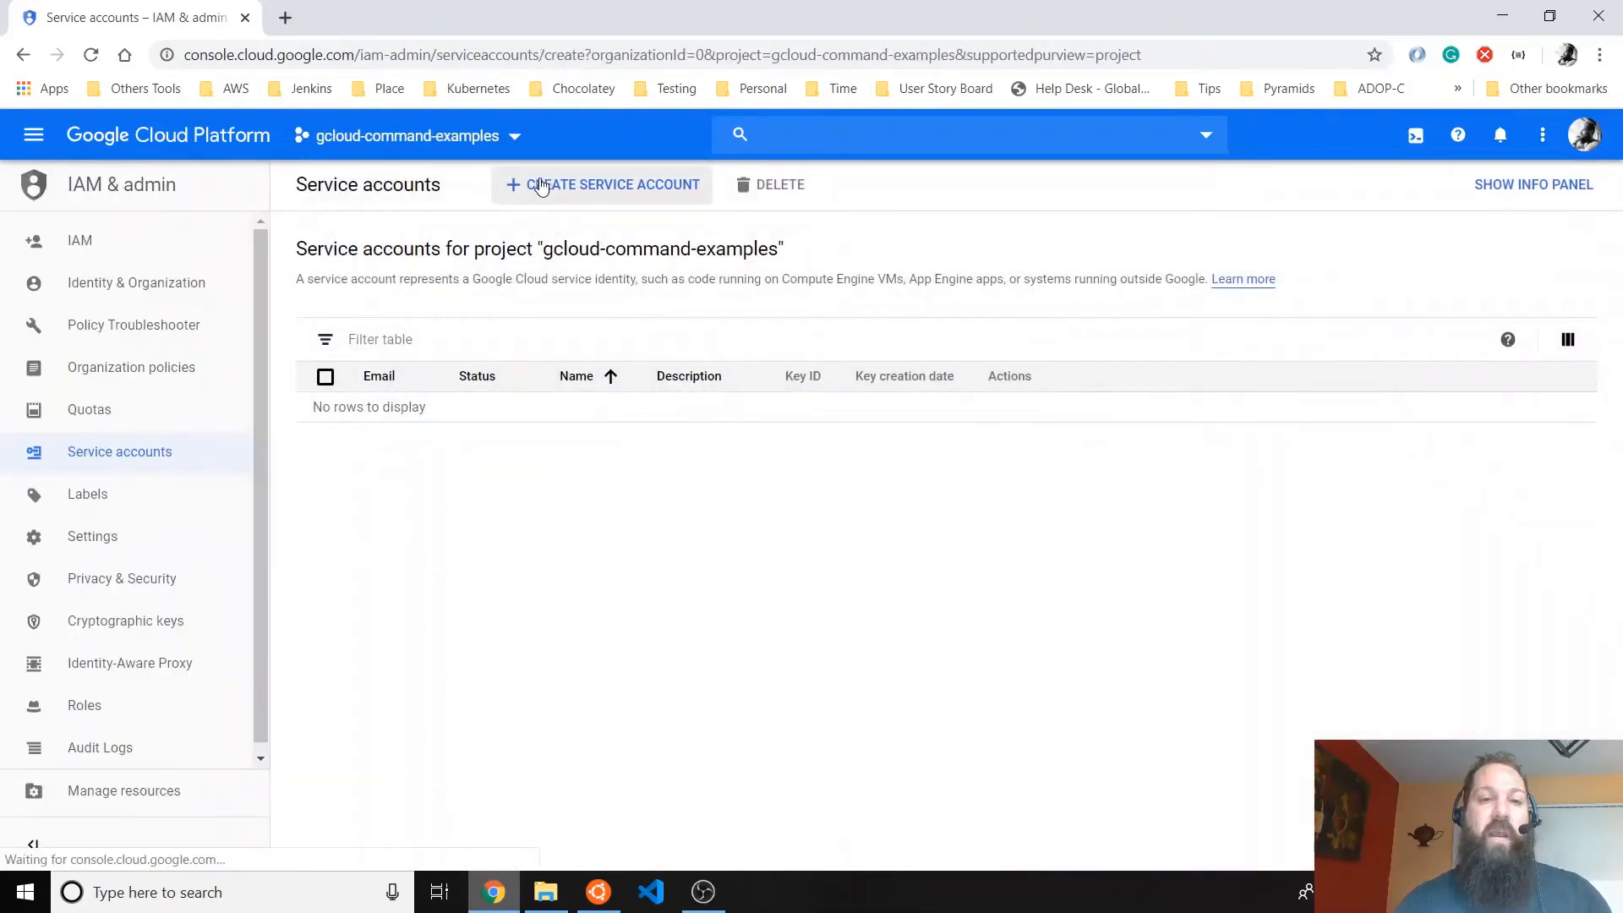
pyautogui.click(601, 184)
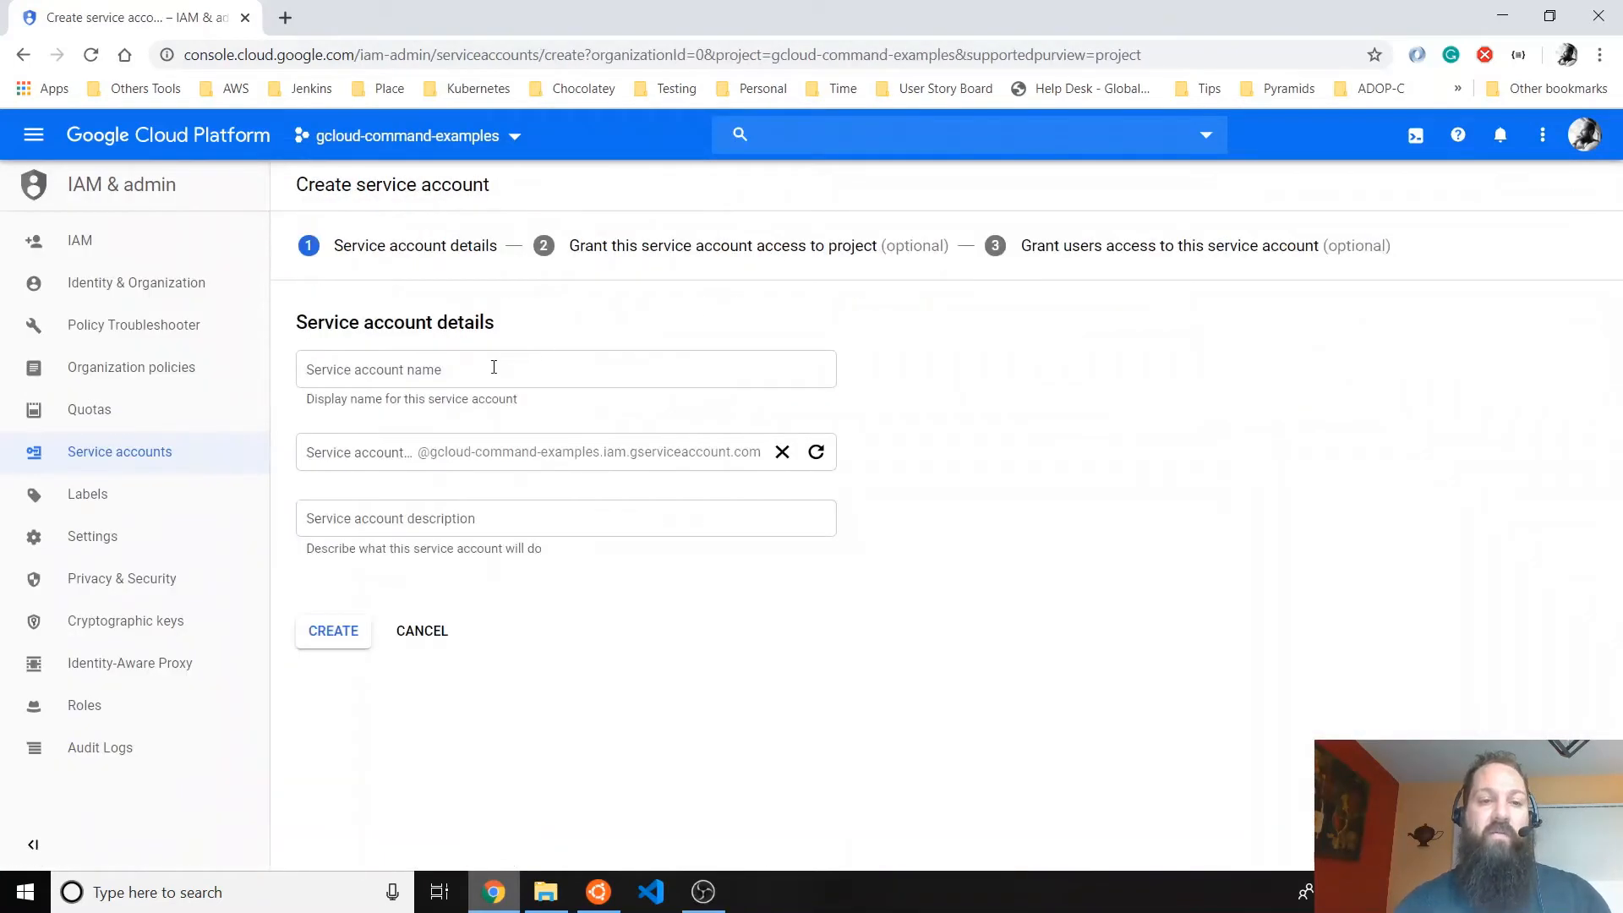
# - Name it my-local-service-account, describe it as simple access from my local machine, and create it
pyautogui.write('my-')
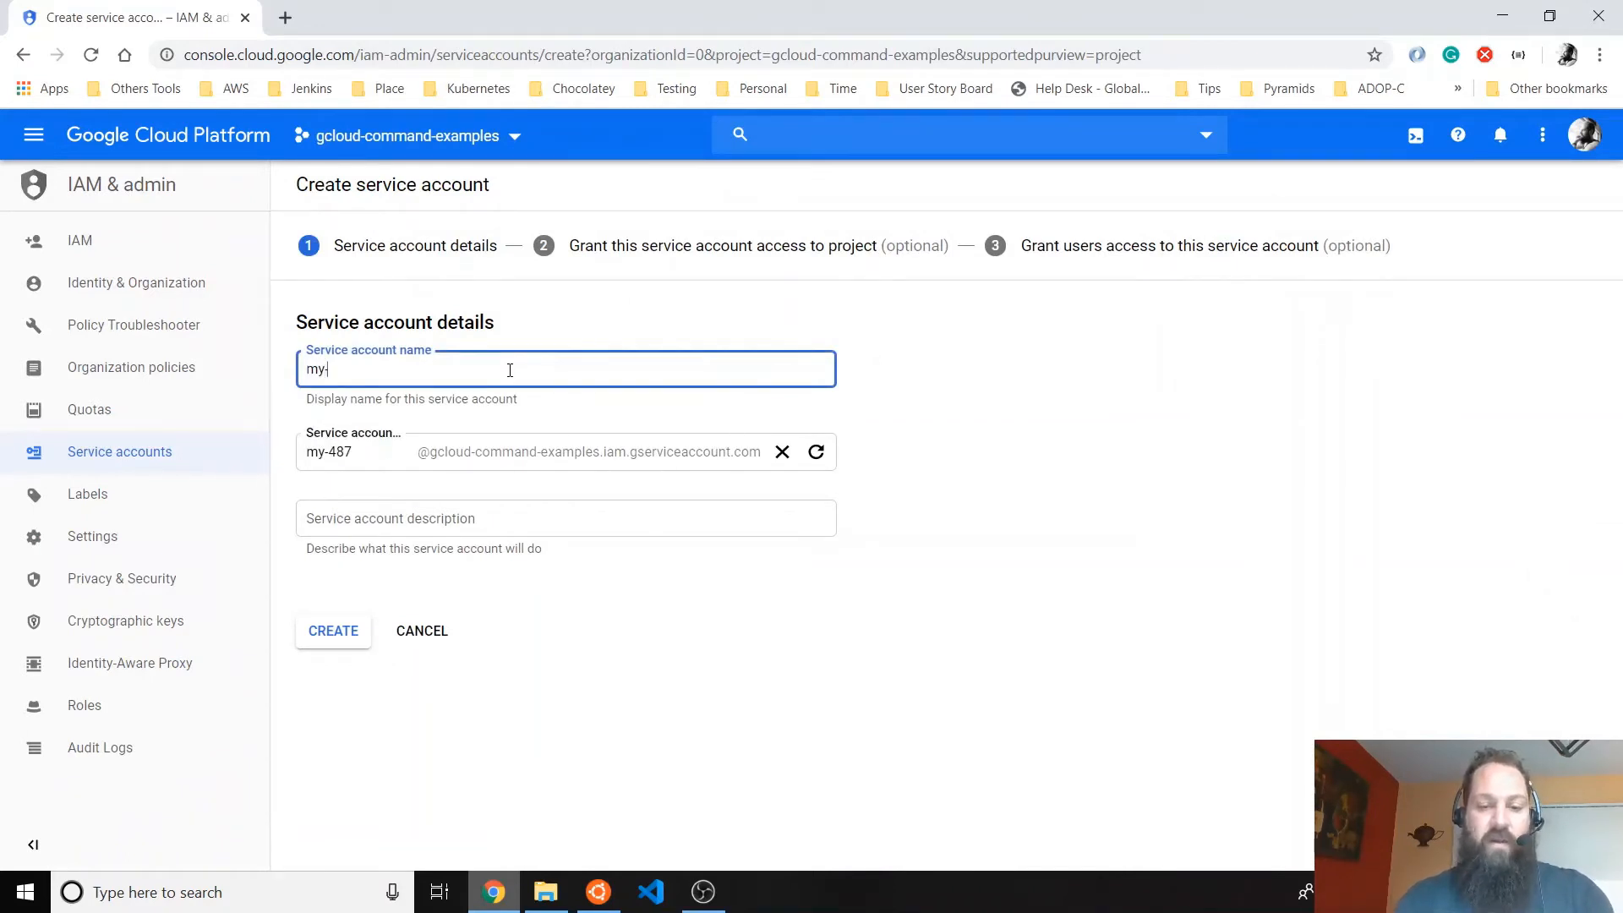
pyautogui.write('local-se')
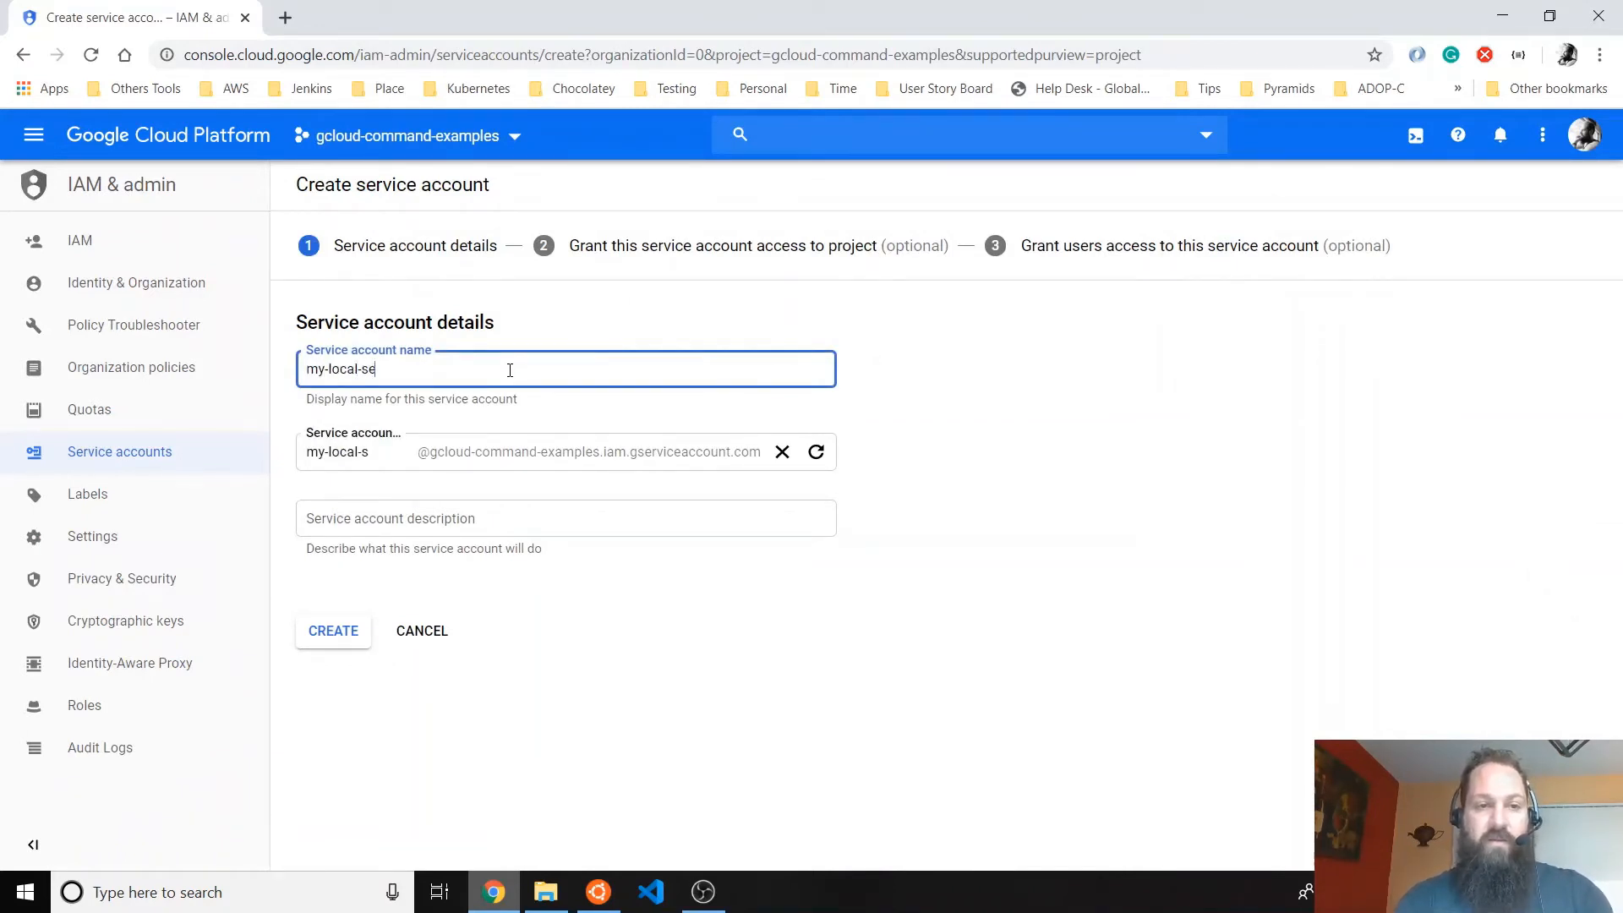
pyautogui.write('rvice-account')
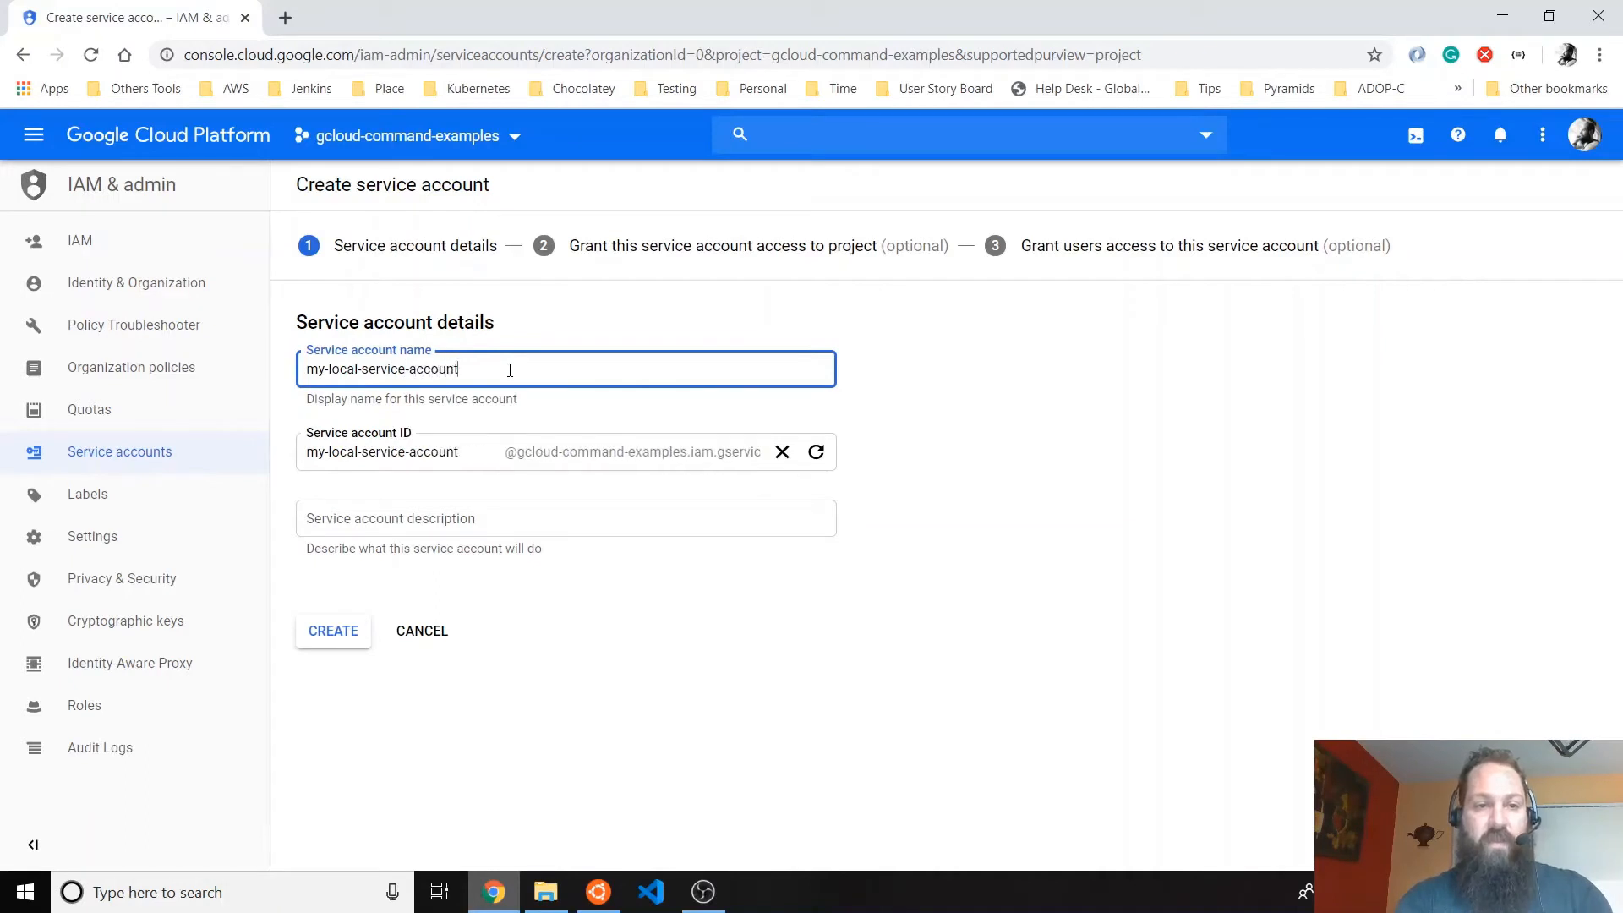
pyautogui.moveTo(497, 438)
pyautogui.write('T')
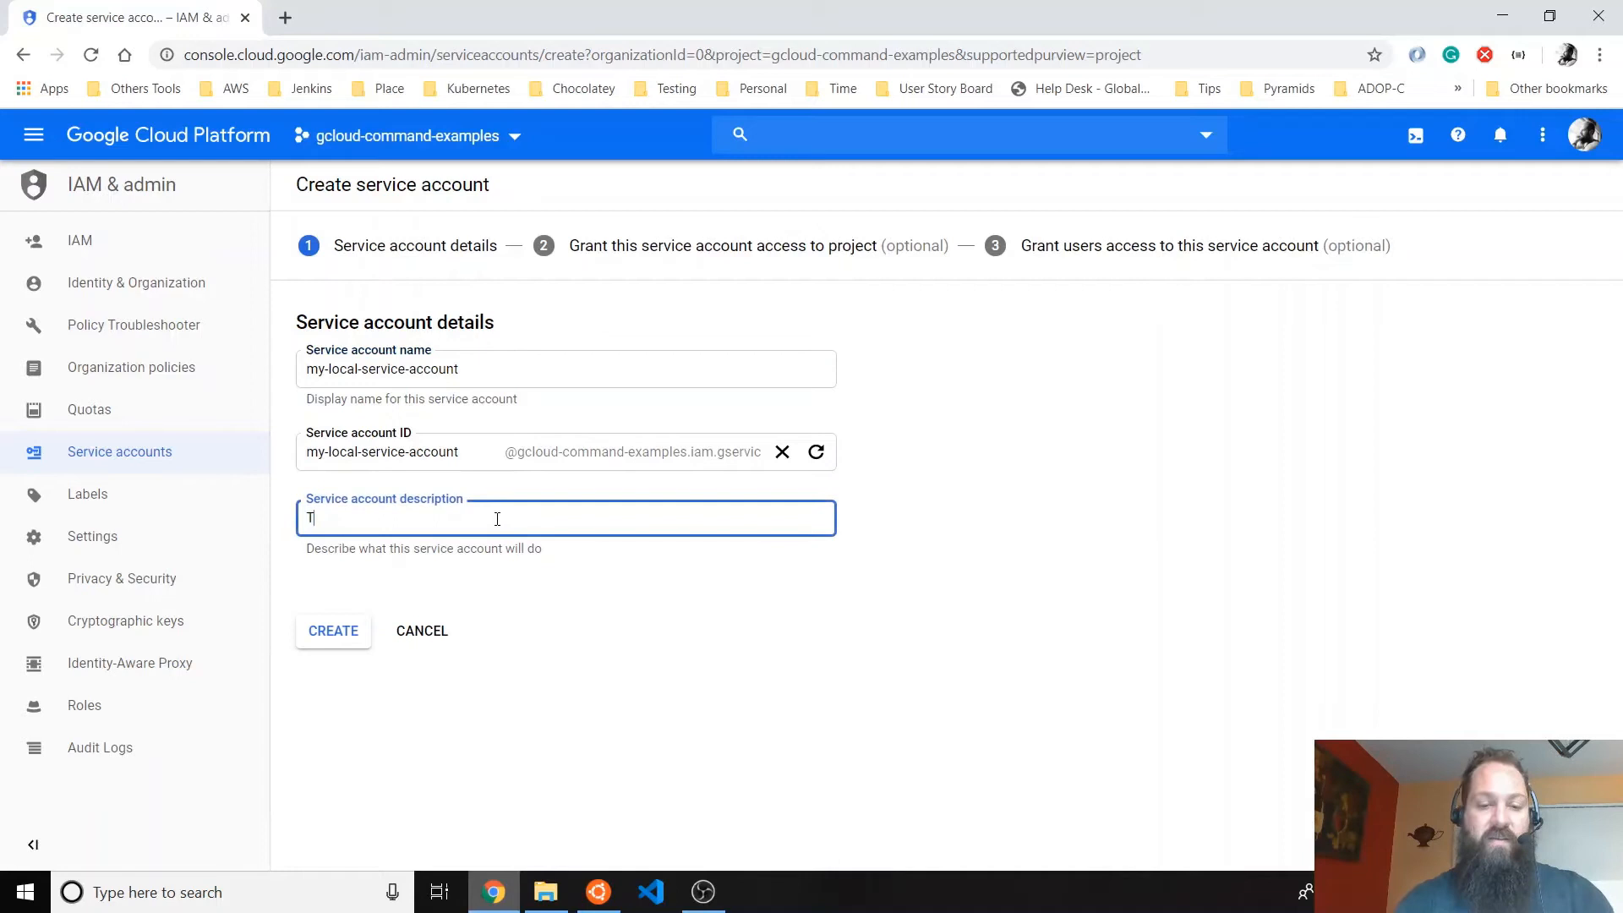
pyautogui.write('his')
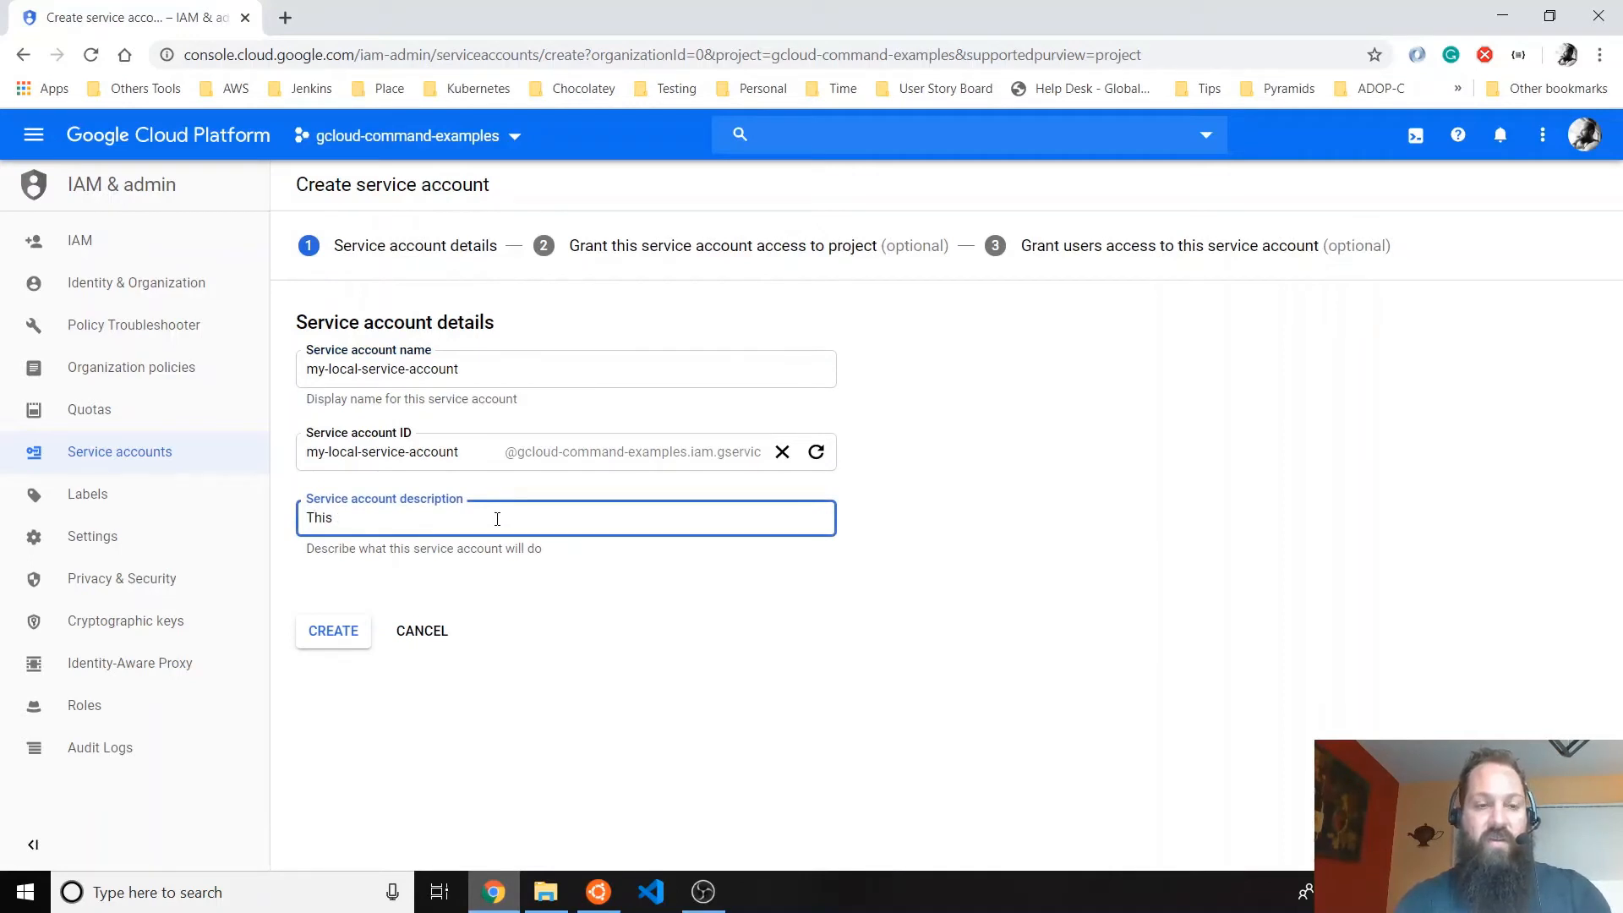
pyautogui.write('is simple ac')
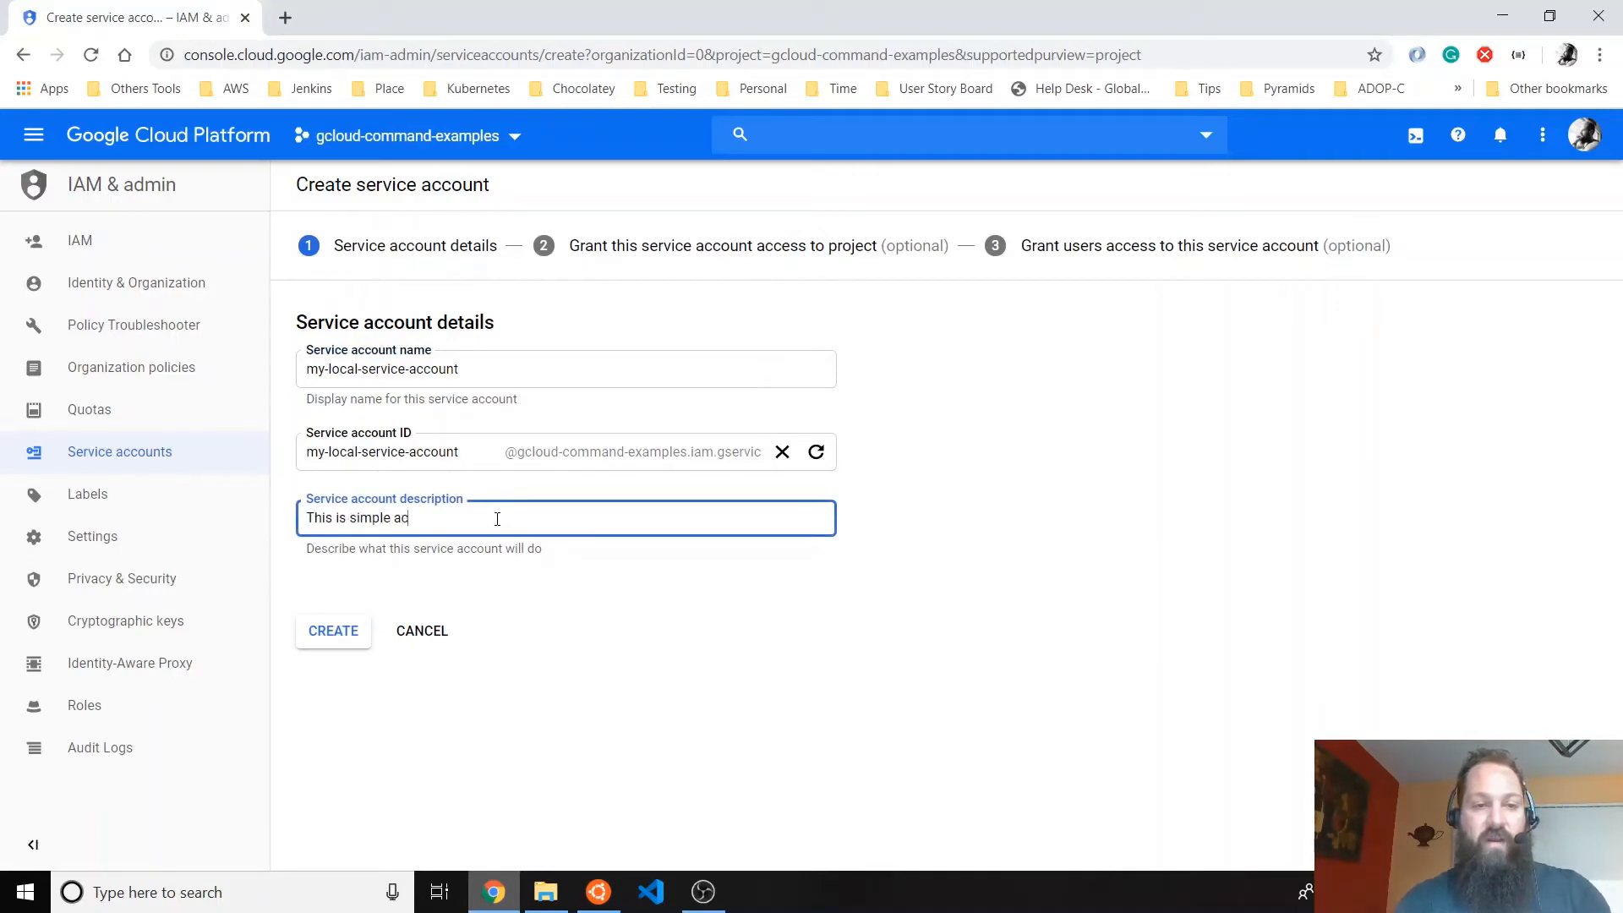
pyautogui.write('cess from my')
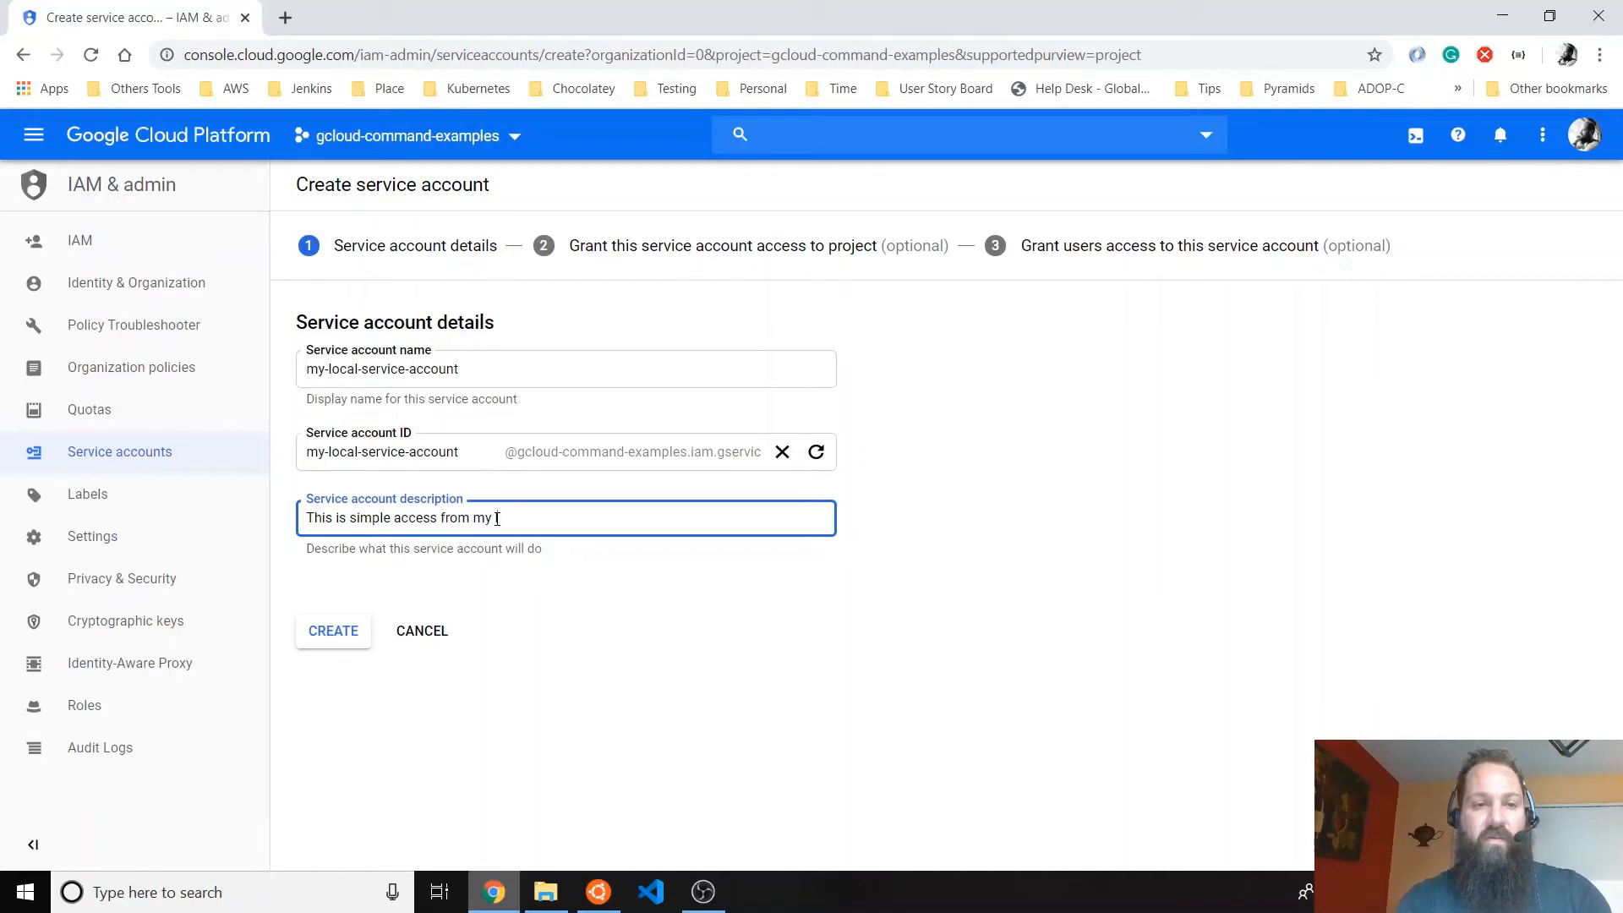
pyautogui.write('local')
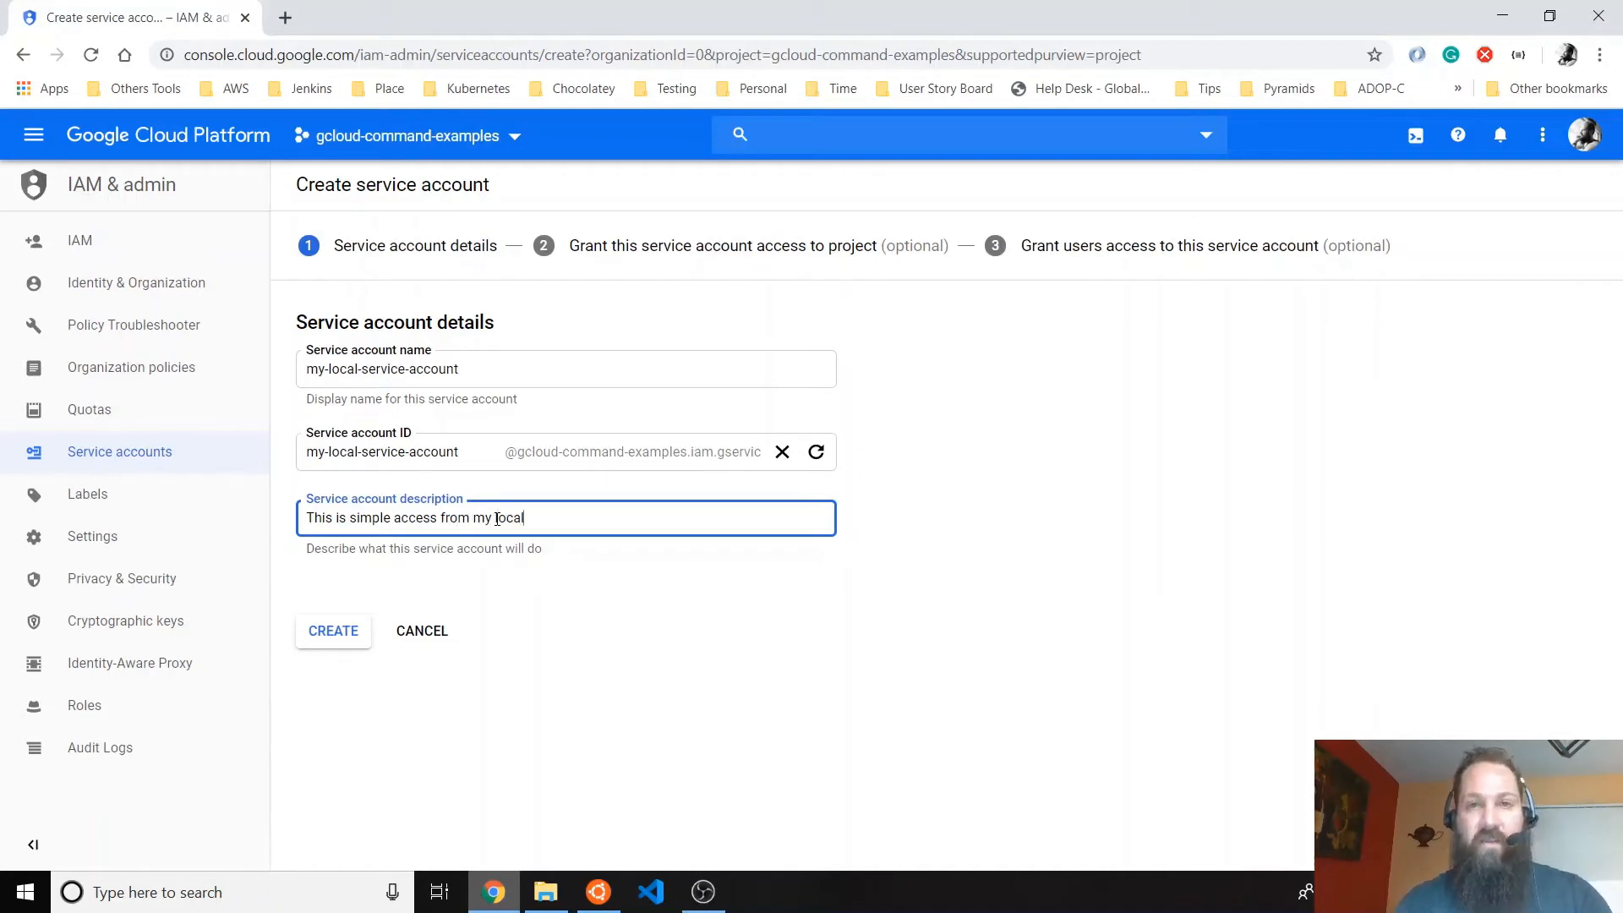
pyautogui.click(332, 631)
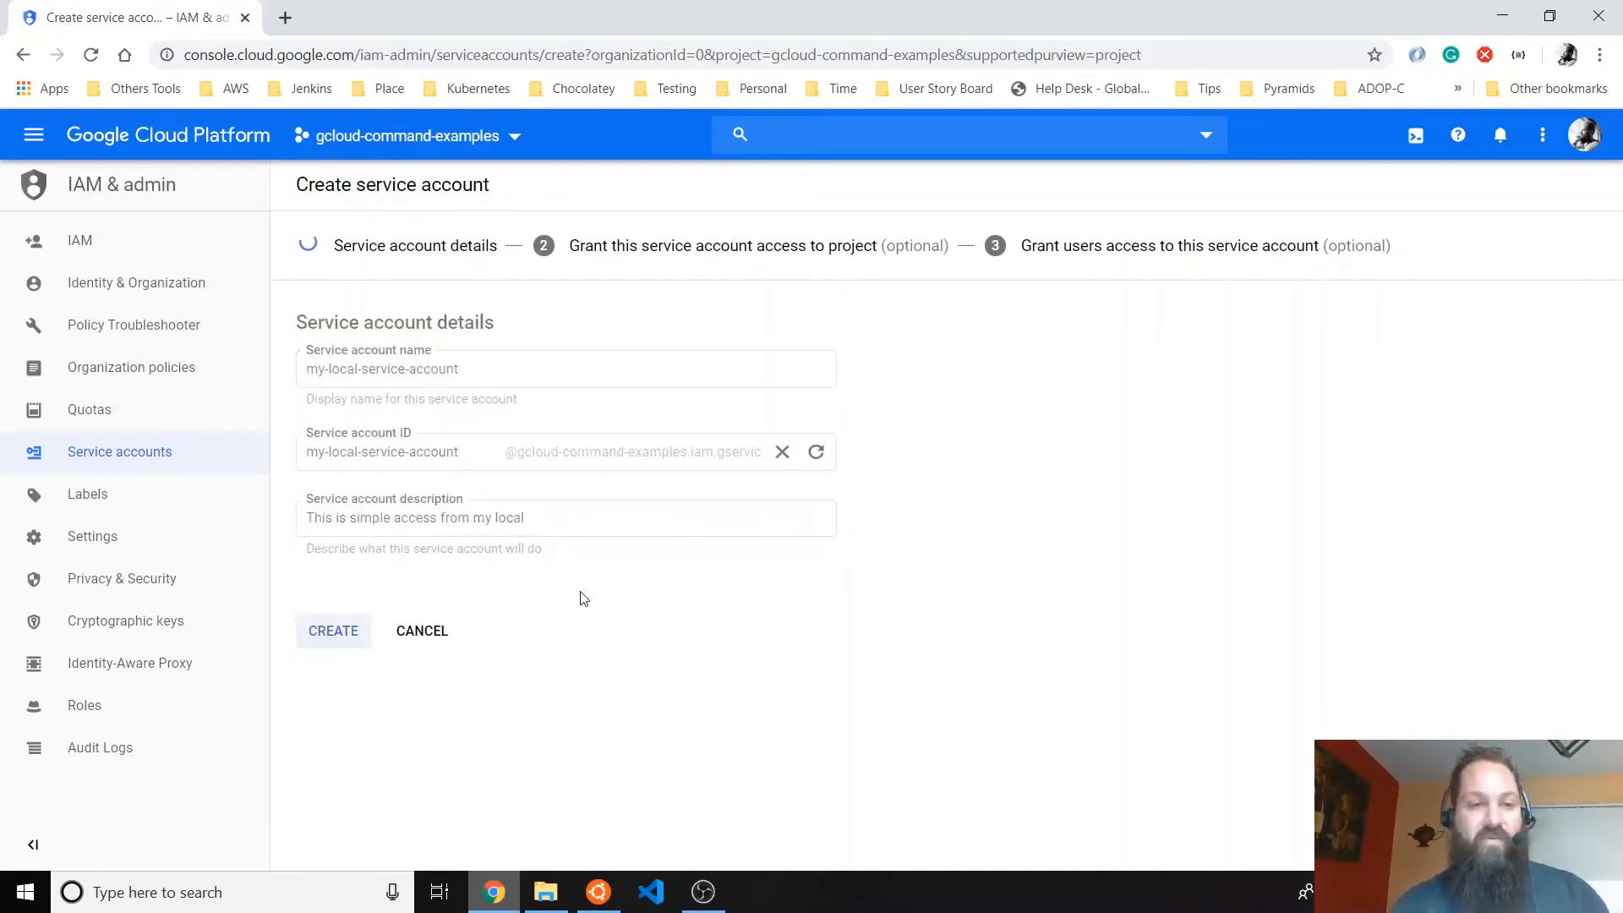
# - Grant the service account the Editor role and generate a JSON private key
pyautogui.click(333, 631)
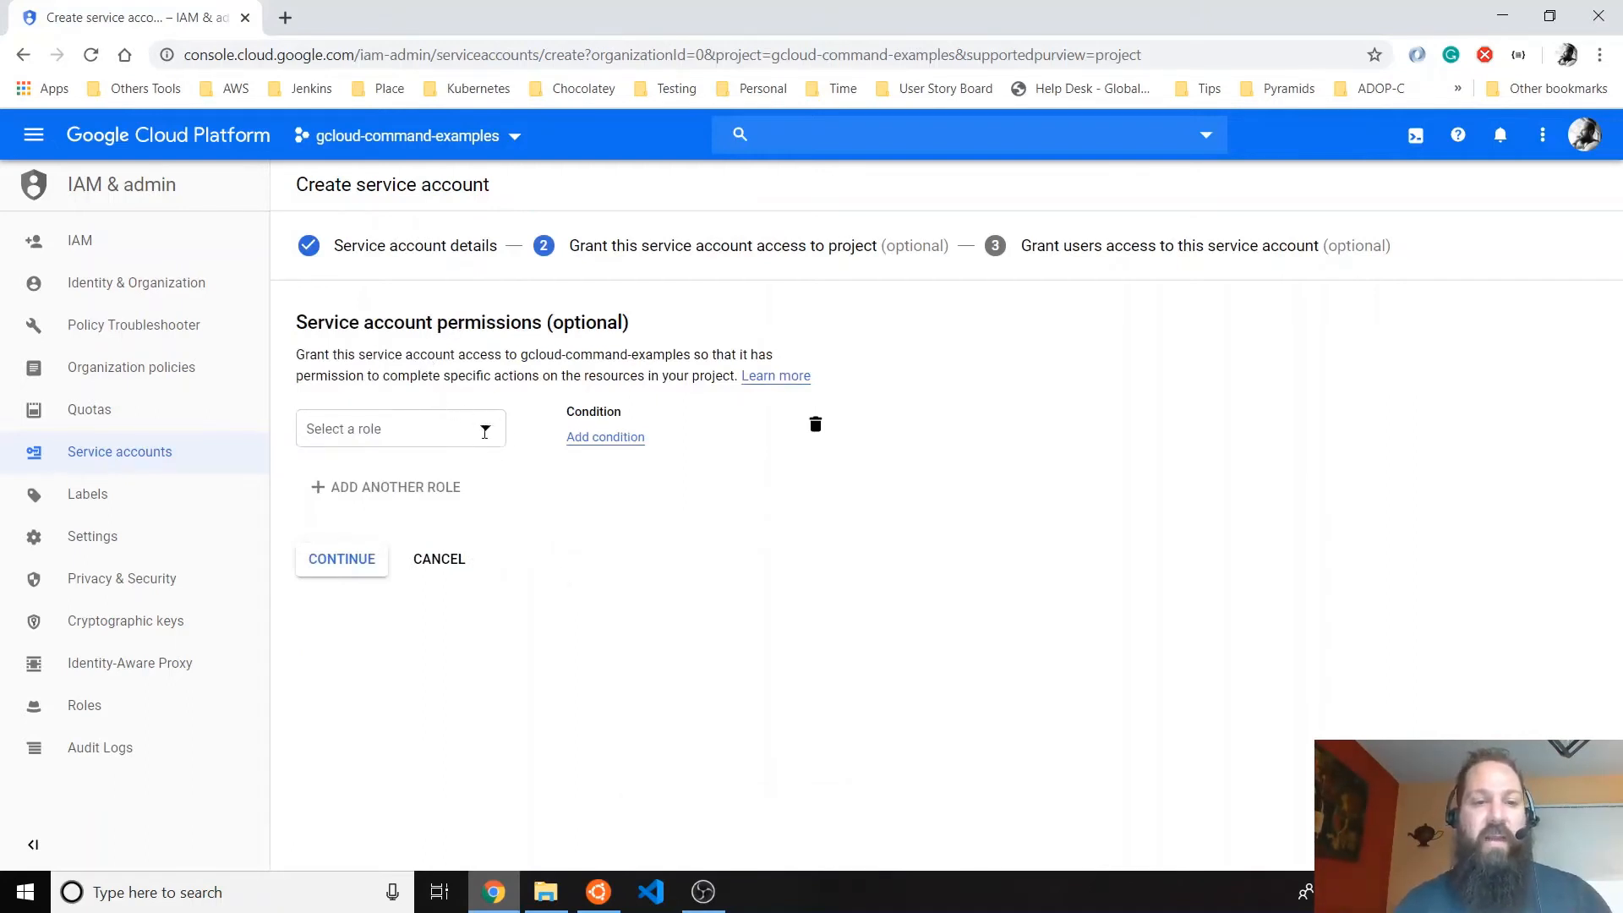
pyautogui.click(400, 428)
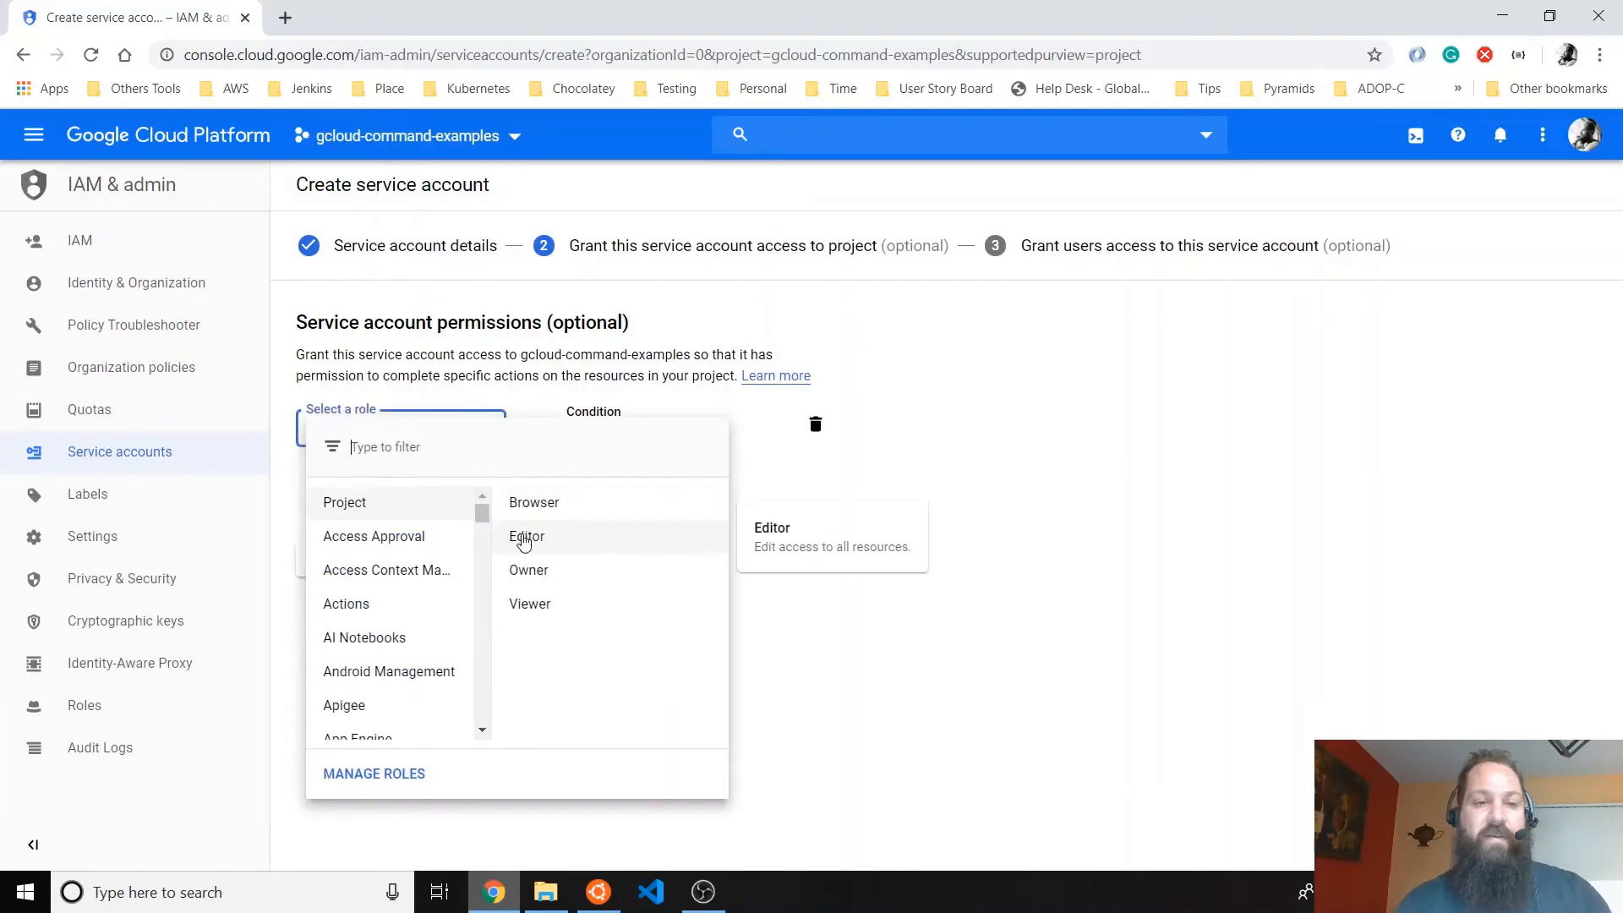
pyautogui.click(527, 536)
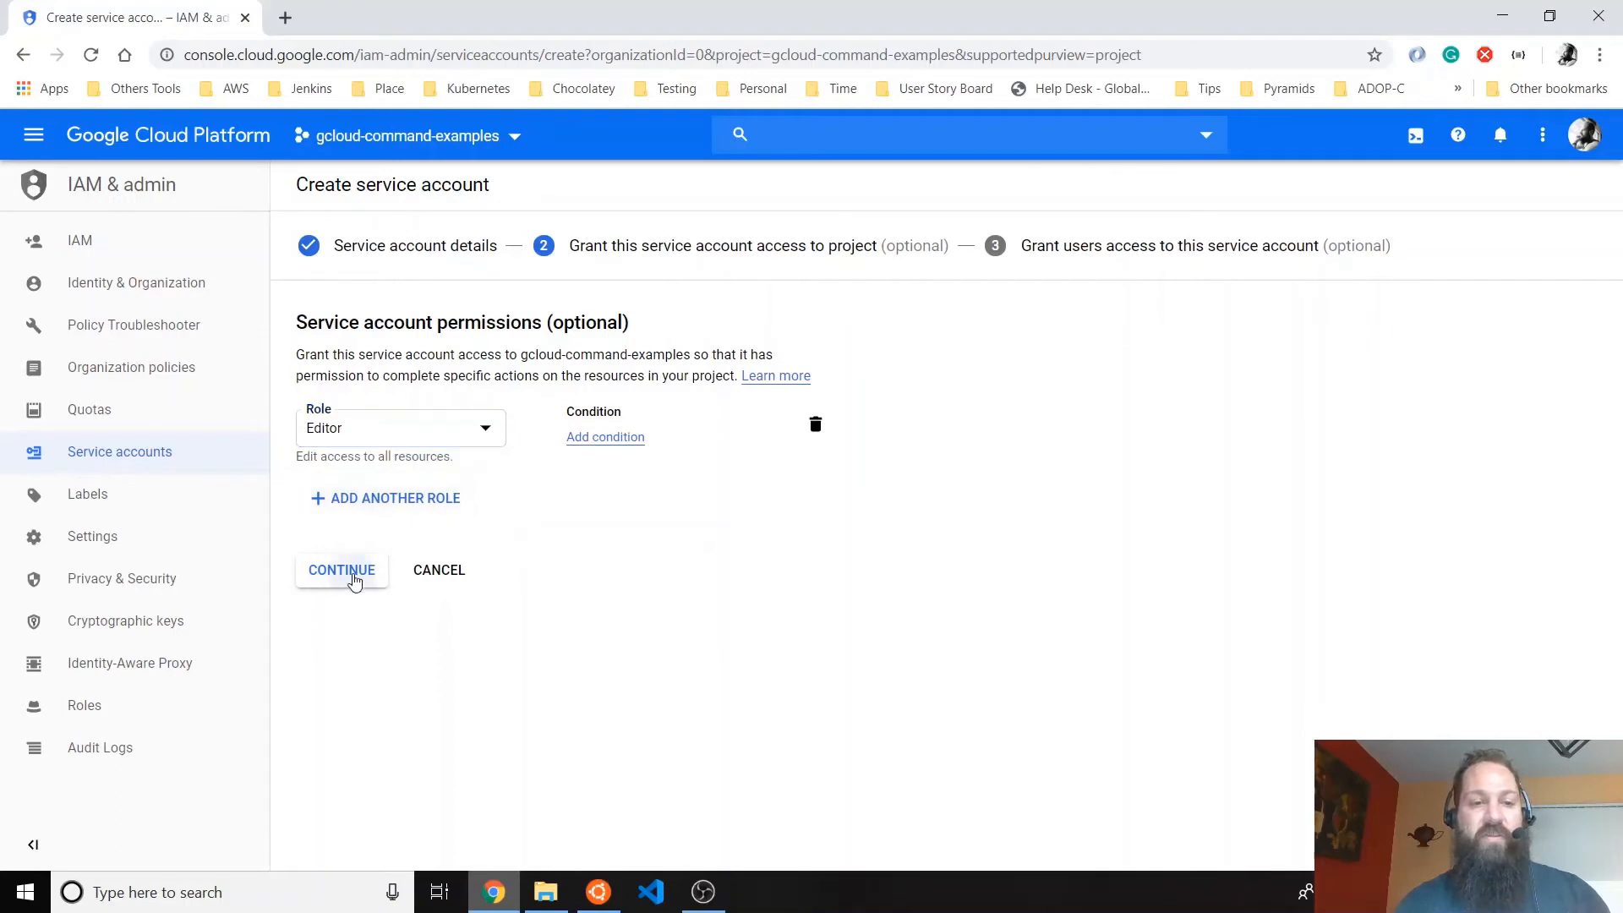
pyautogui.click(340, 569)
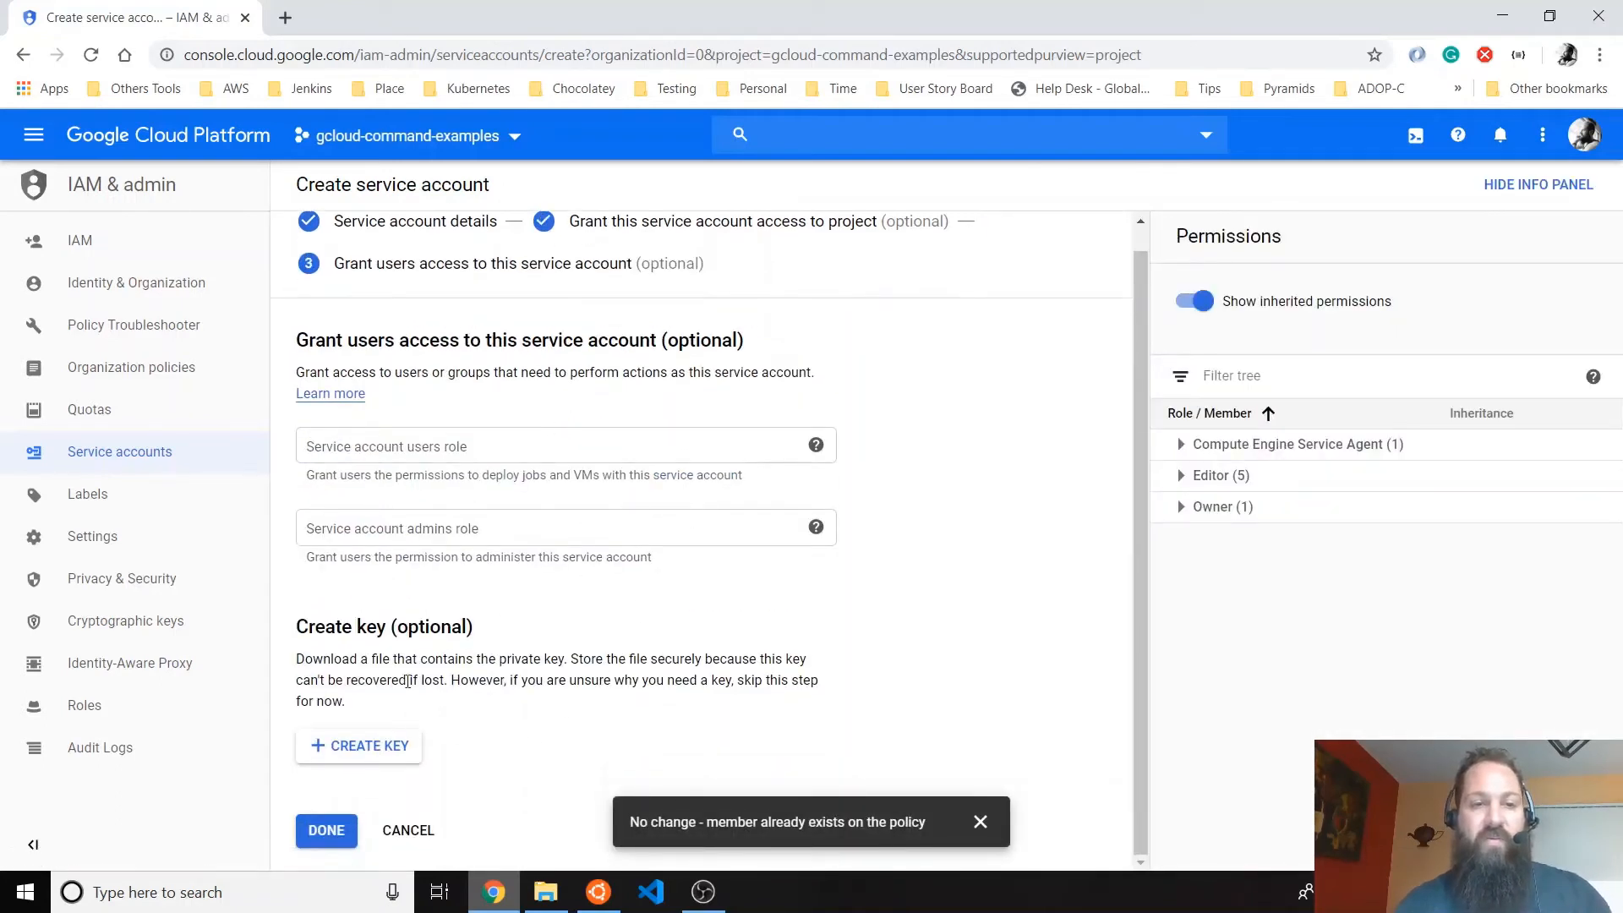
pyautogui.moveTo(388, 753)
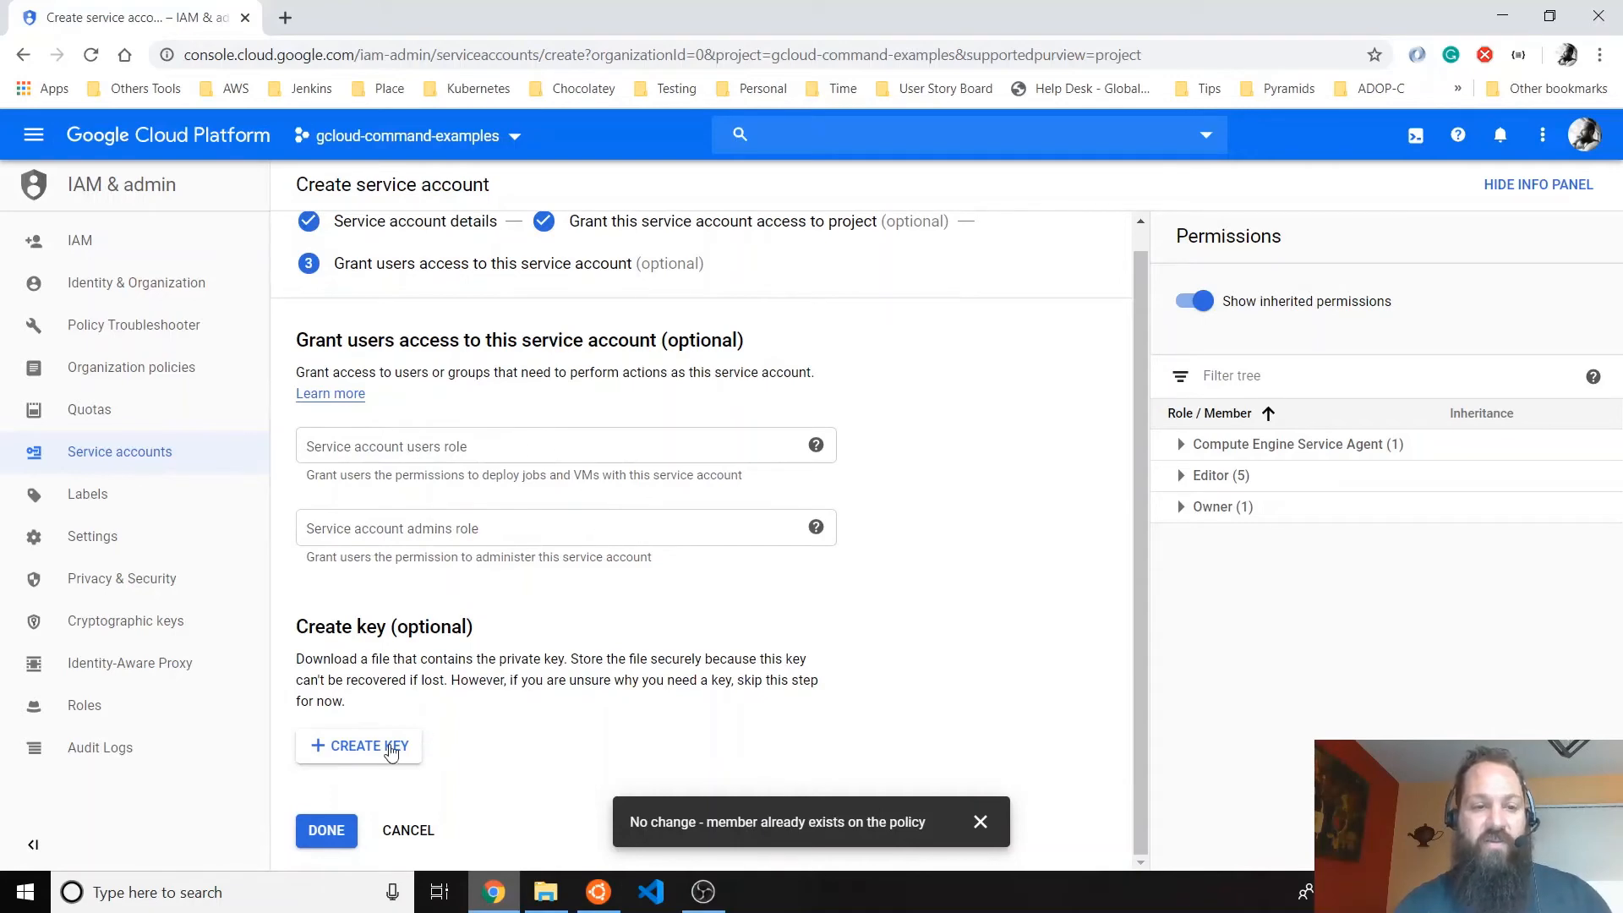
pyautogui.click(368, 745)
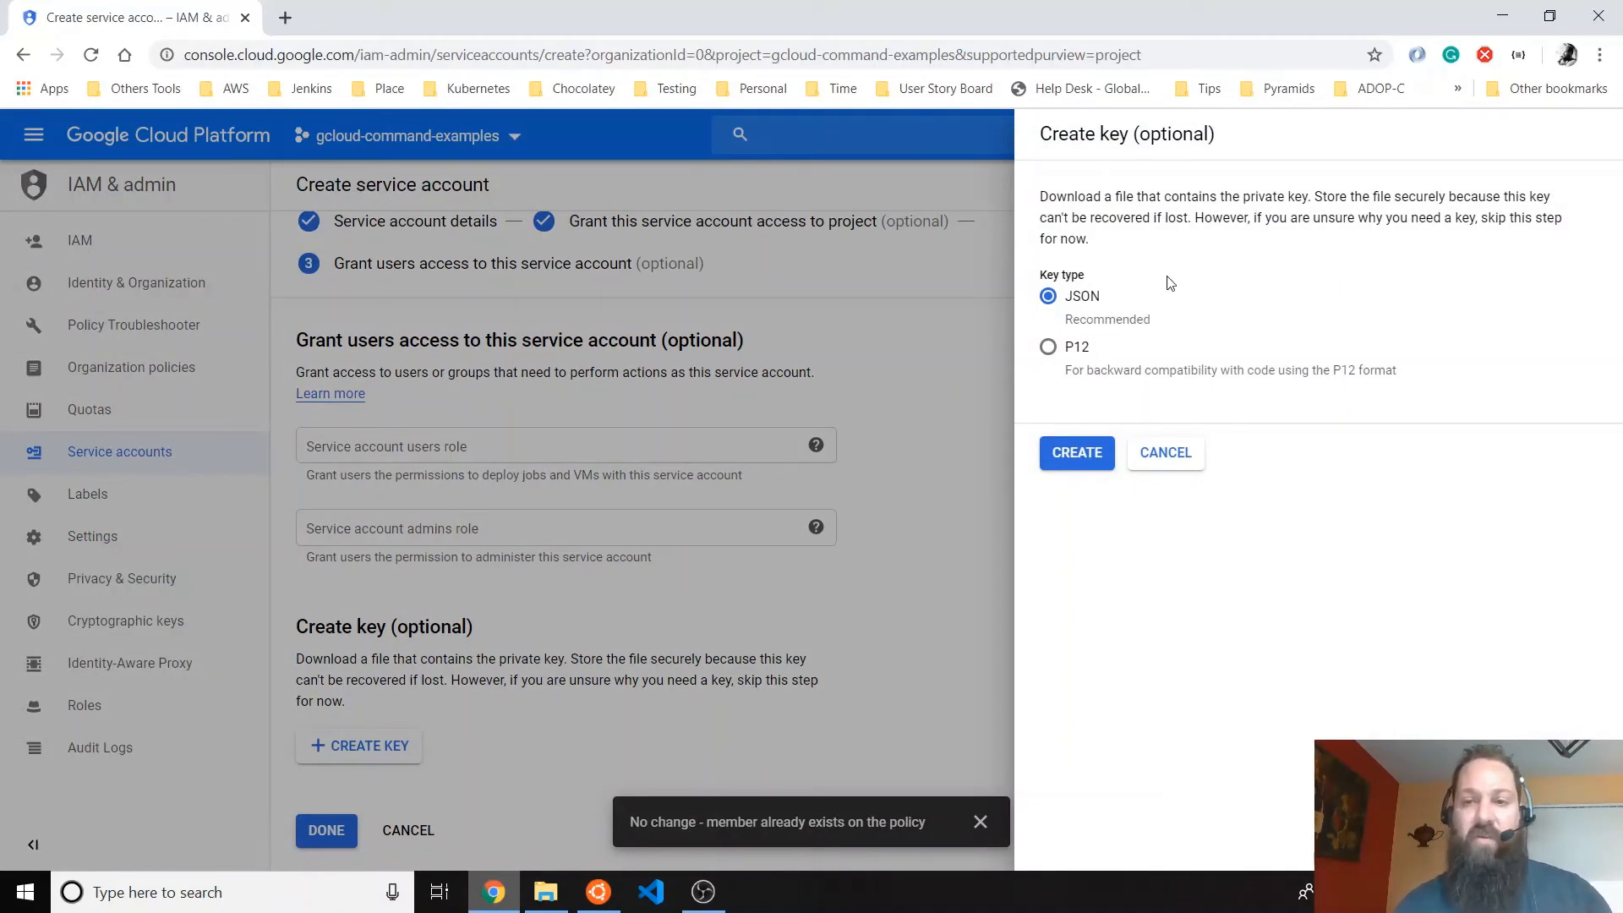
pyautogui.click(1075, 452)
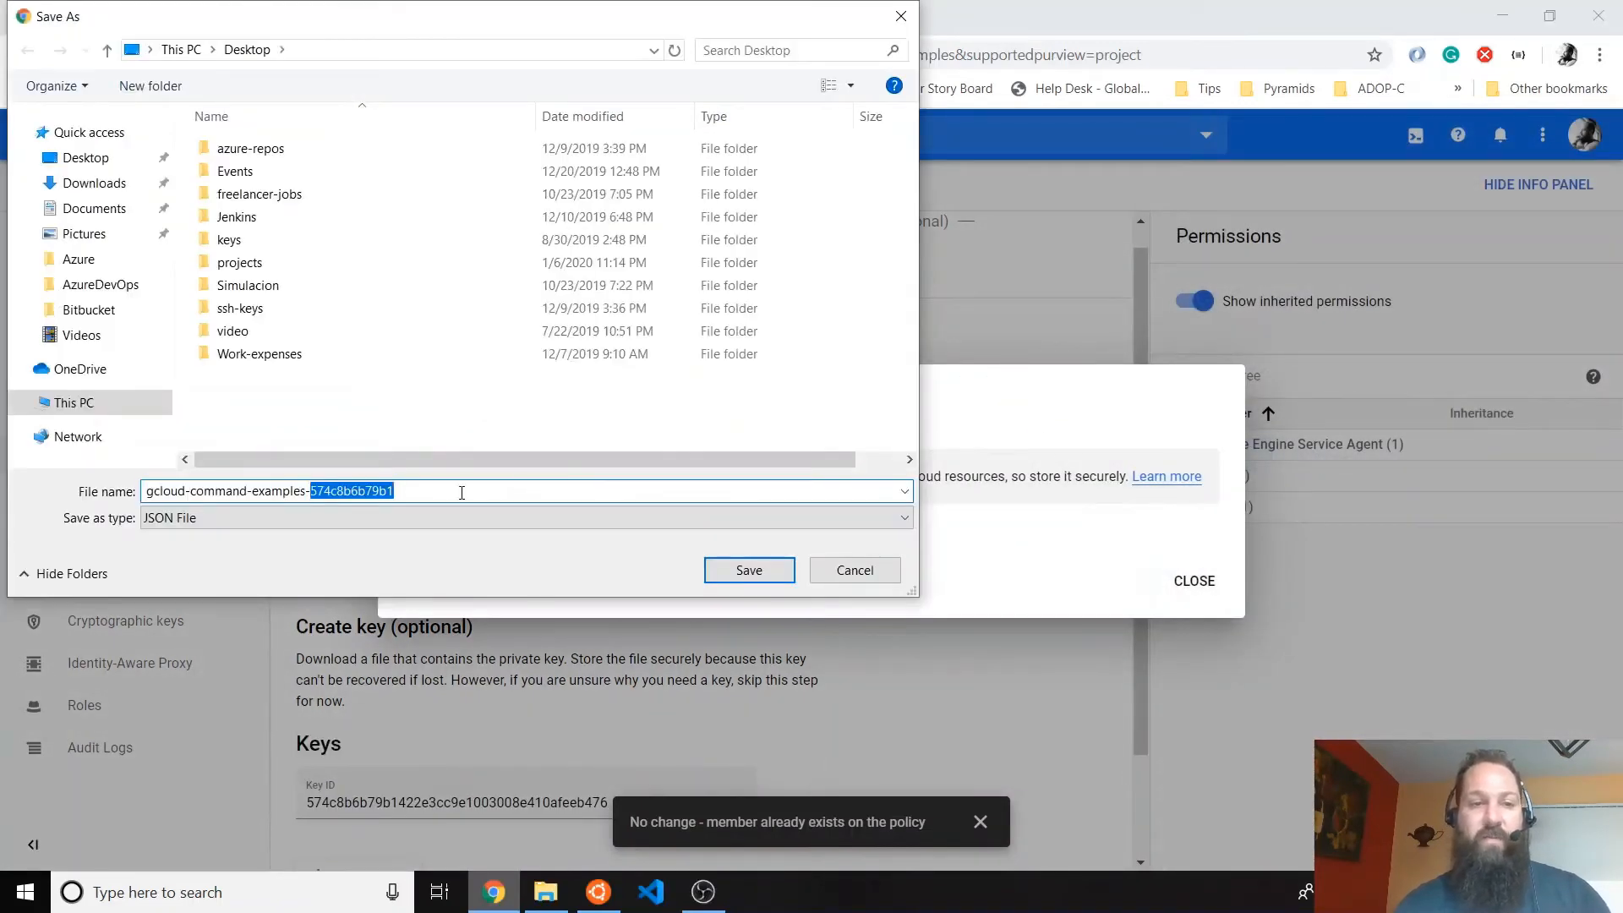
# - Save the key as myserviceaccount on the Desktop and close the confirmation
pyautogui.write('m')
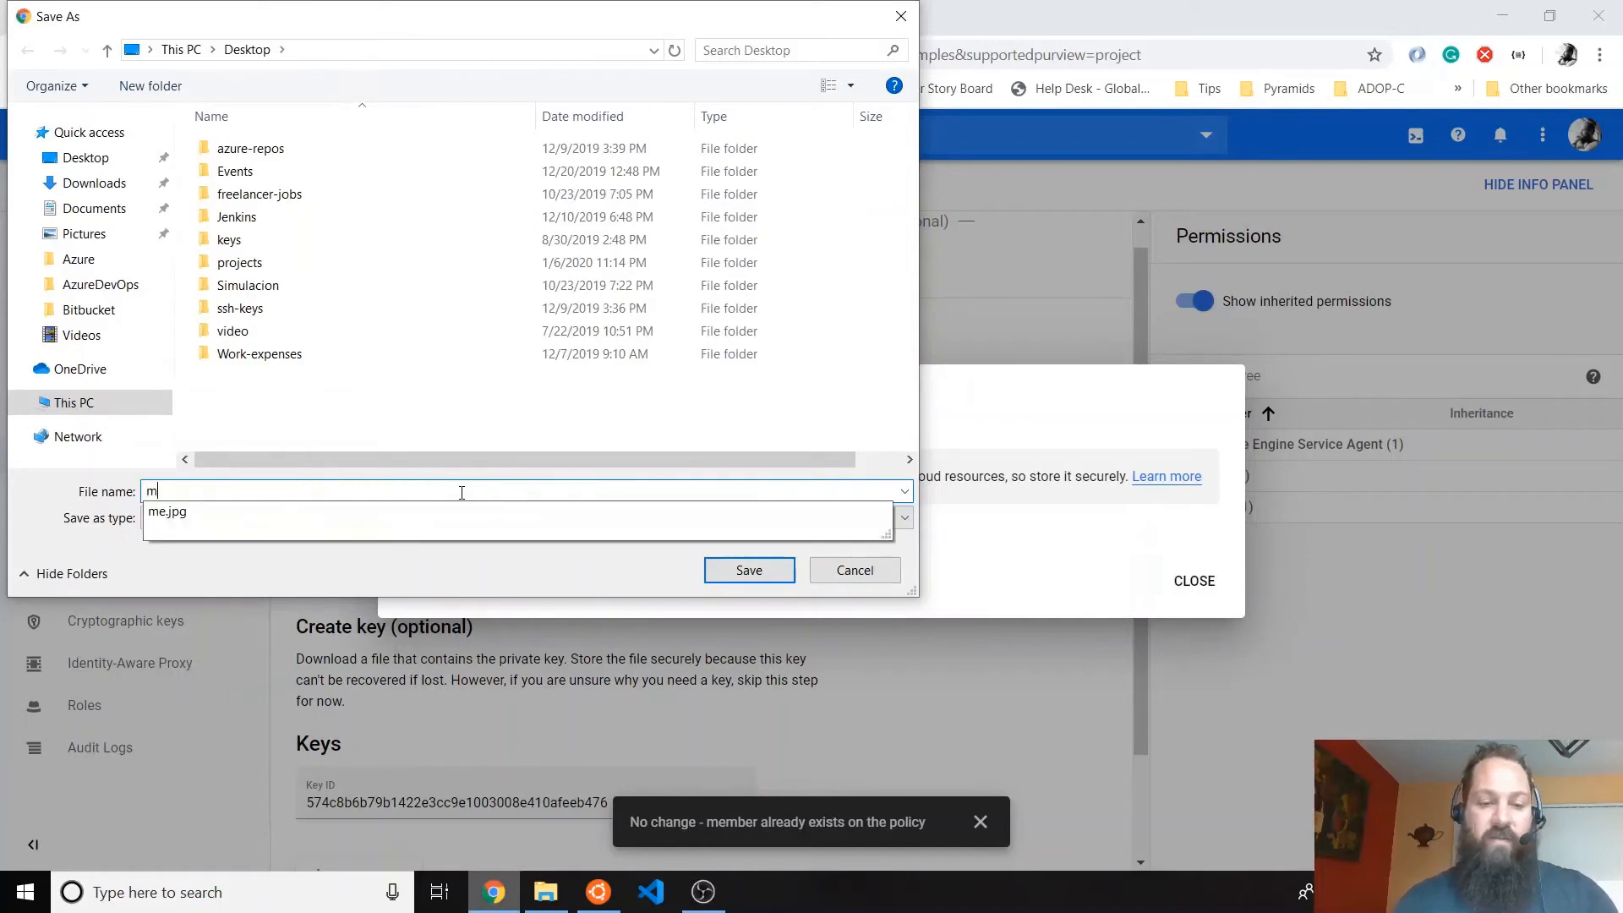
pyautogui.write('yse')
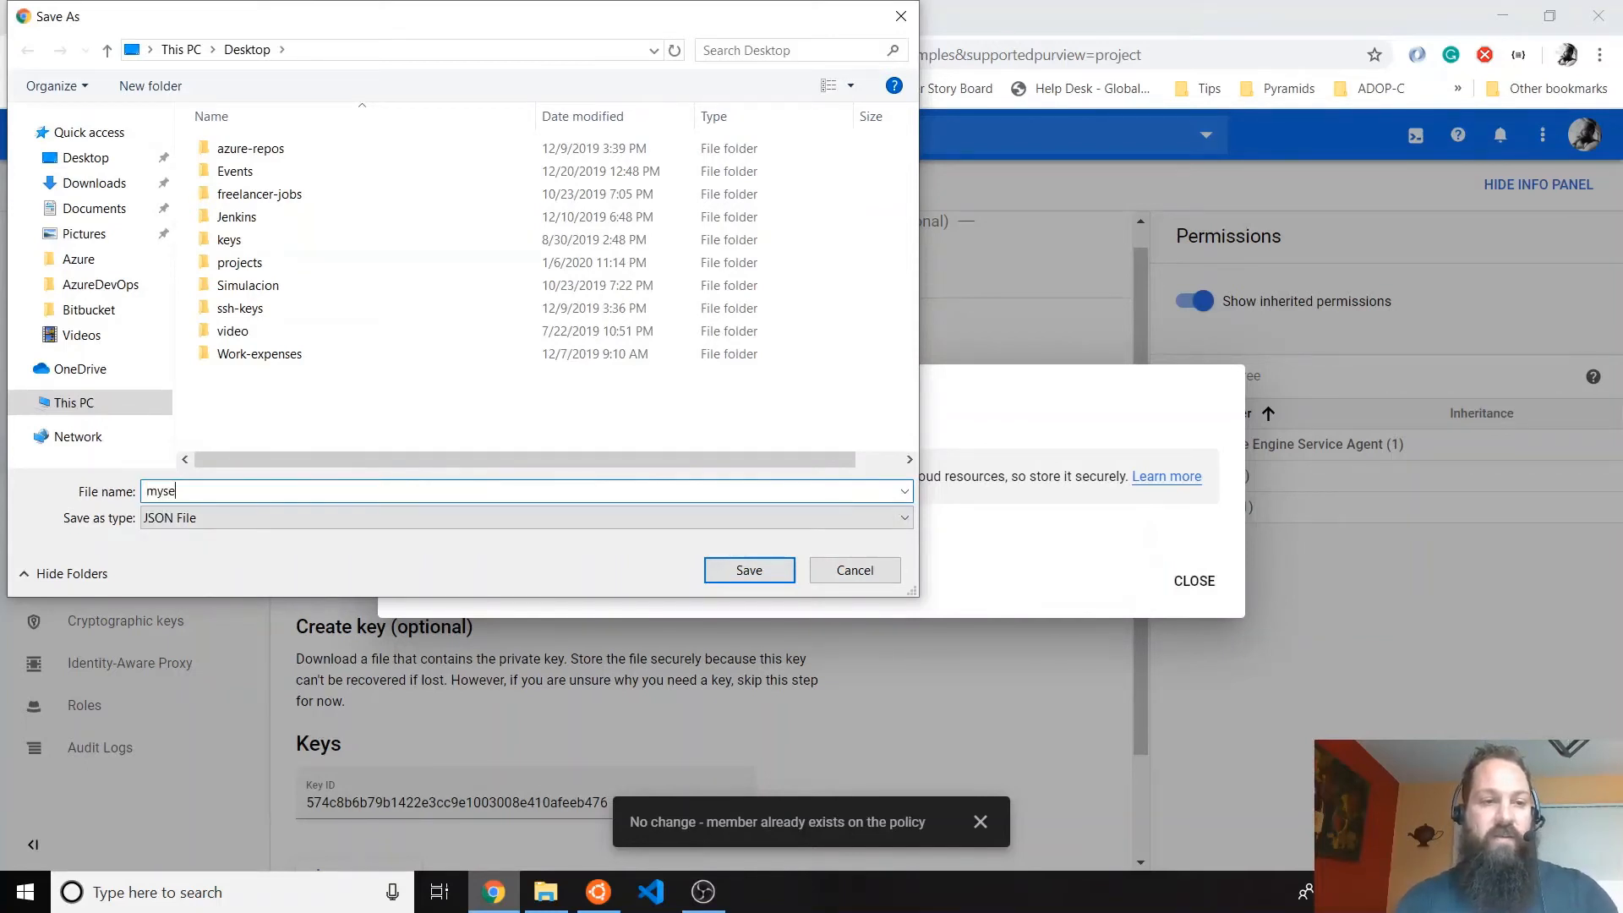
pyautogui.write('rviceaccoun')
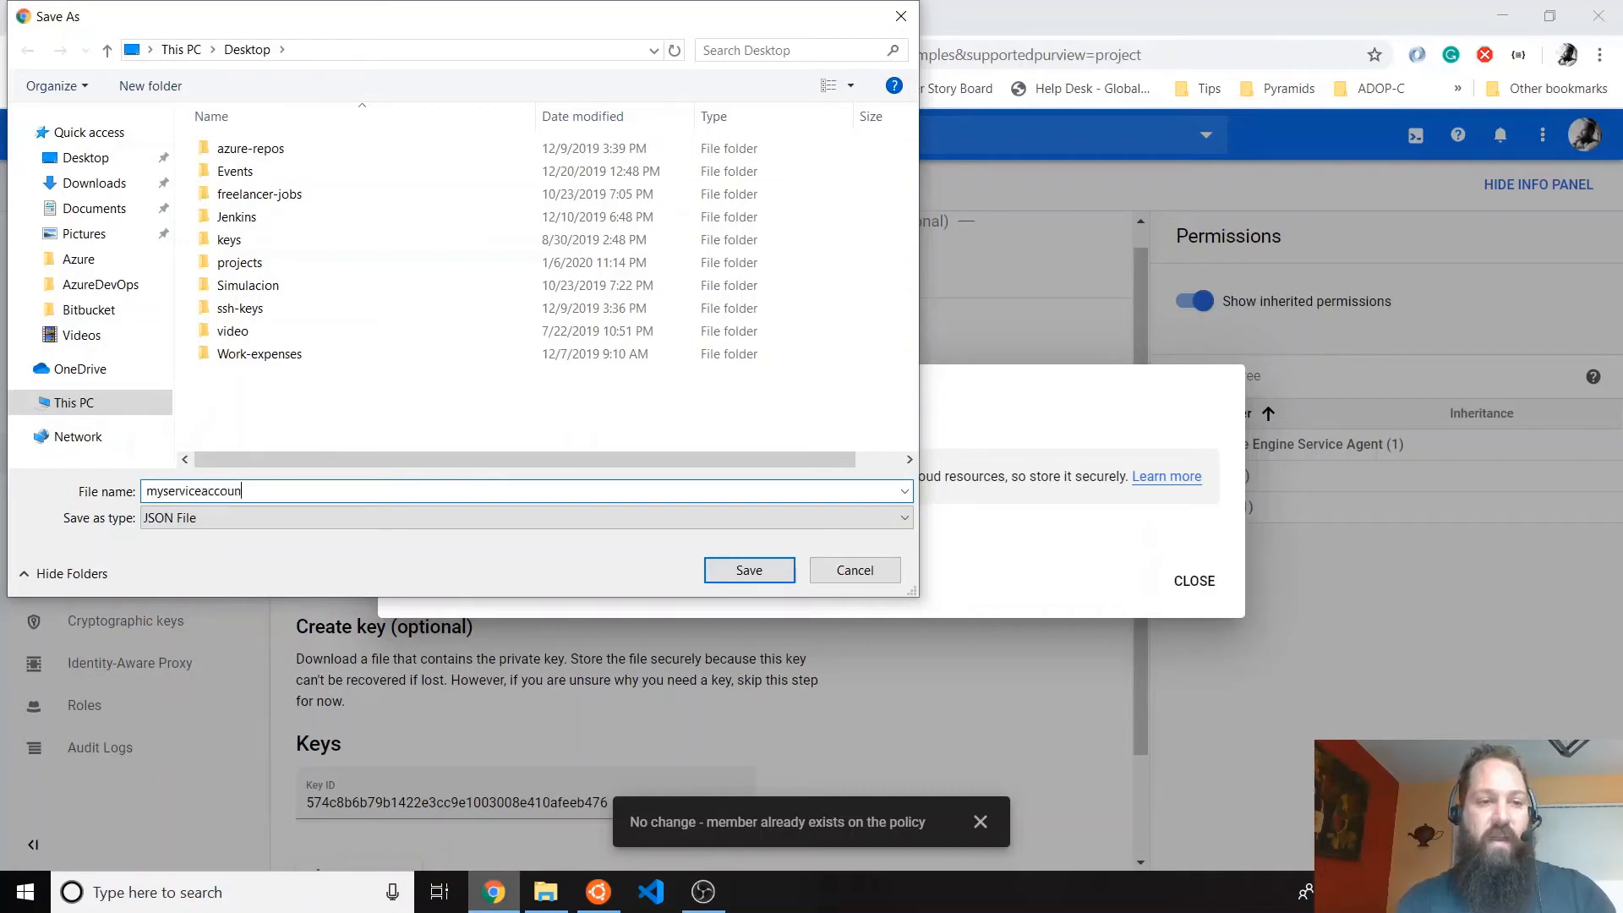
pyautogui.click(748, 570)
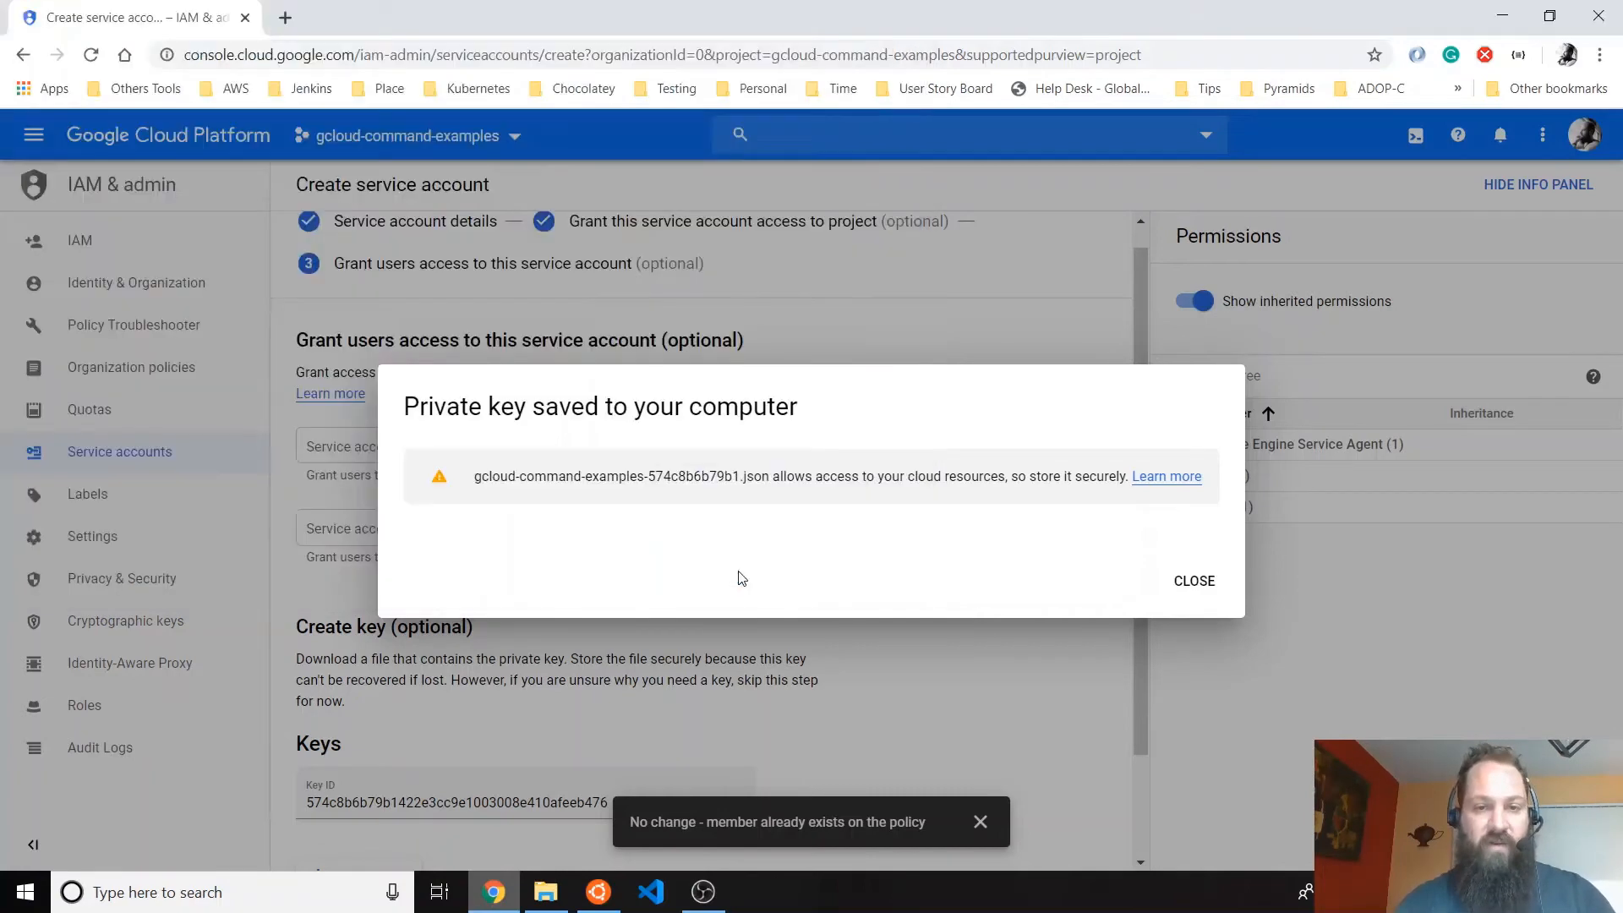
pyautogui.click(1193, 581)
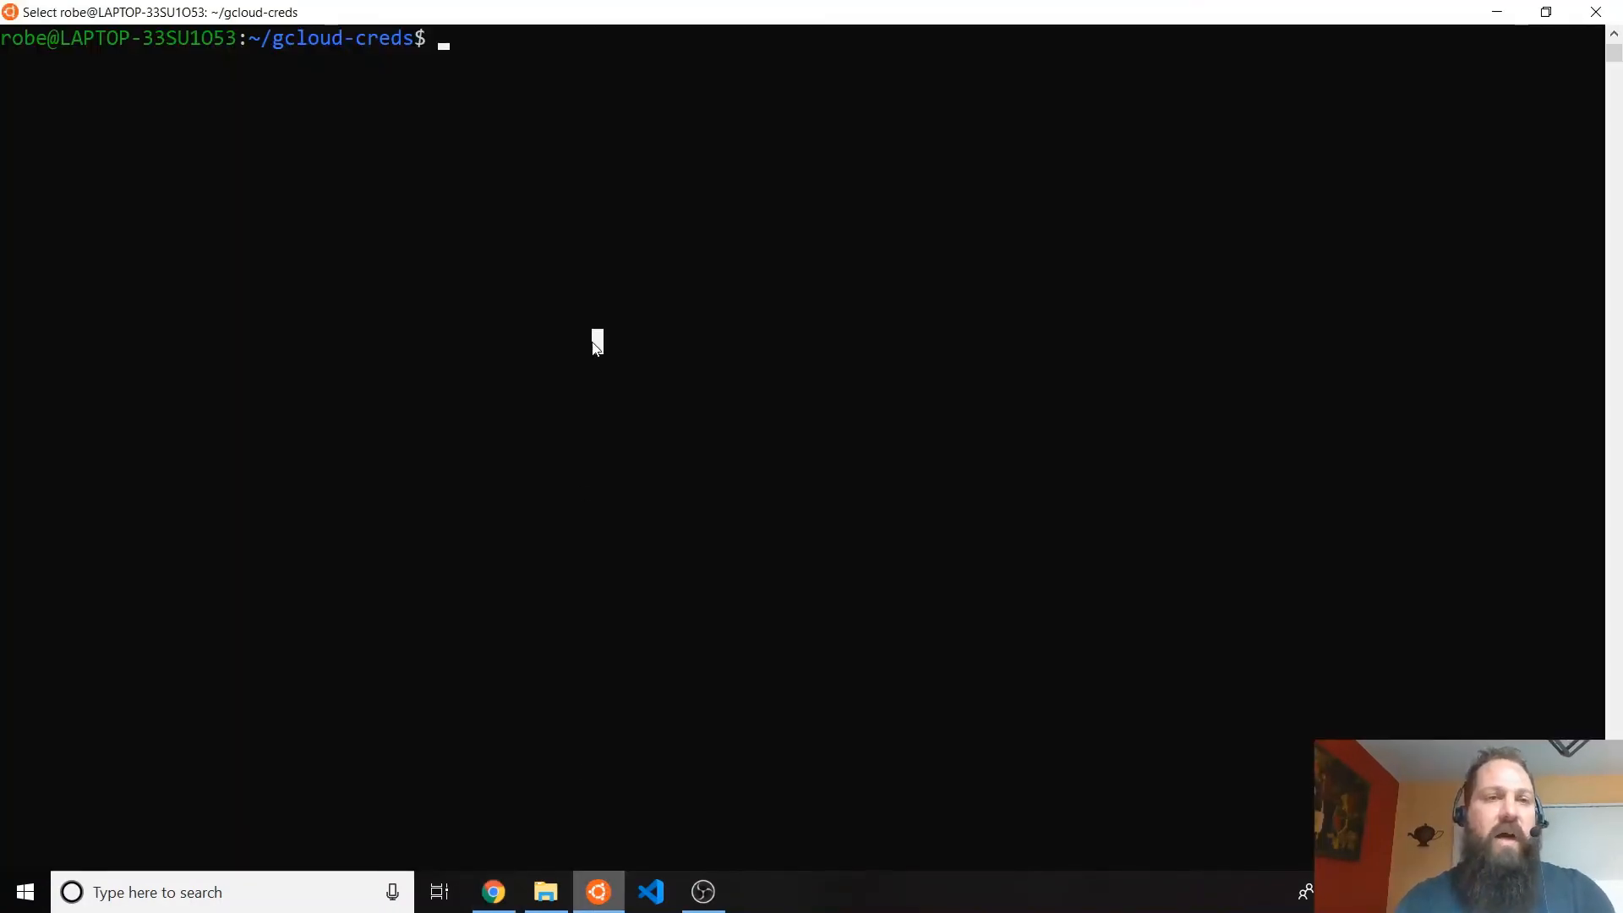
# - Run pwd, then move /mnt/c/Users/rcard/Desktop/myserviceaccount.json into the current folder
pyautogui.write('pwd')
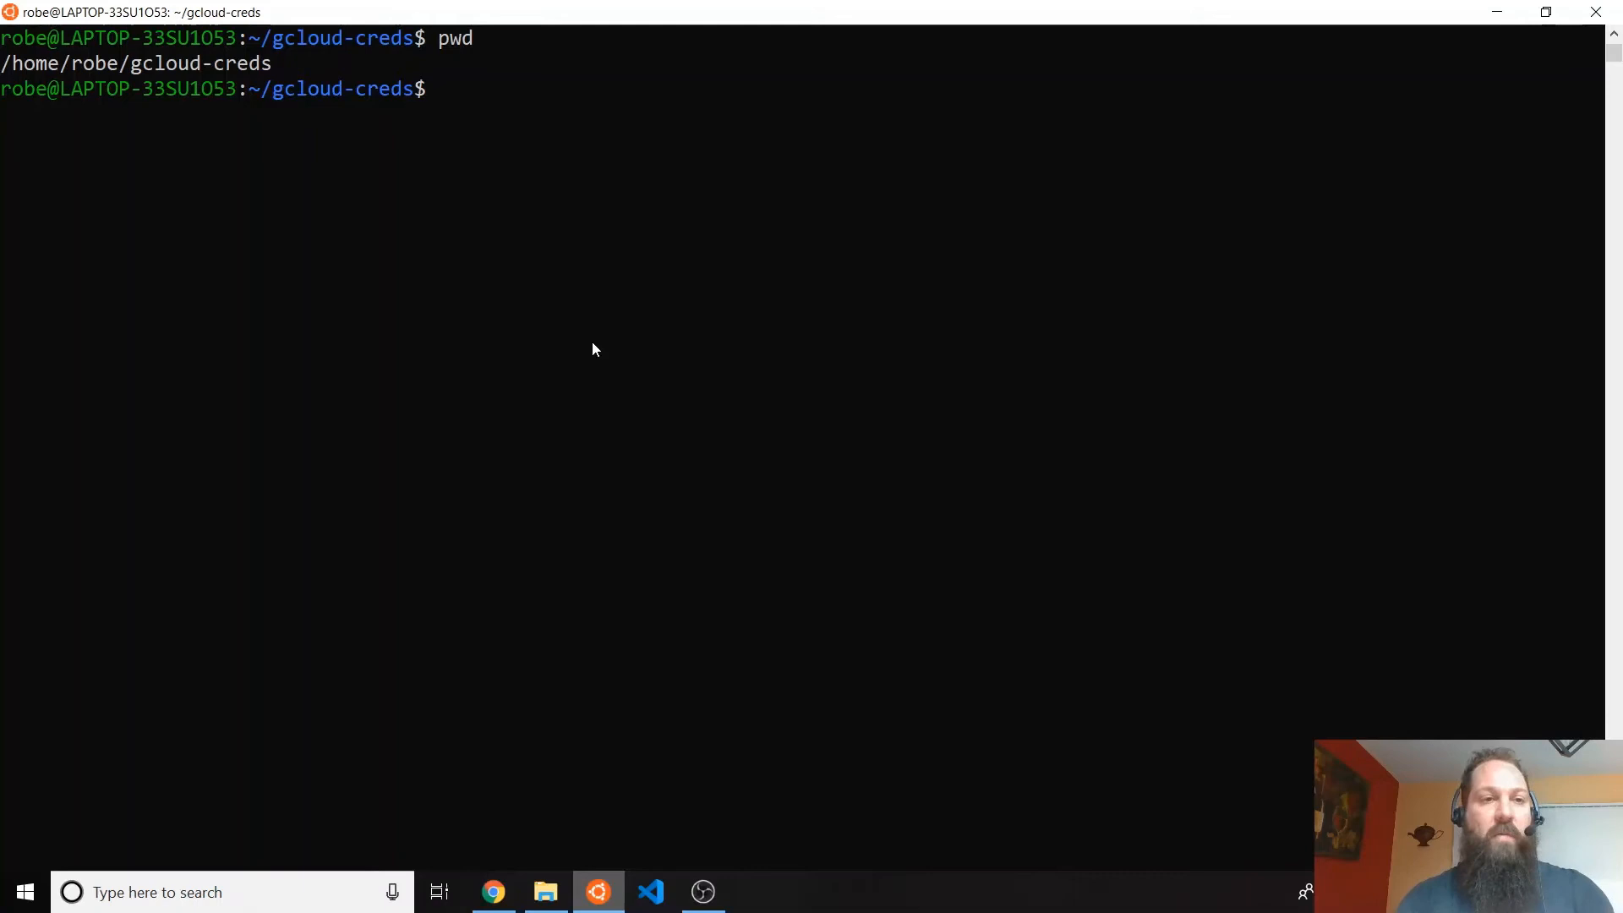
pyautogui.write('mv')
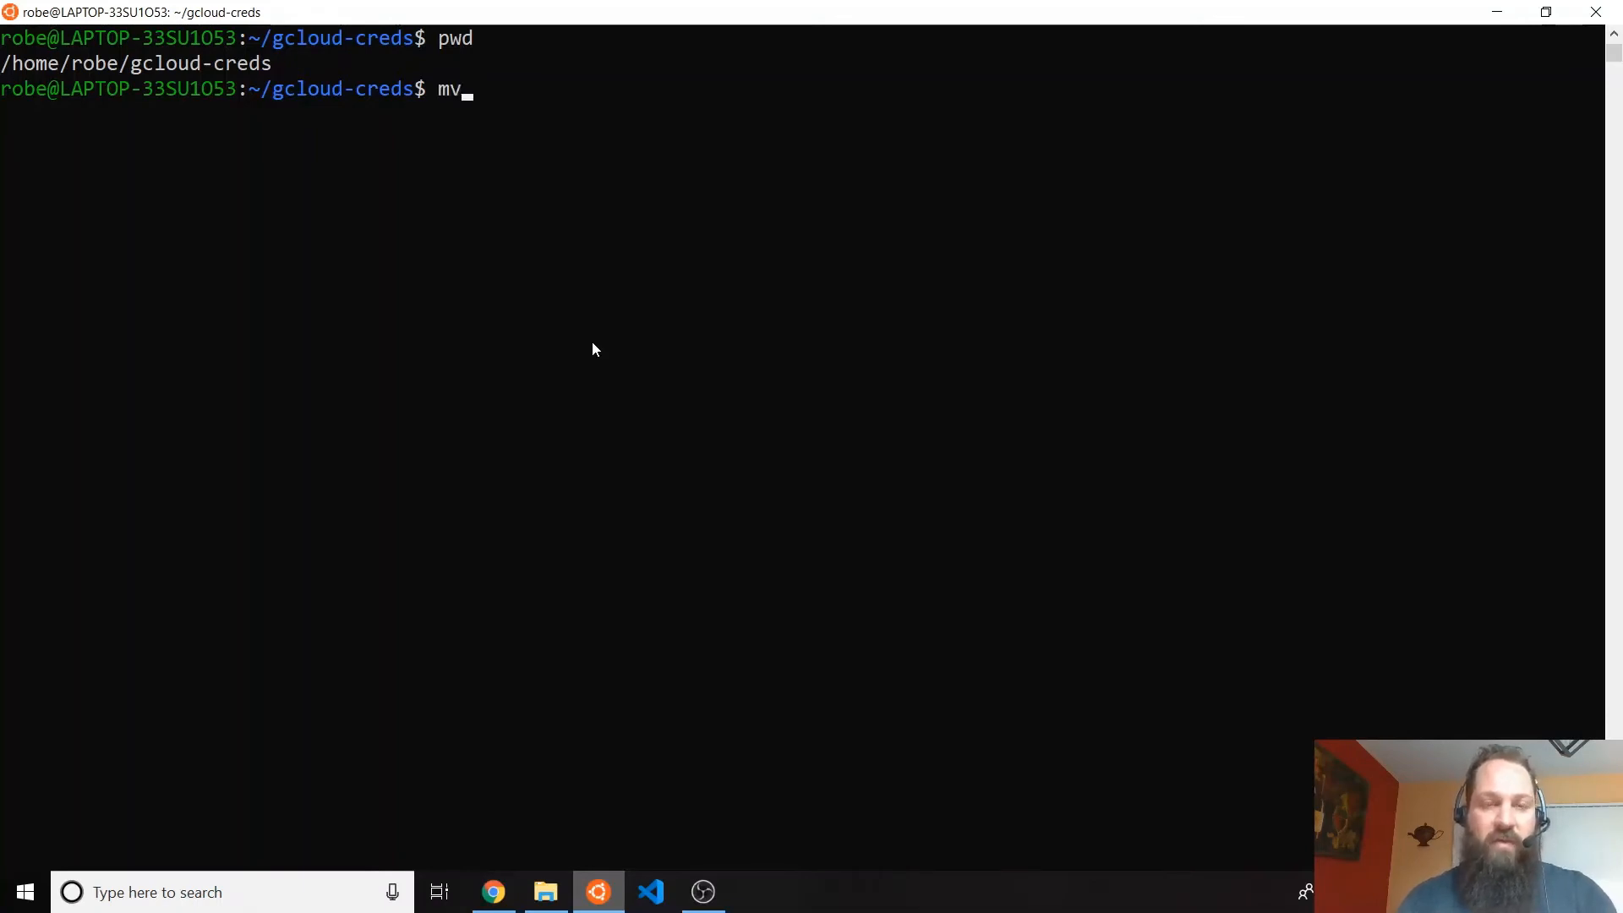
pyautogui.write('/mn')
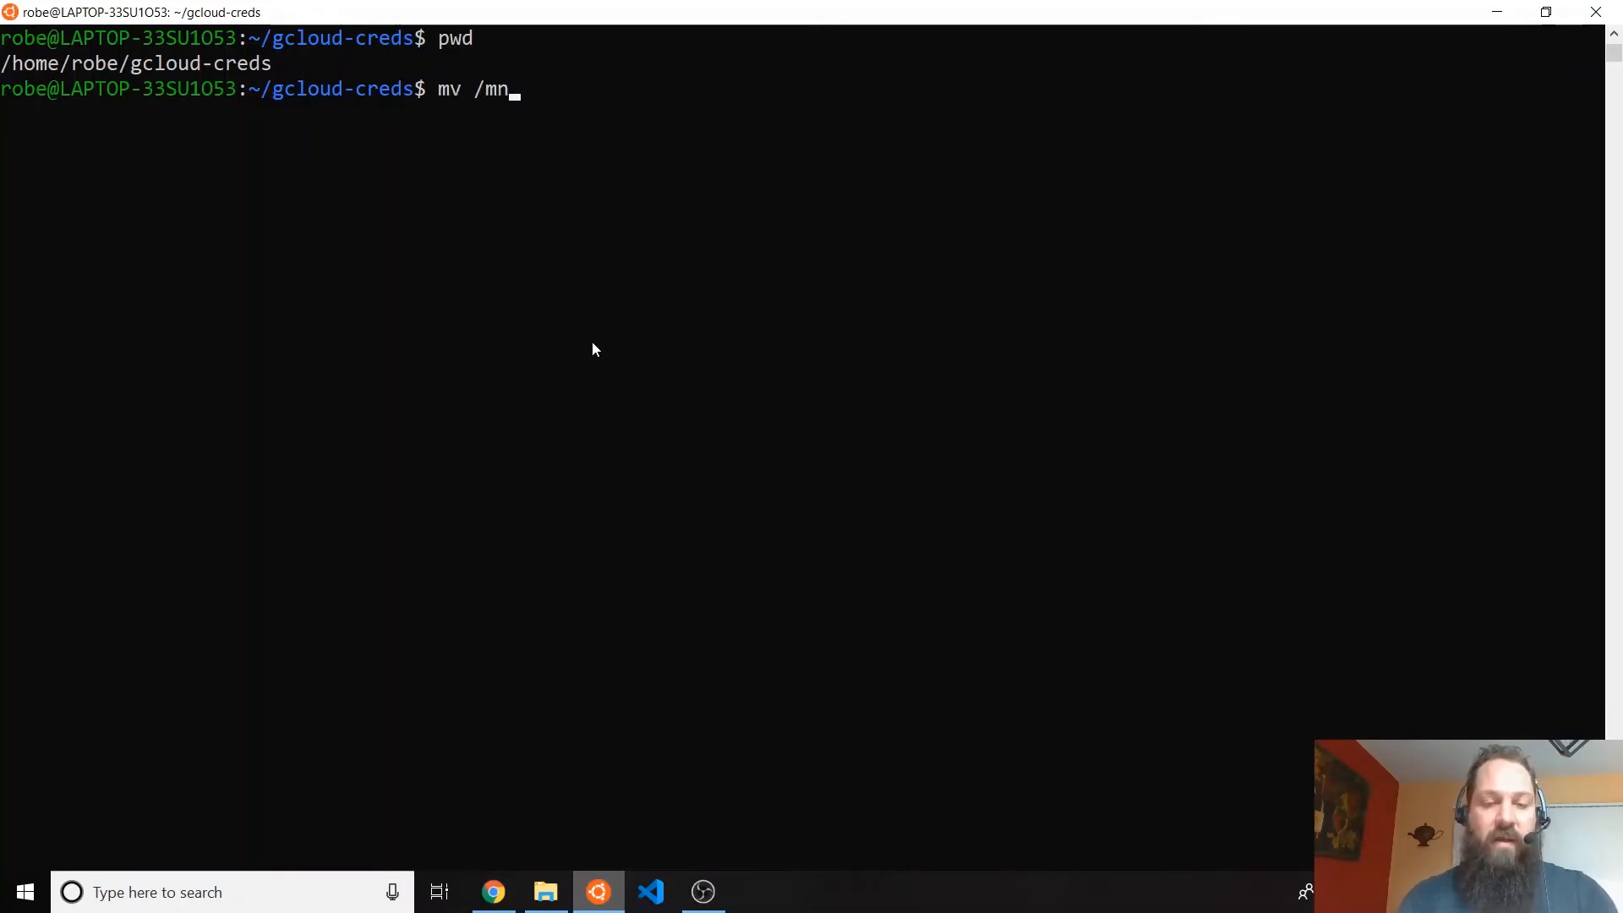
pyautogui.write('t/c/')
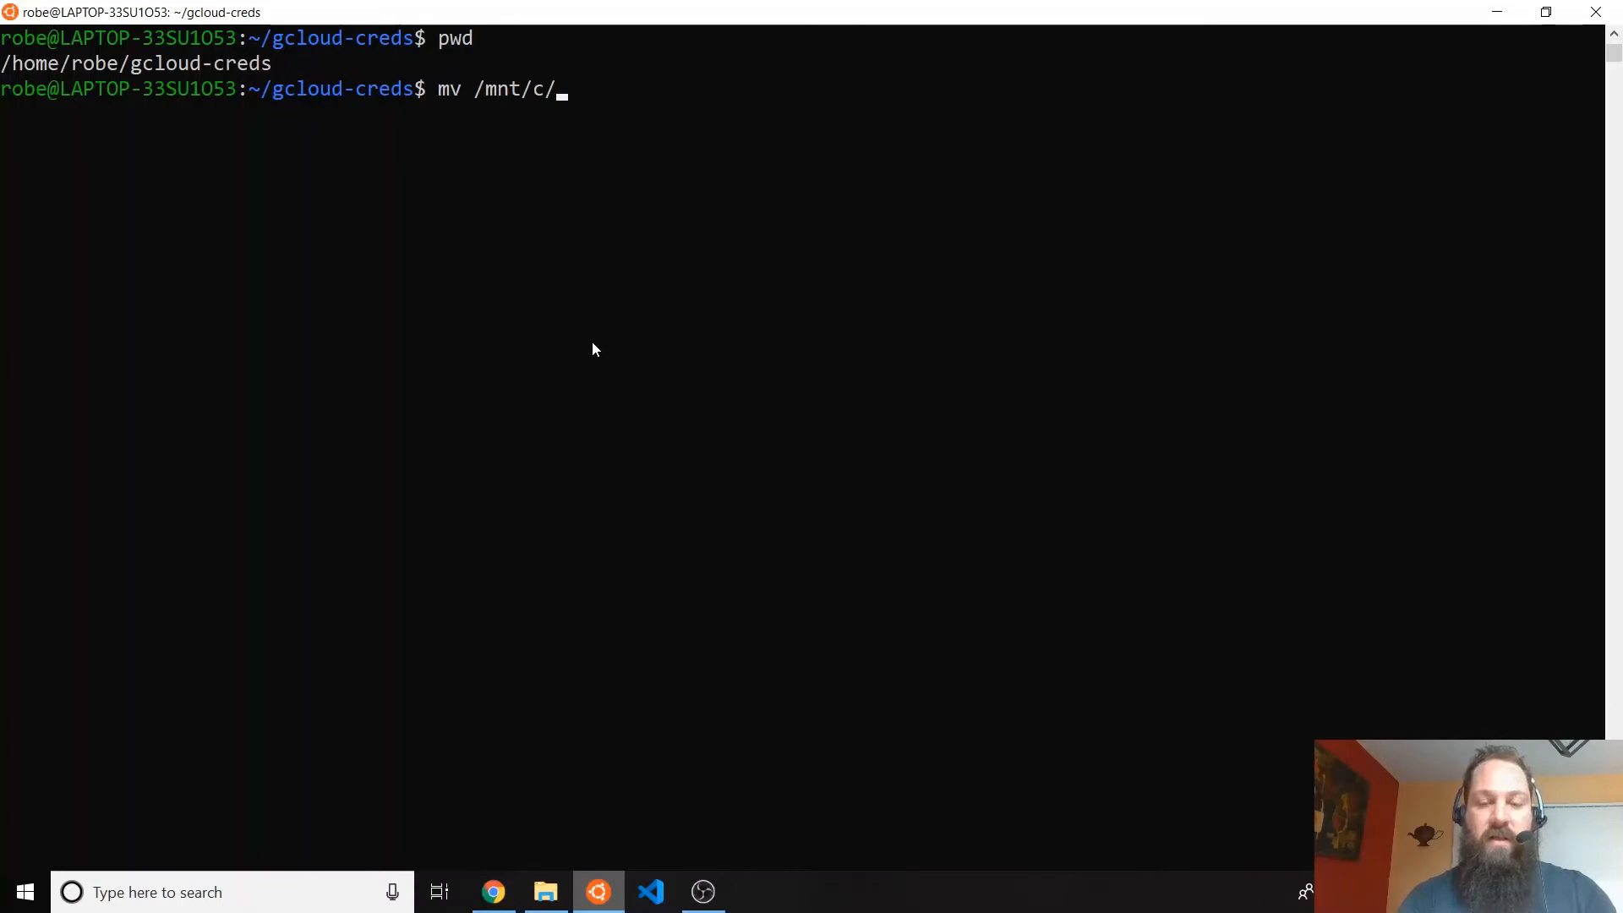
pyautogui.write('Users/')
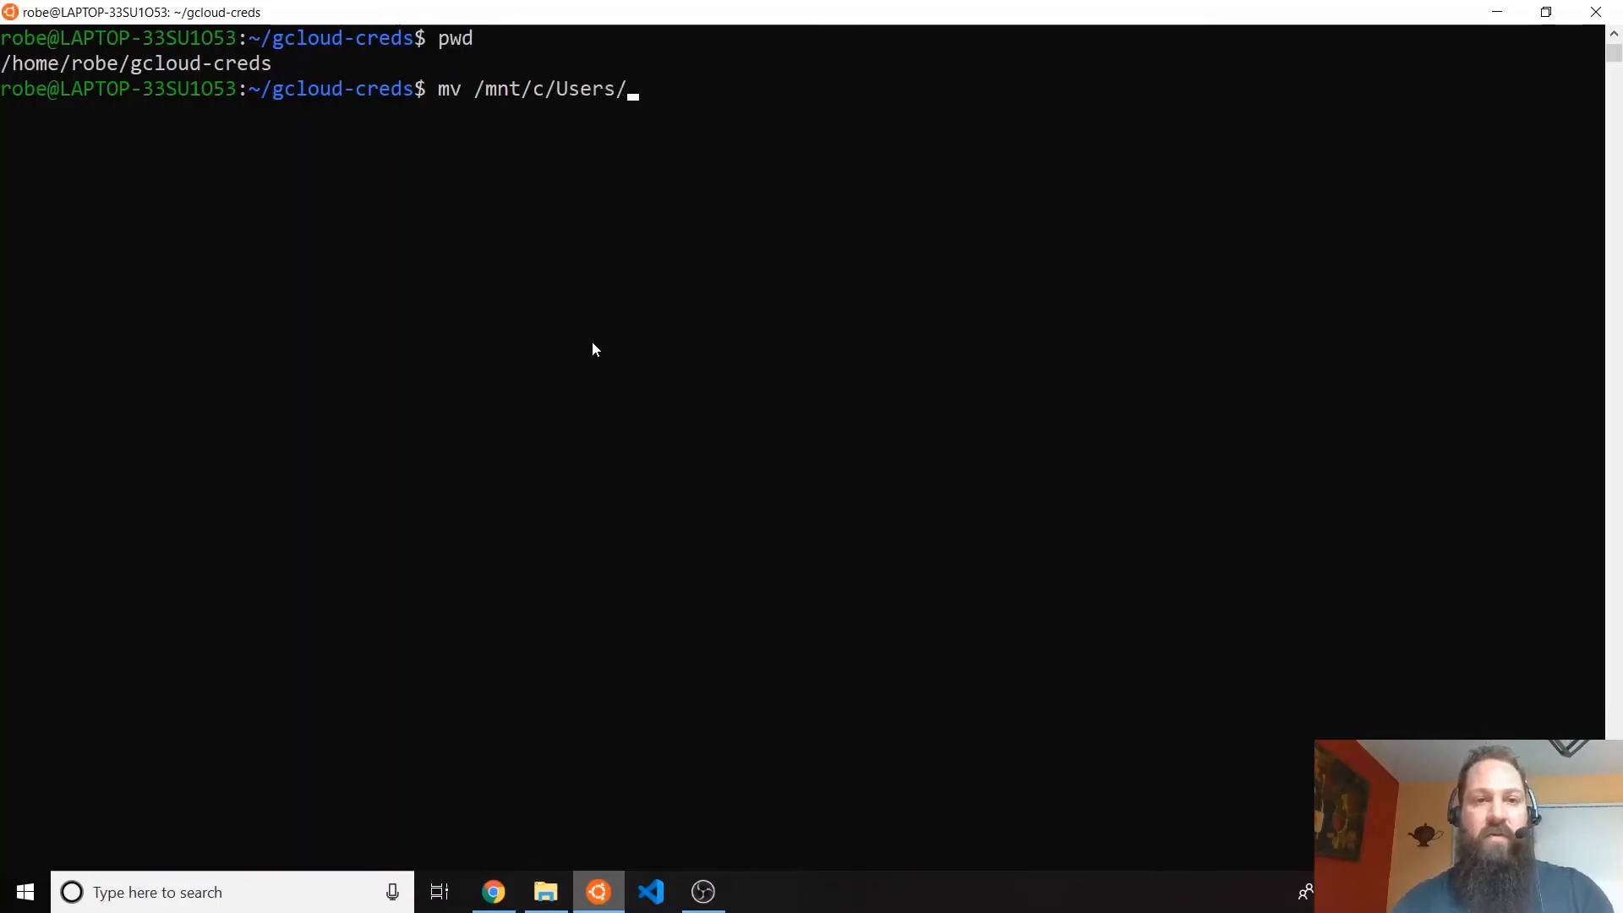
pyautogui.write('rcard/')
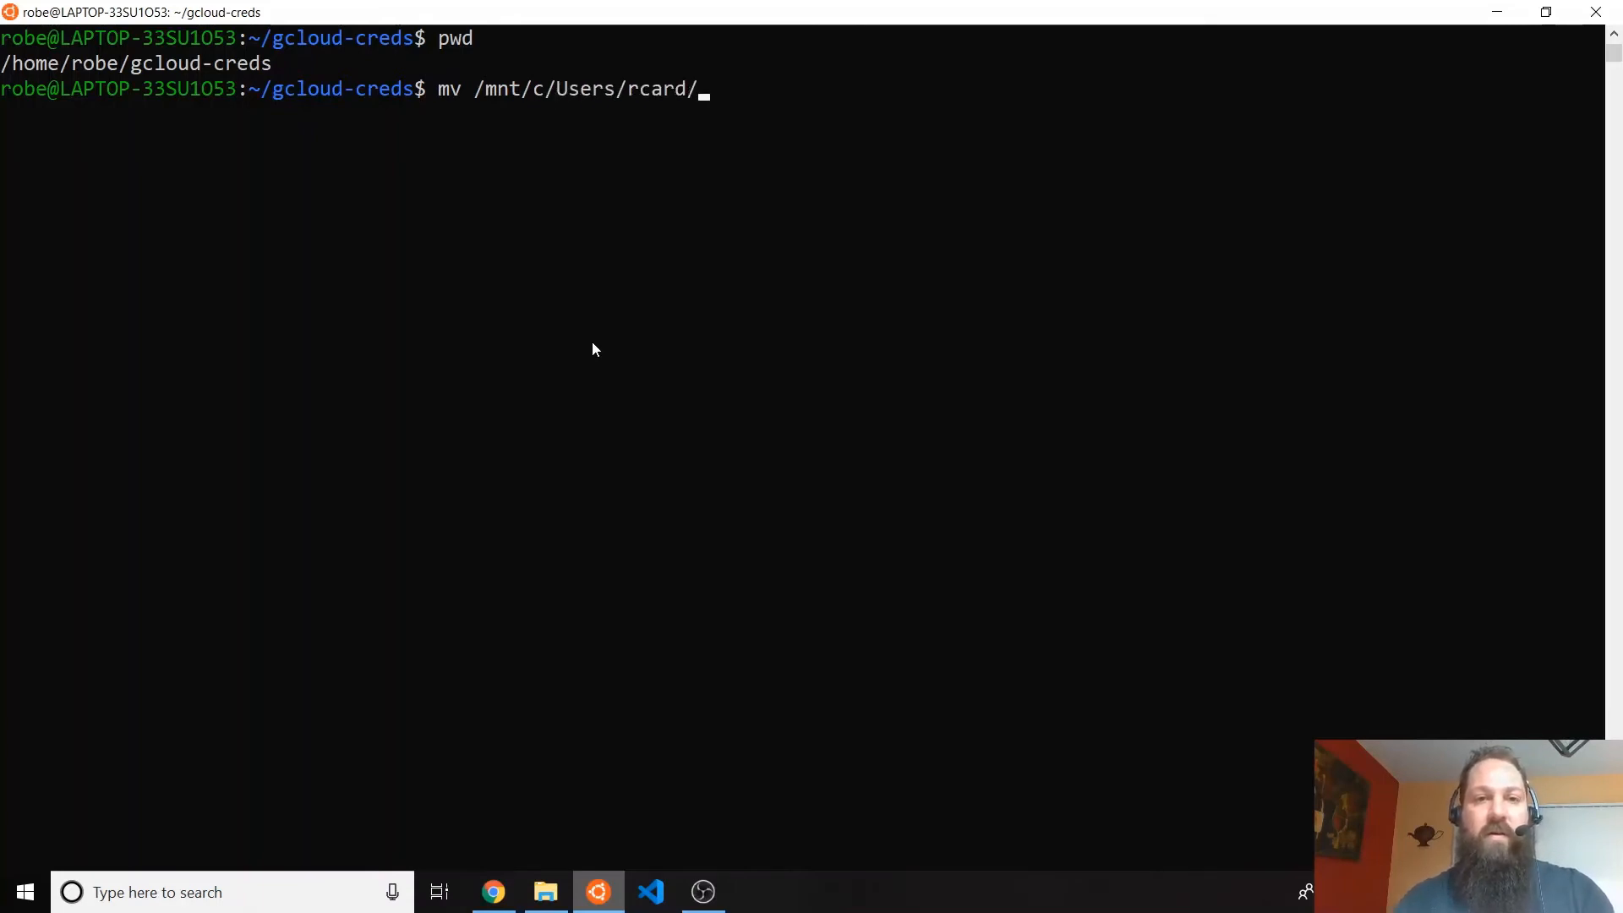
pyautogui.write('Desk')
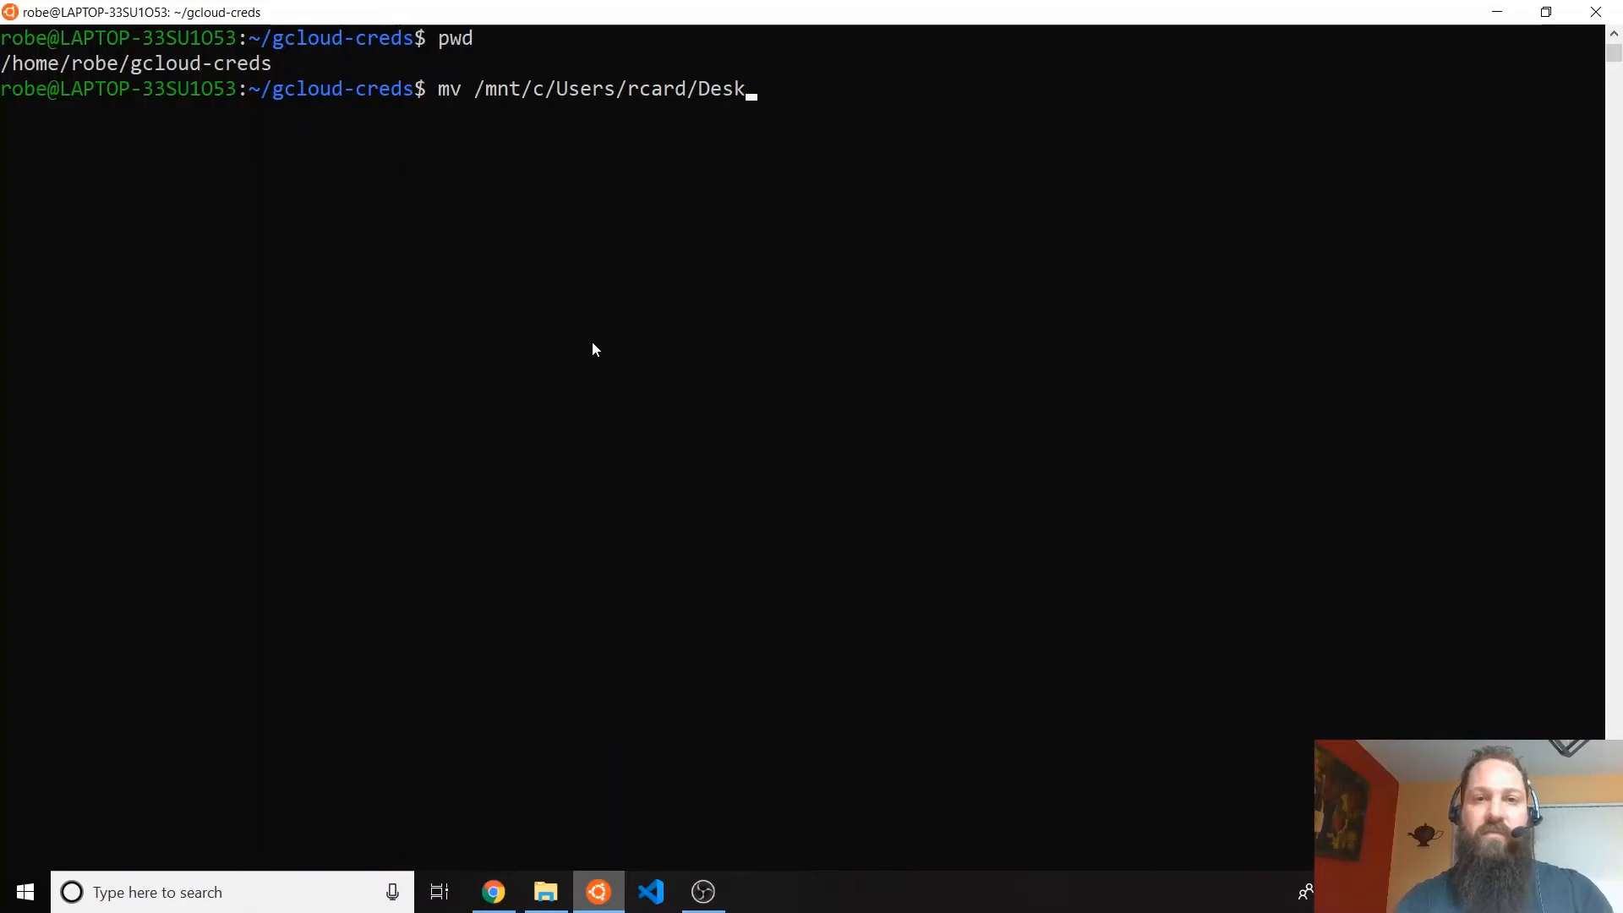
pyautogui.write('top/')
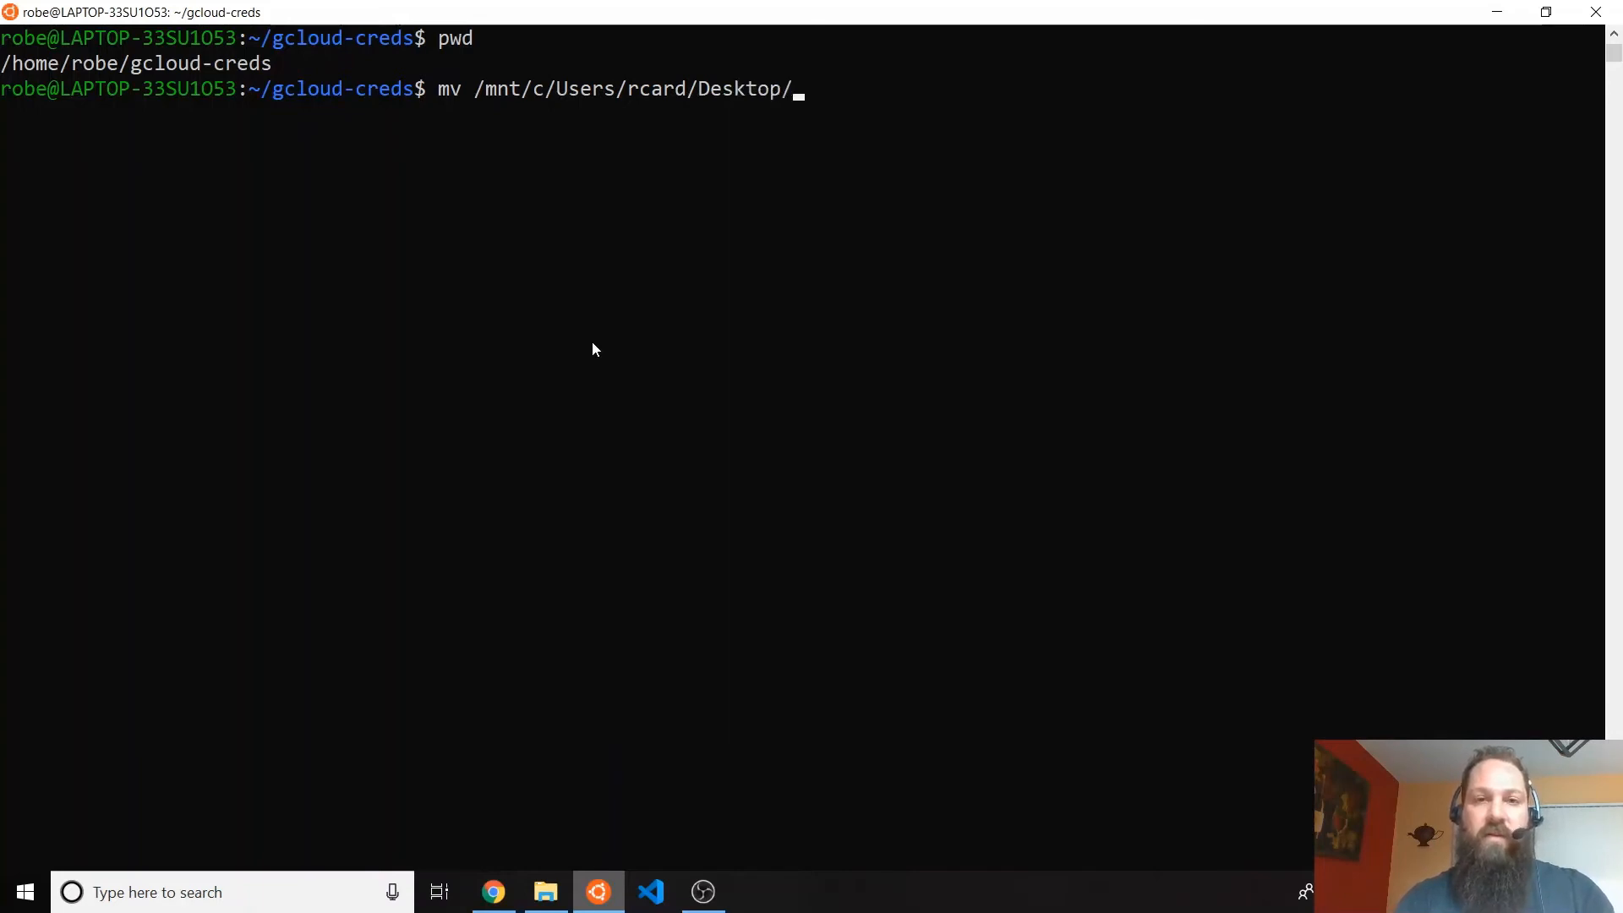
pyautogui.write('myserviceaccount.json .')
pyautogui.write('ls')
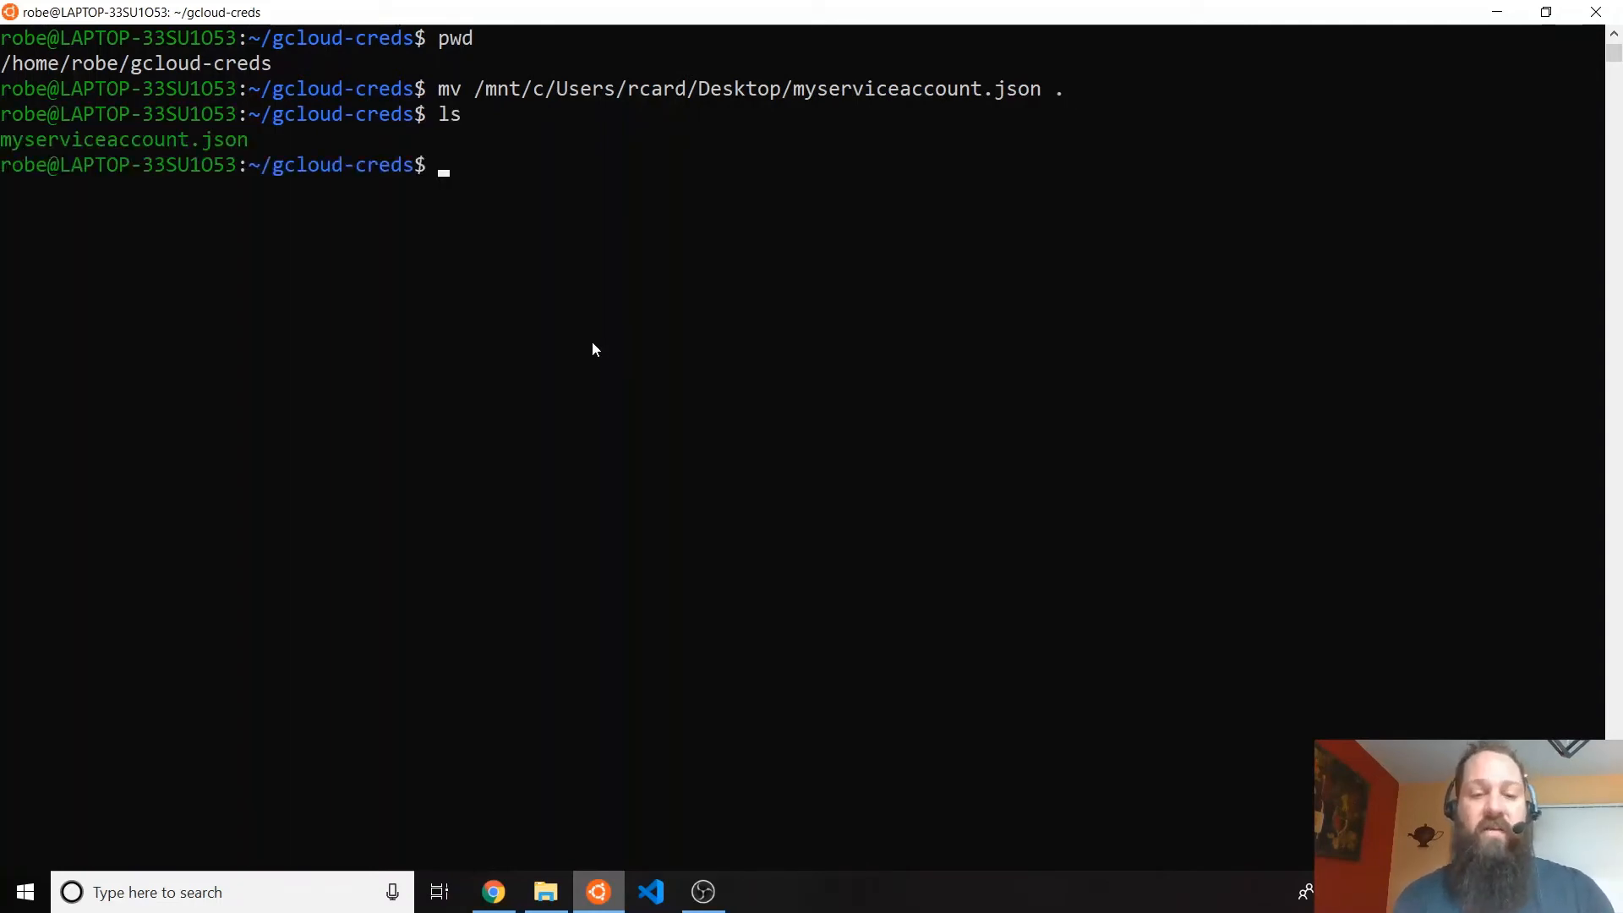
# - View the gcloud auth activate-service-account help page and exit it
pyautogui.write('gclou')
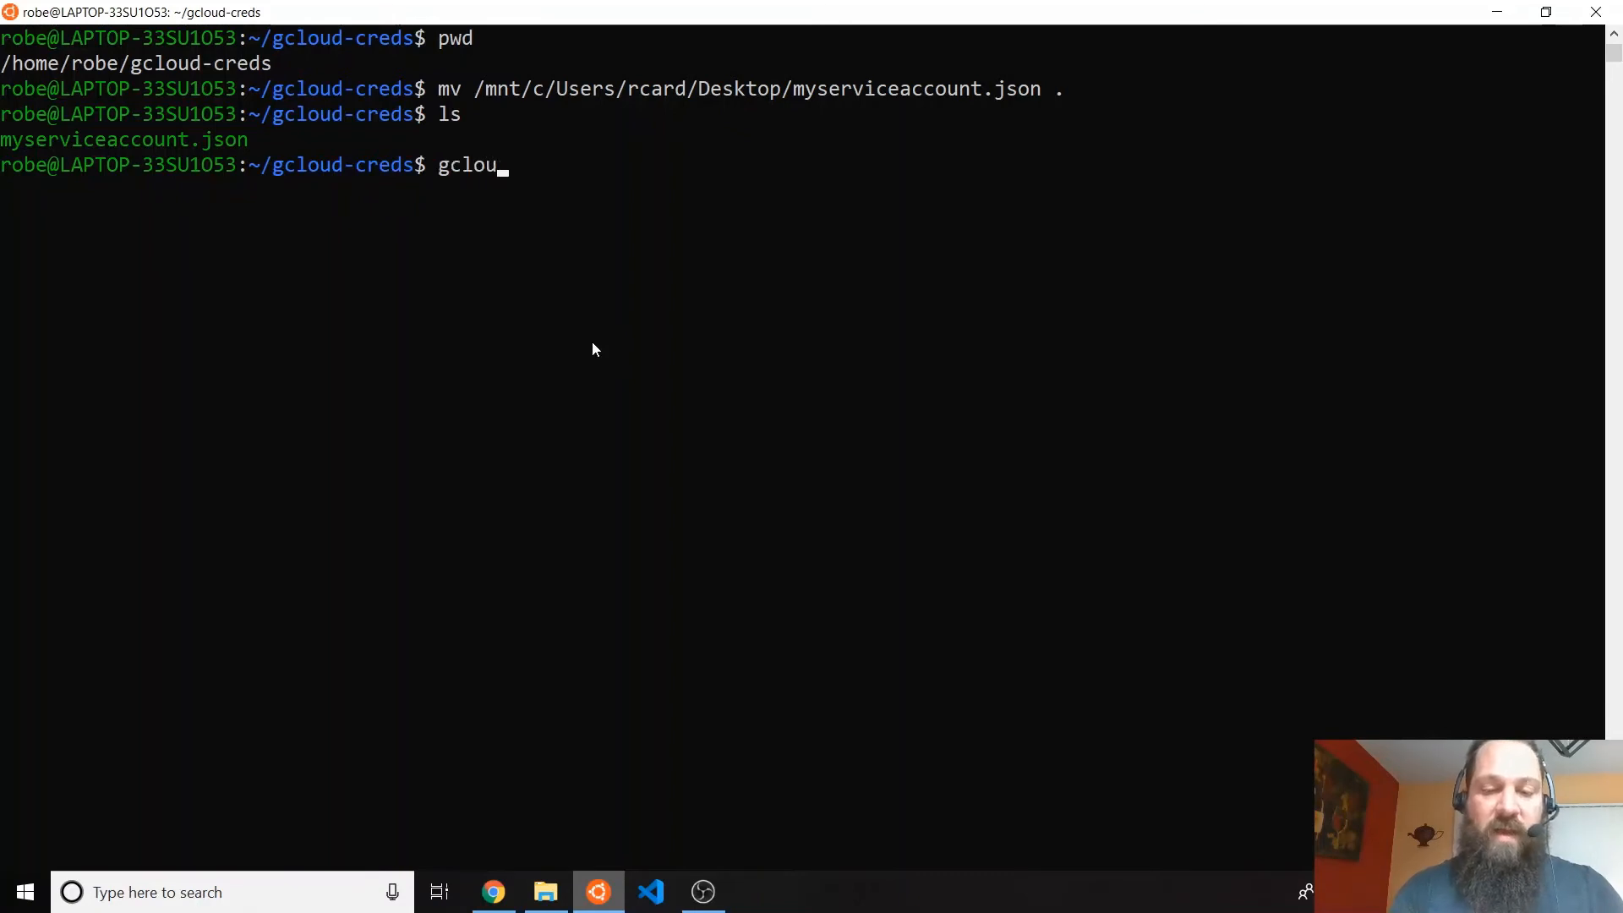
pyautogui.write('d auth')
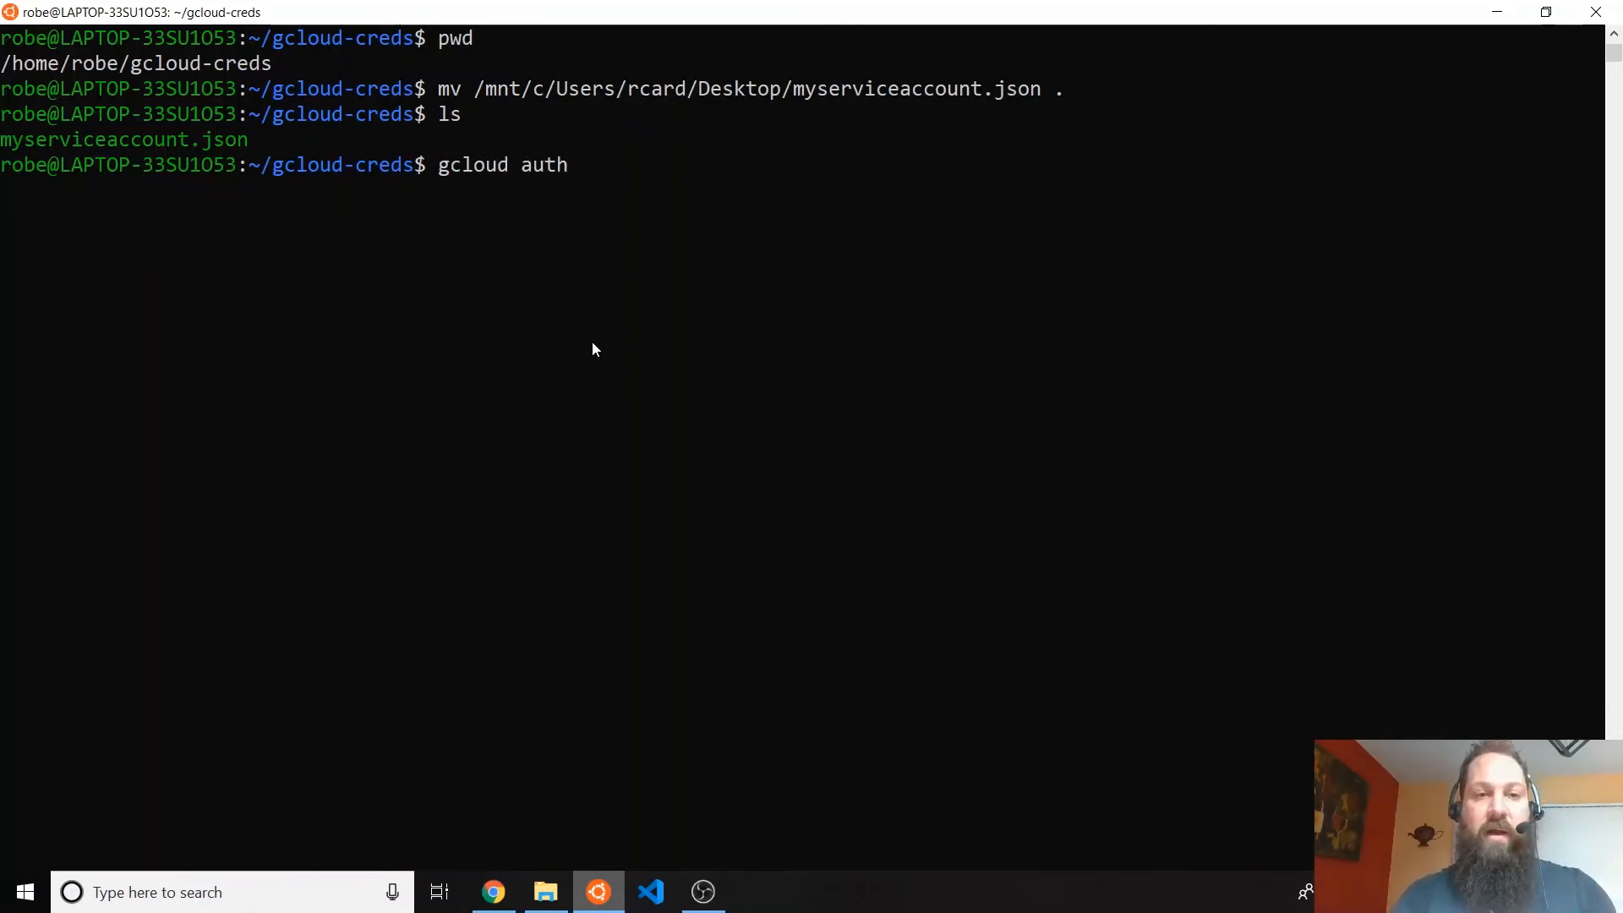
pyautogui.write('ac')
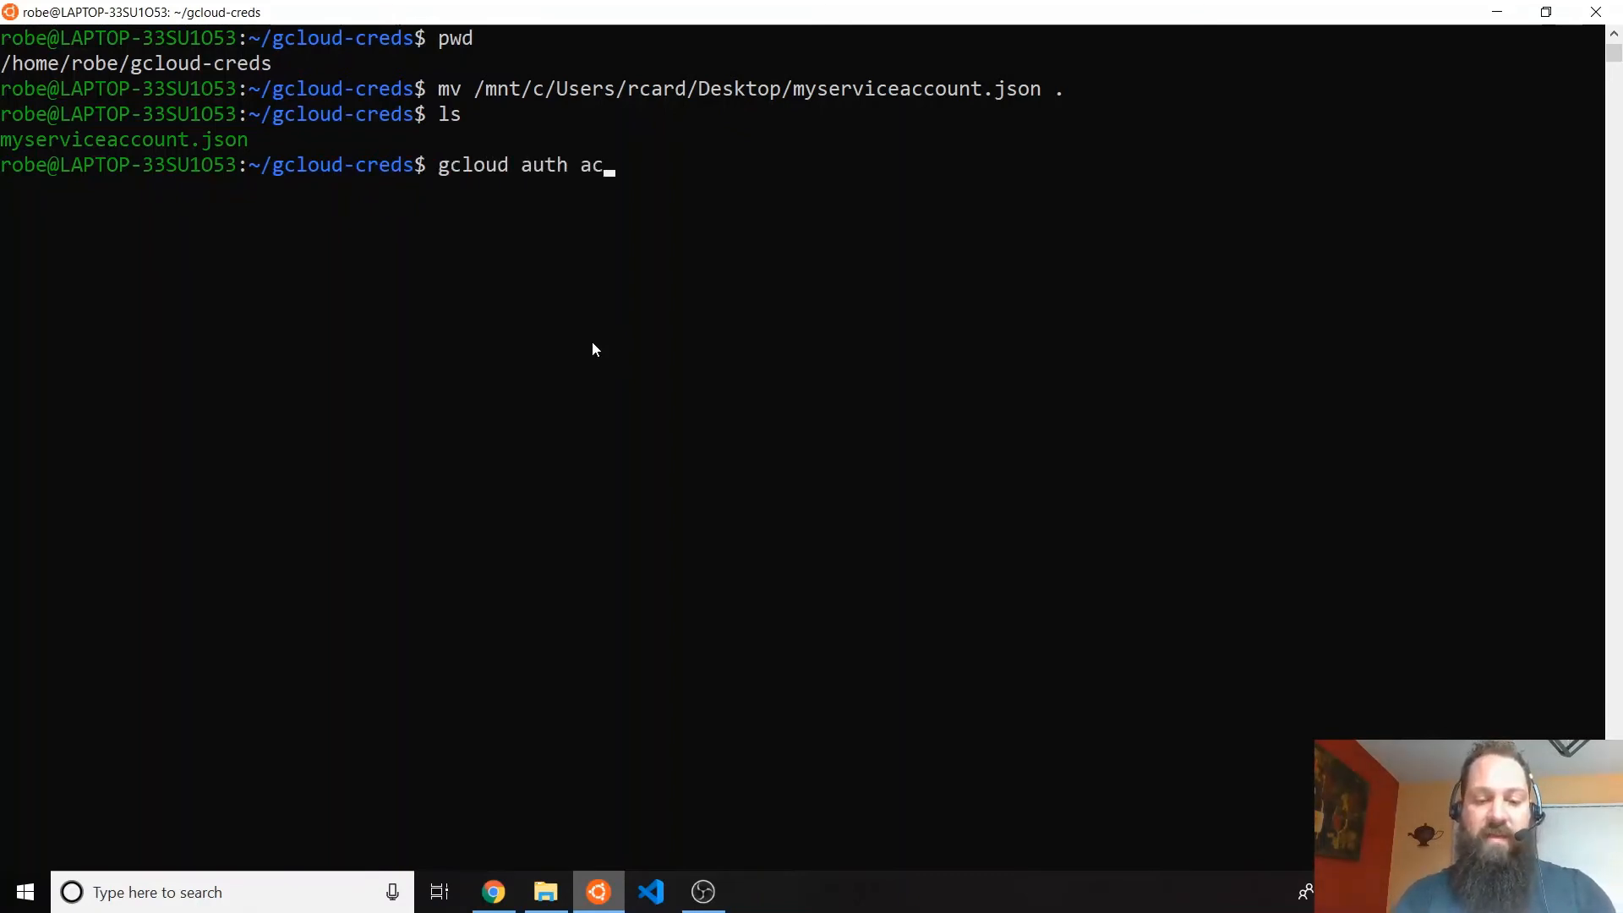
pyautogui.write('tivate-s')
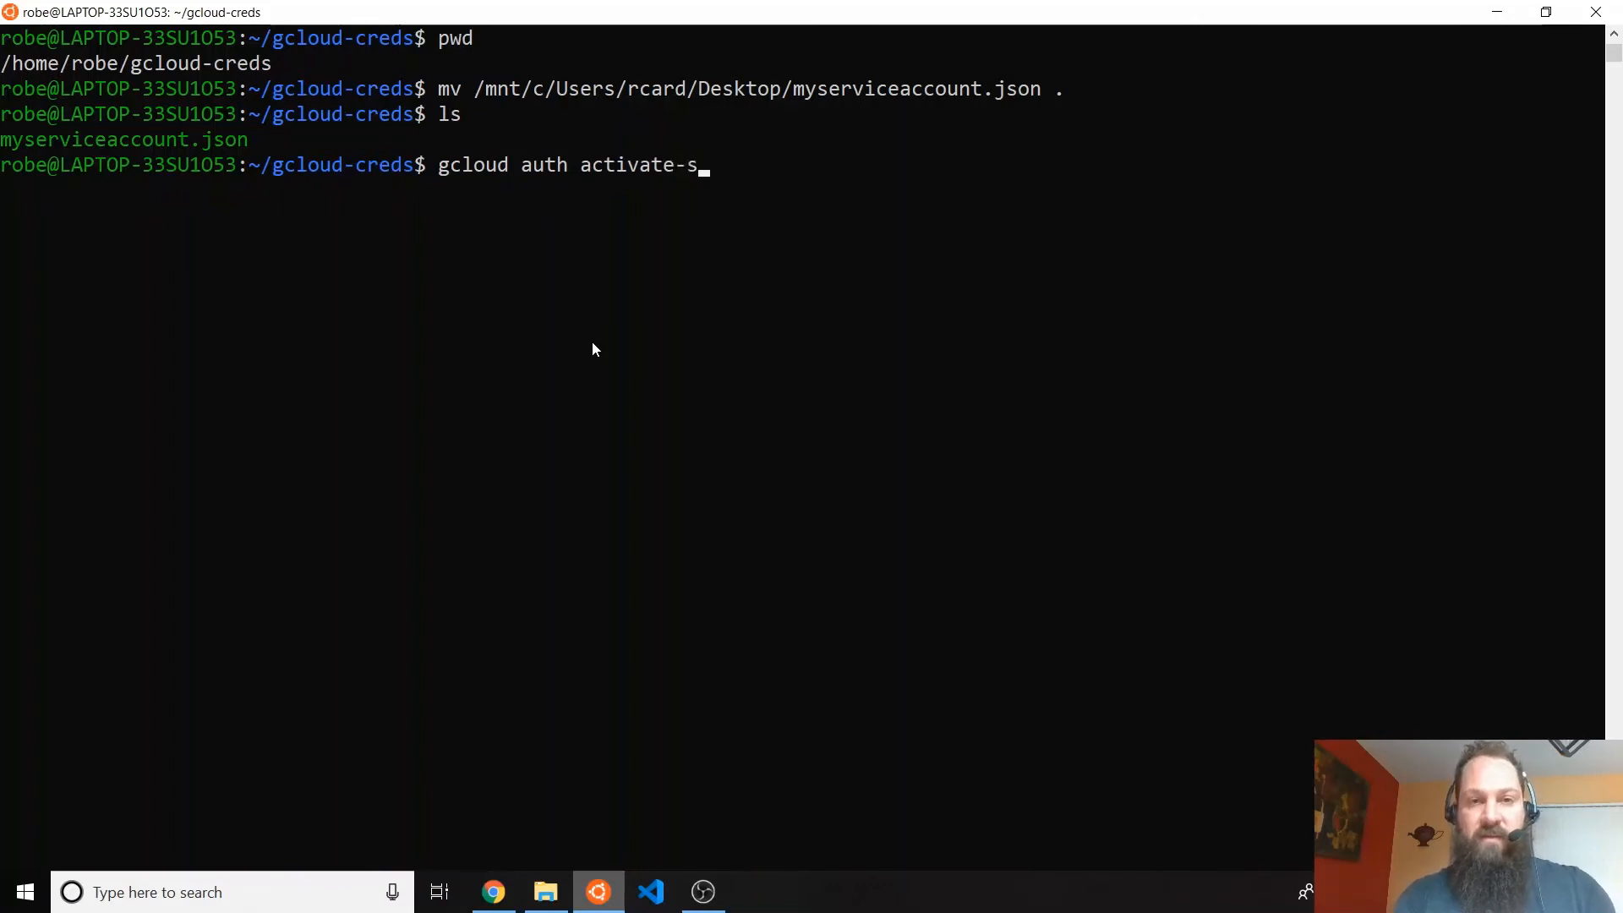
pyautogui.write('ervice-accoun')
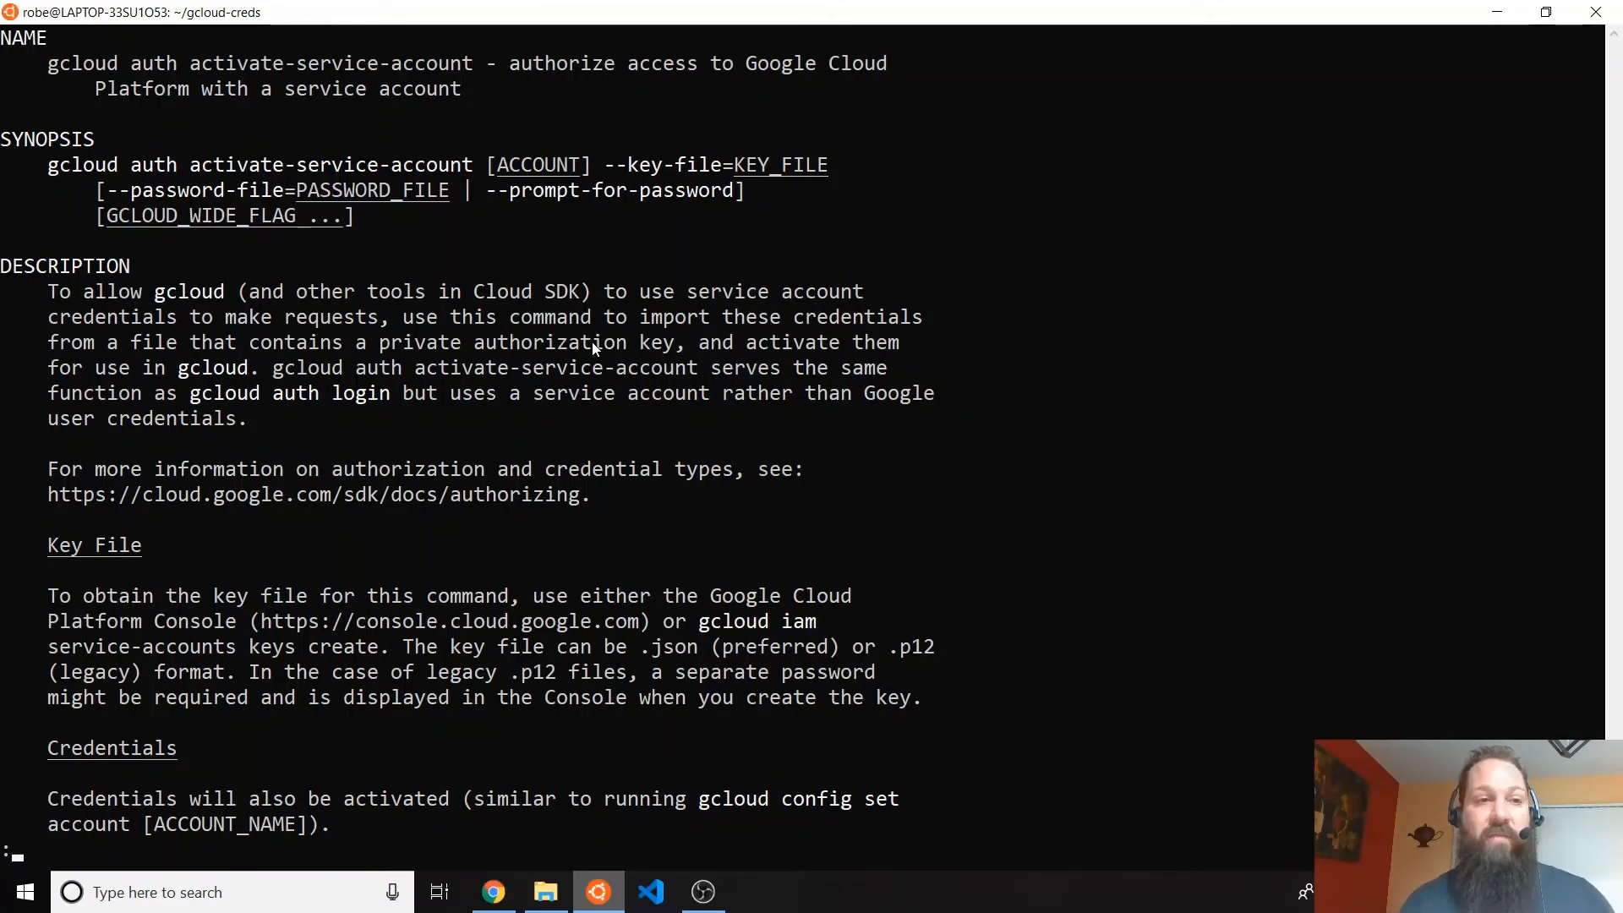
pyautogui.moveTo(528, 167)
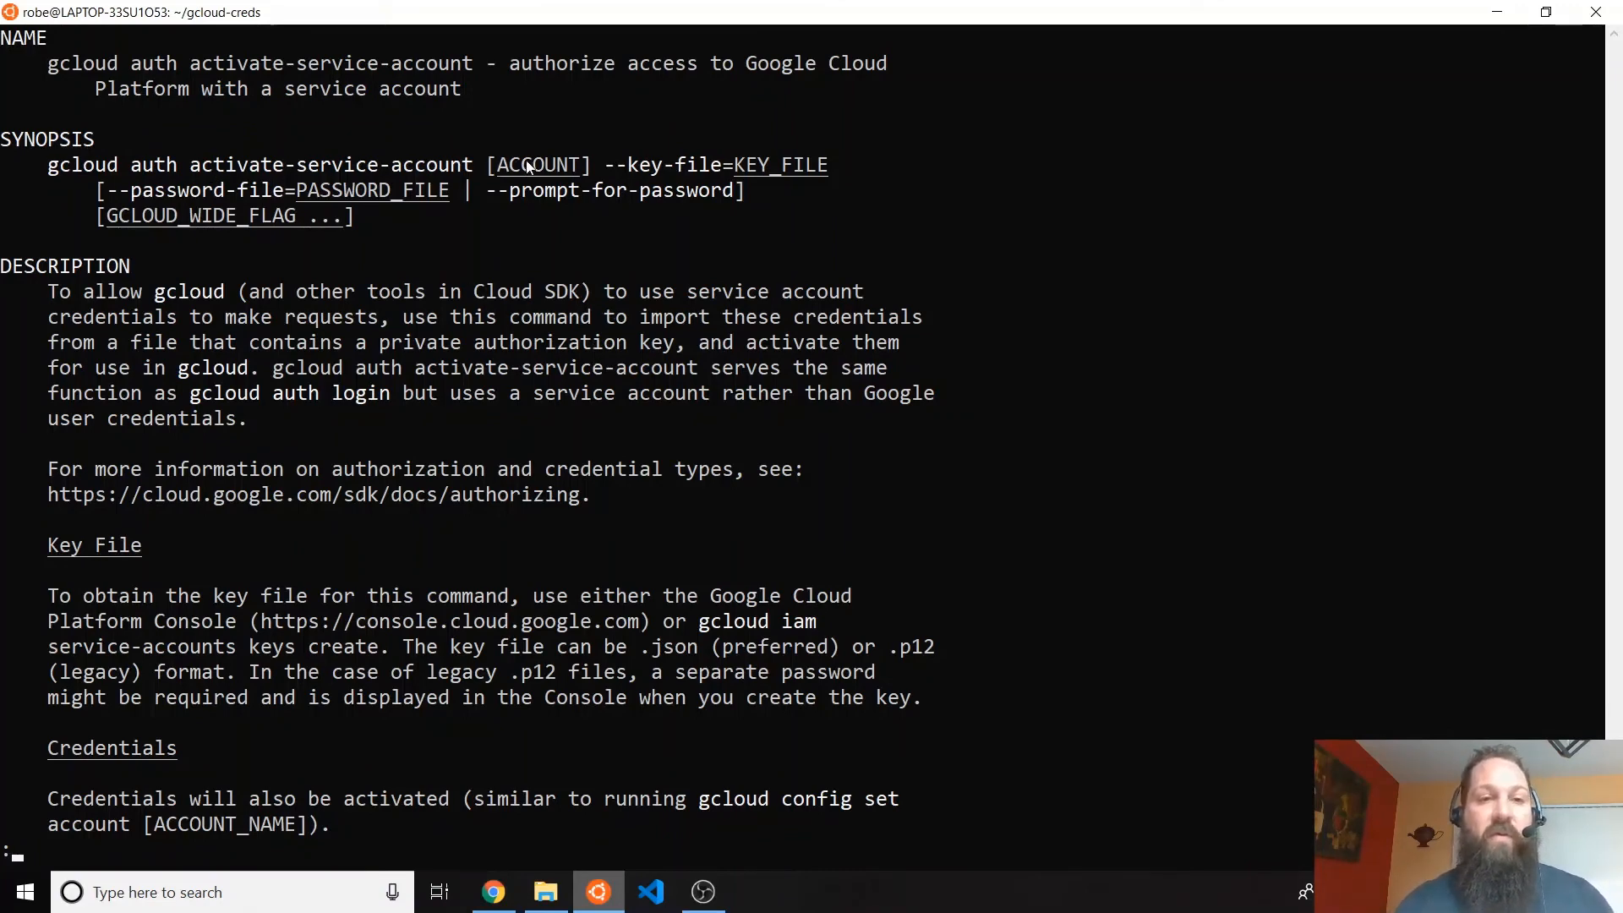
pyautogui.moveTo(608, 180)
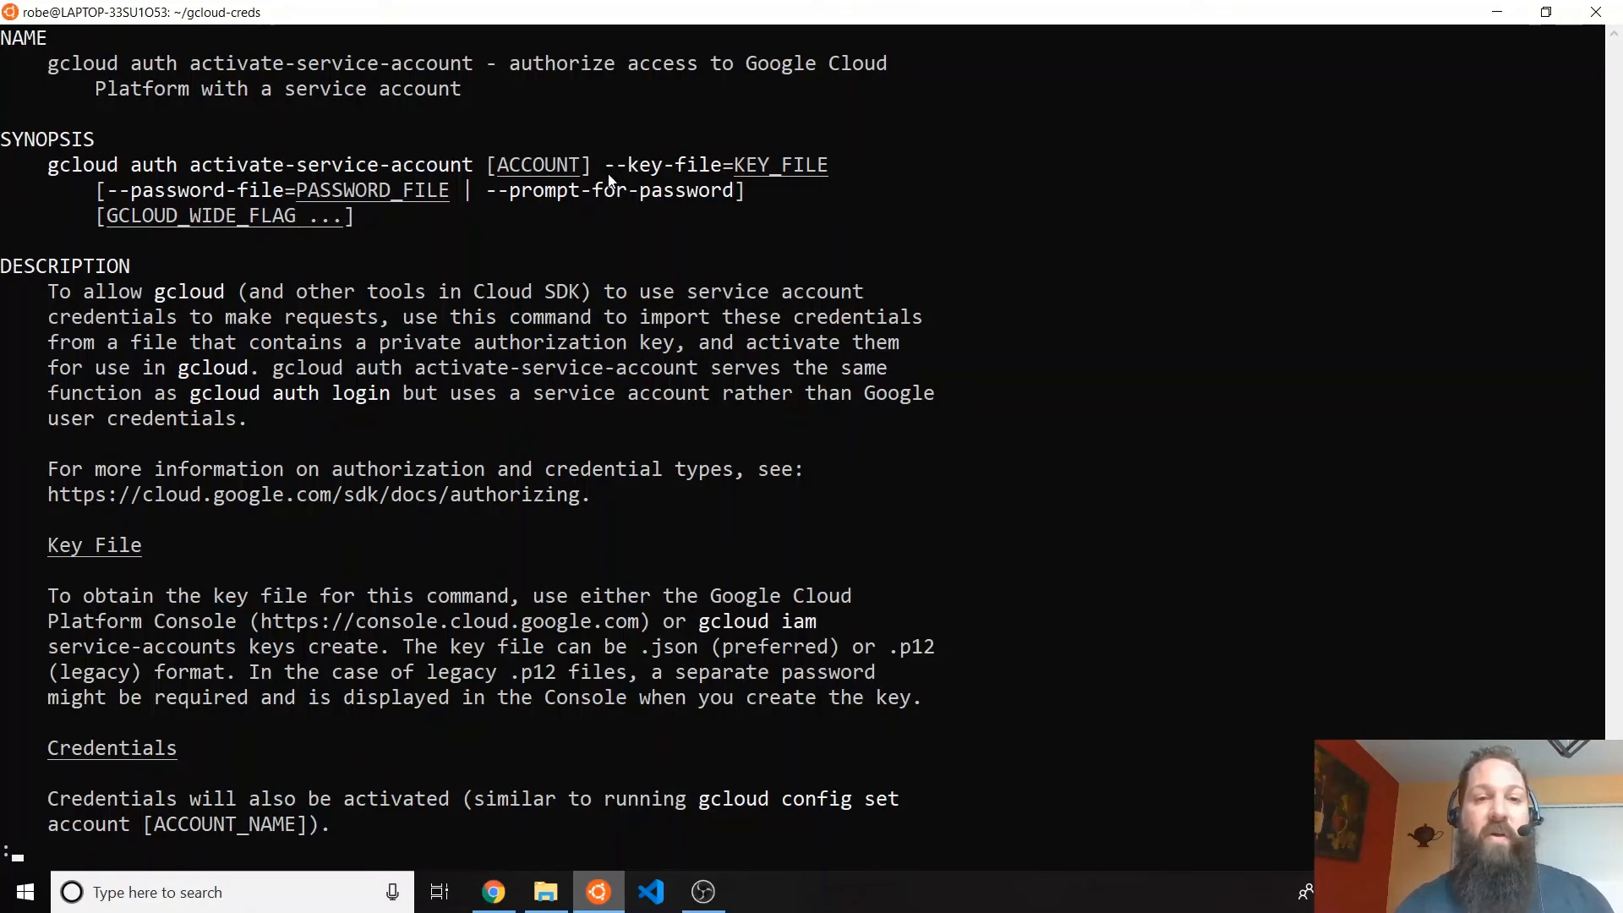
pyautogui.moveTo(499, 342)
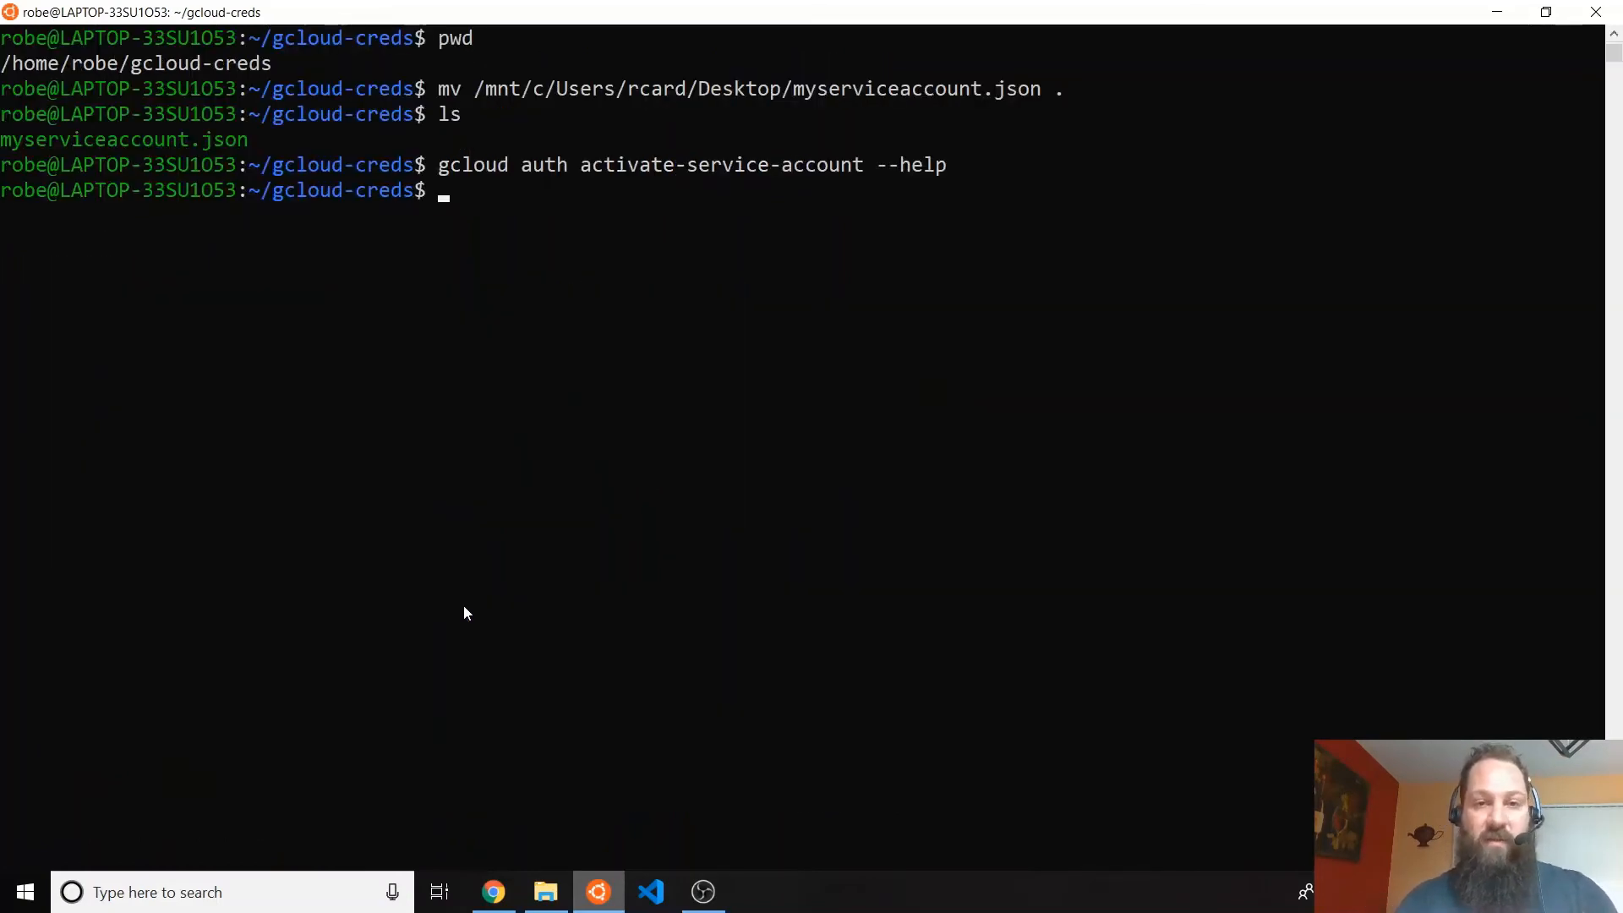
# - Run gcloud auth activate-service-account --key-file myserviceaccount.json
pyautogui.write('gcloud auth activate-service-account --k')
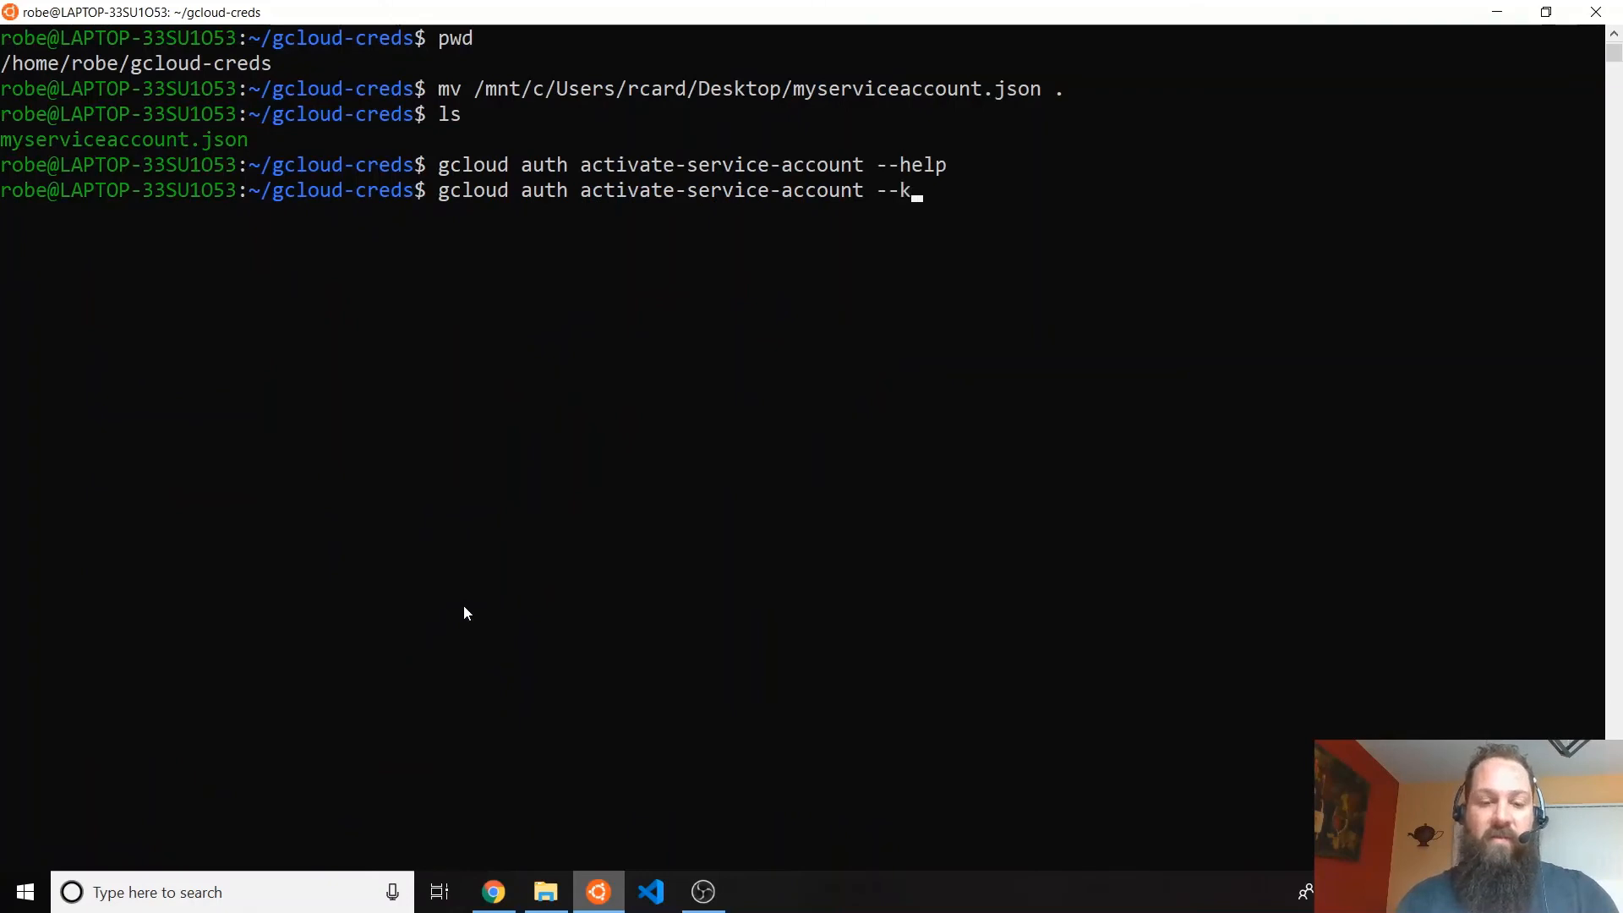
pyautogui.write('ey-file')
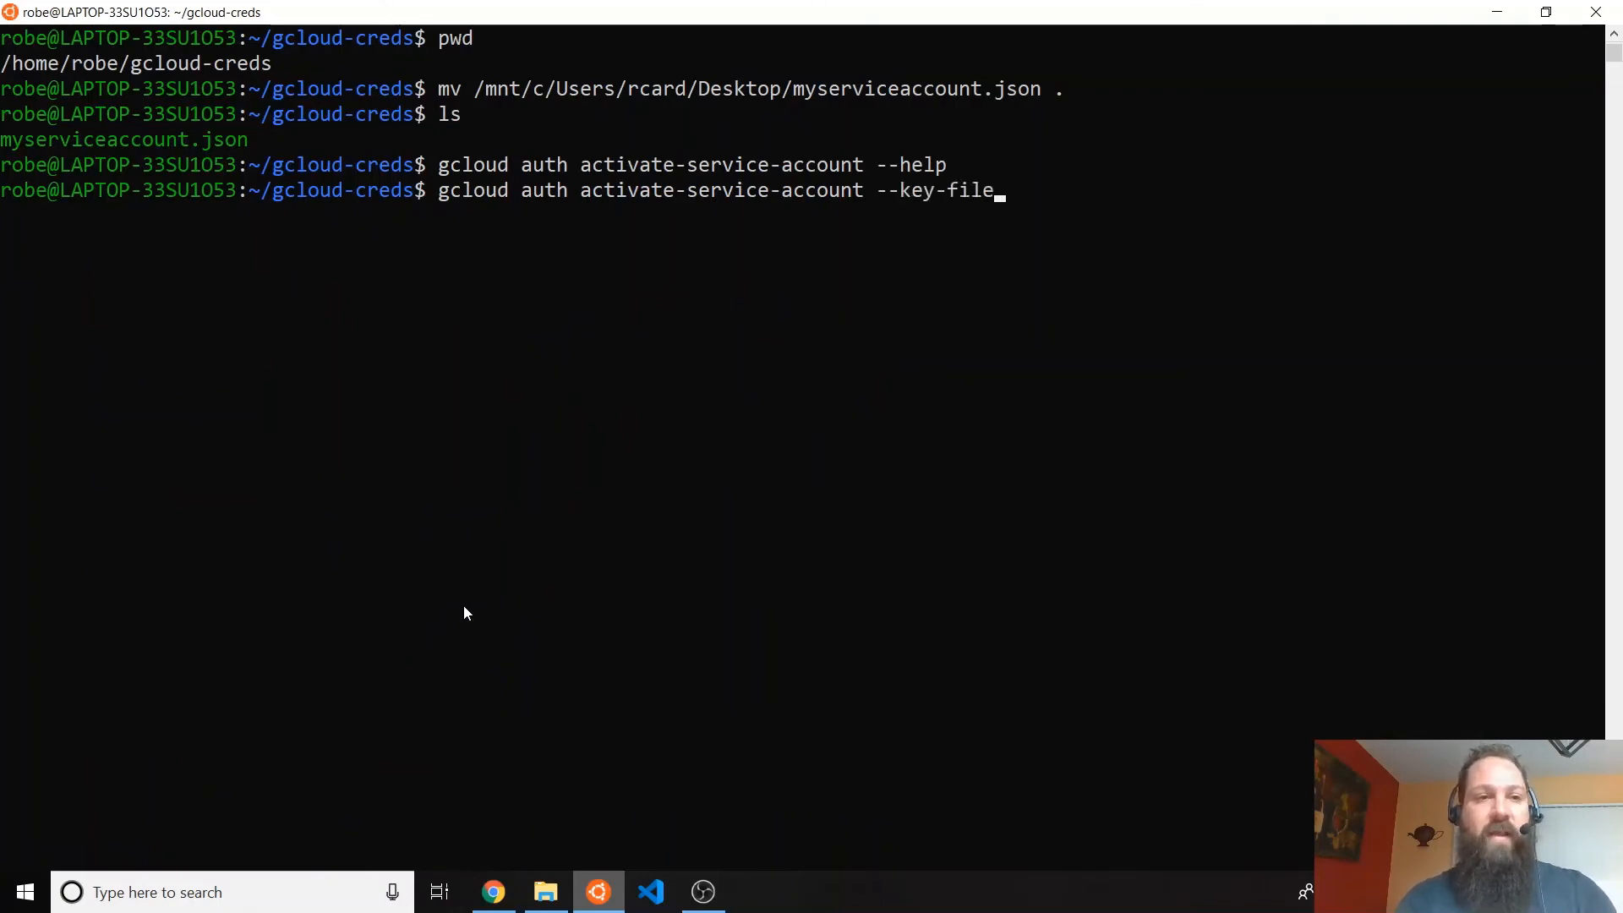
pyautogui.write('myservicea')
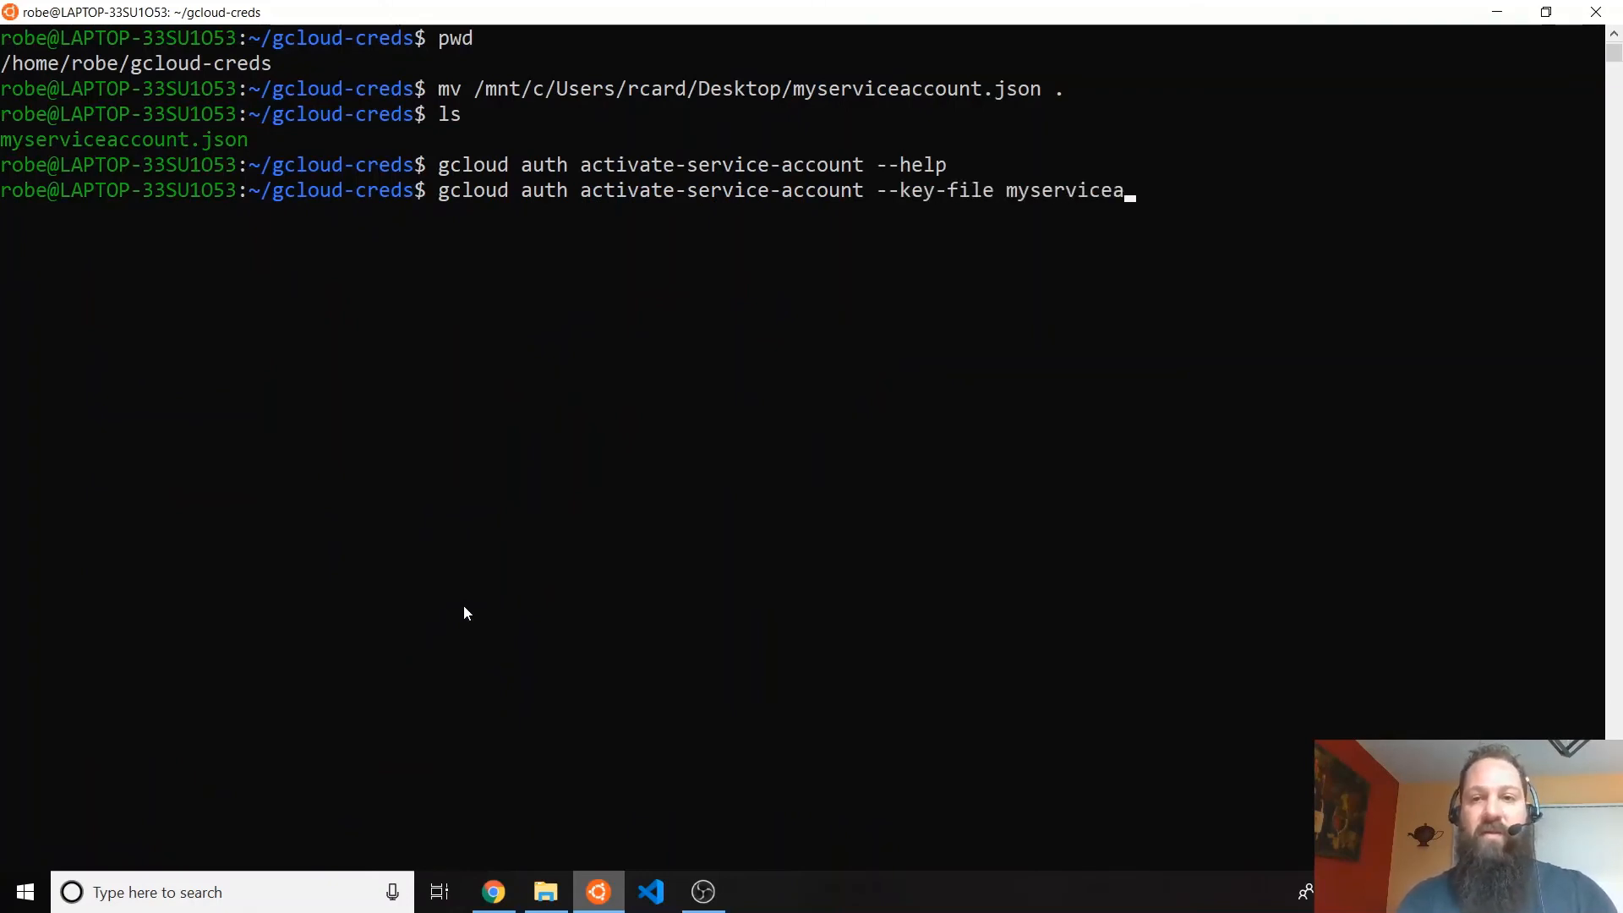
pyautogui.write('ccount.json')
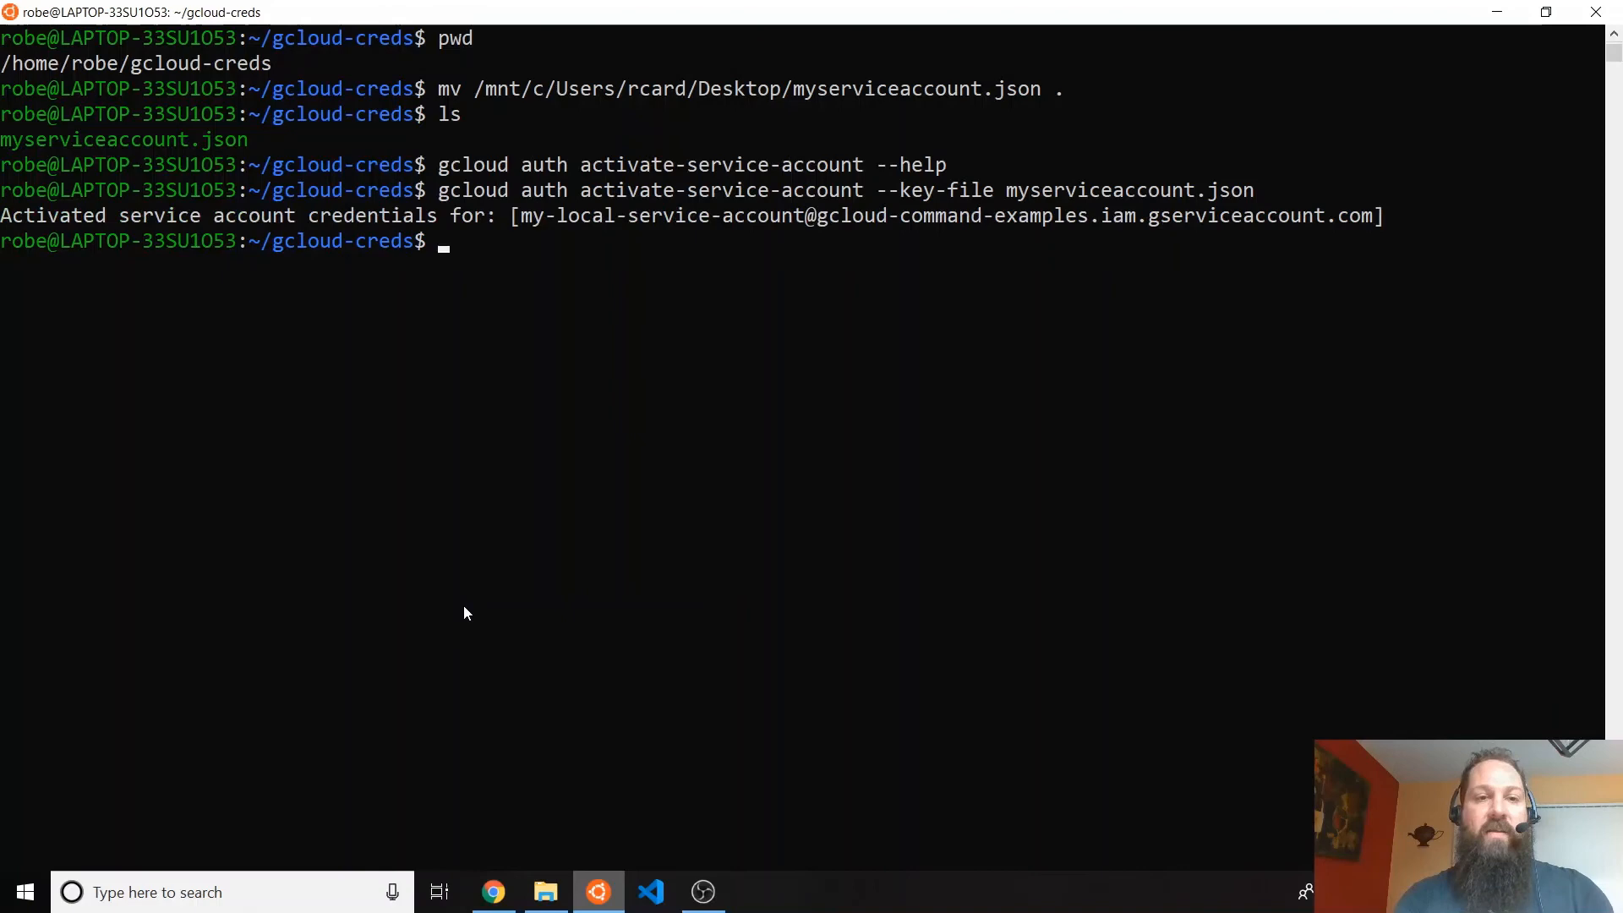
pyautogui.write('gcloud')
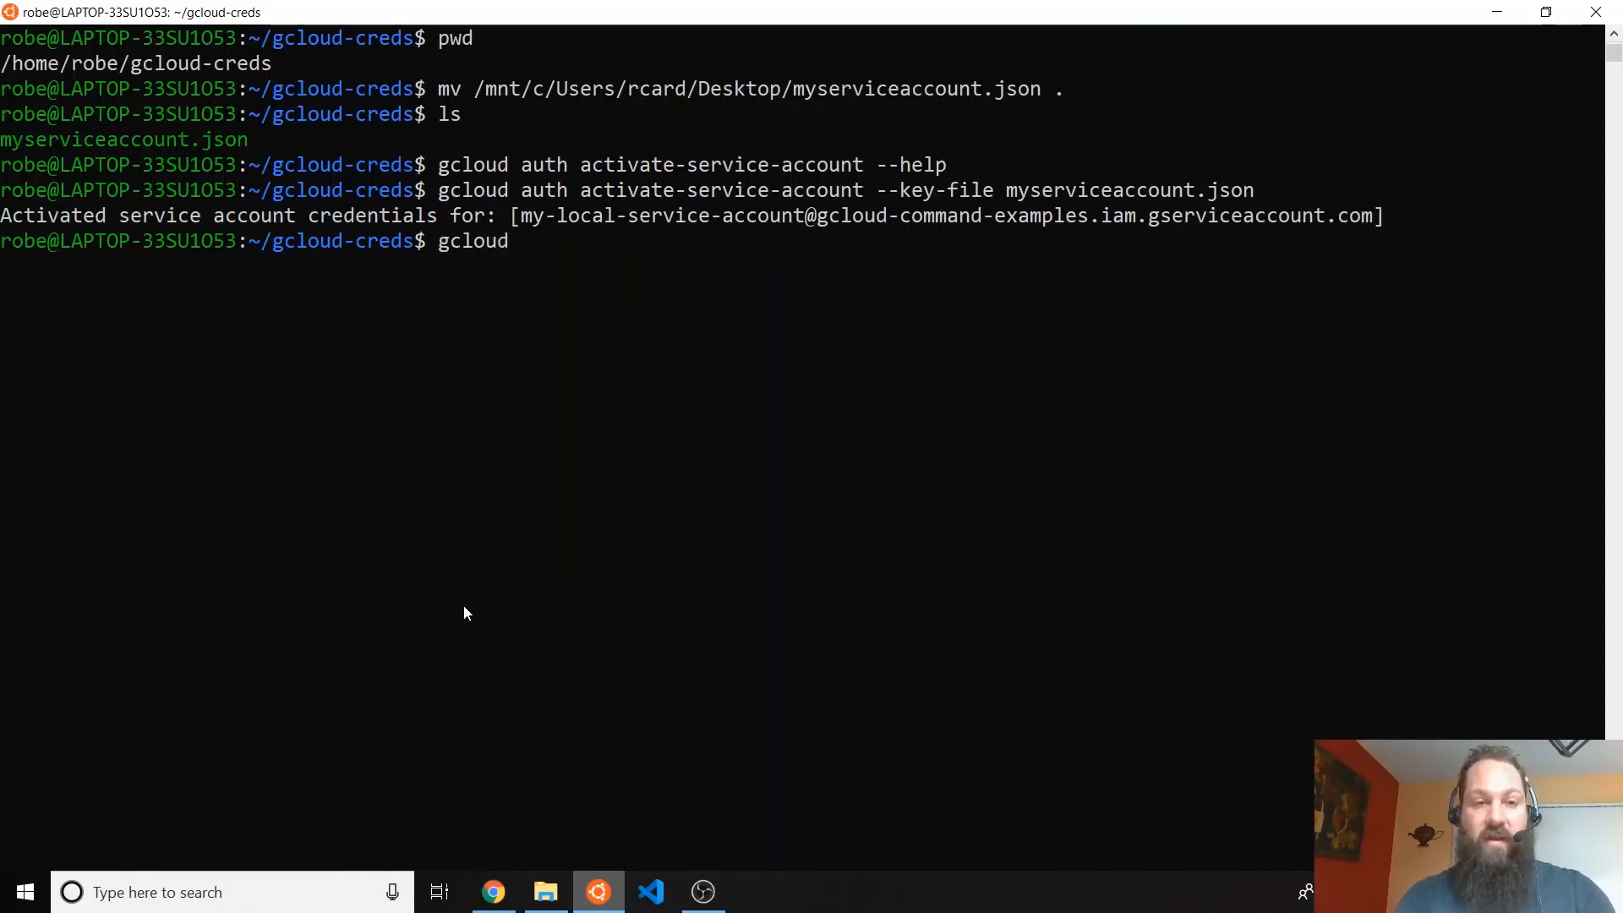
# - Run gcloud auth list to confirm the service account is active
pyautogui.write('auth list')
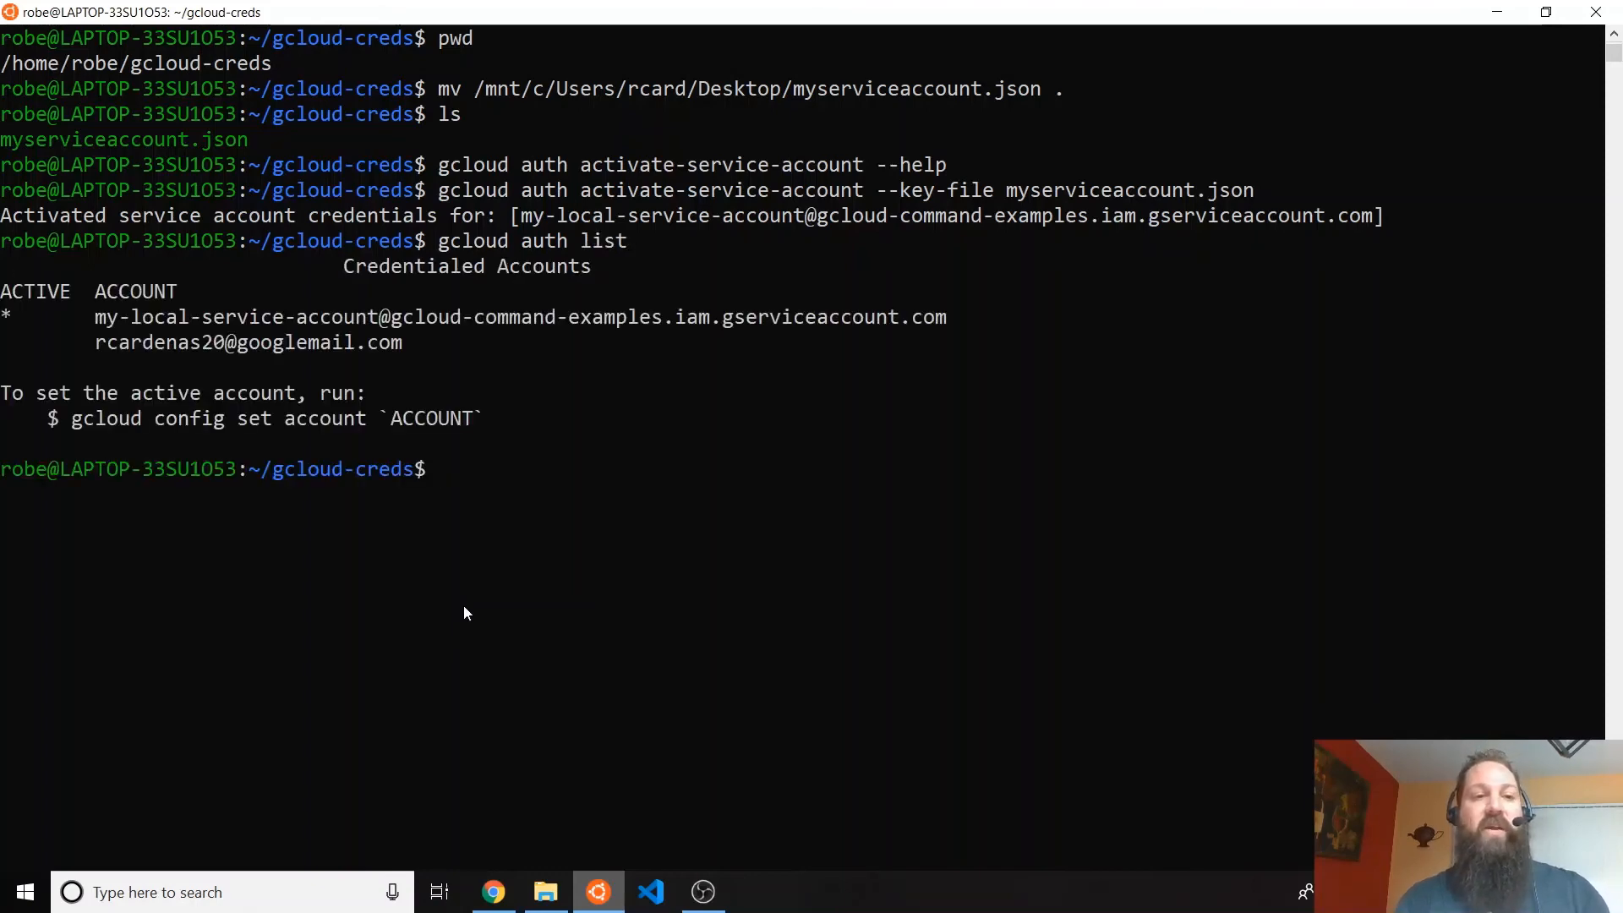
pyautogui.moveTo(285, 352)
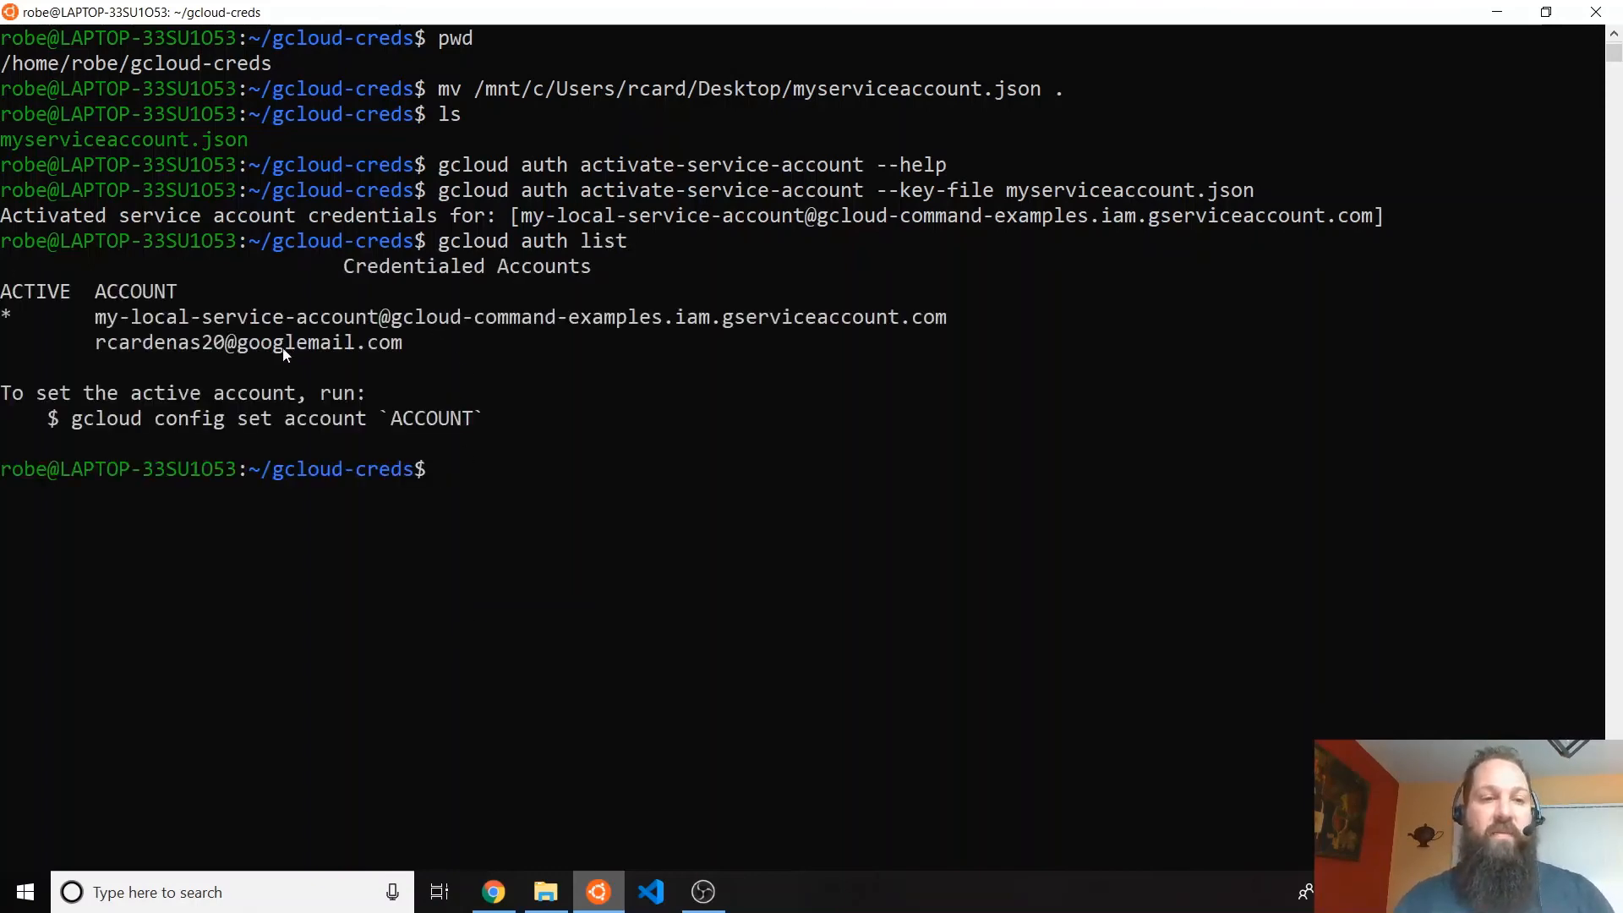